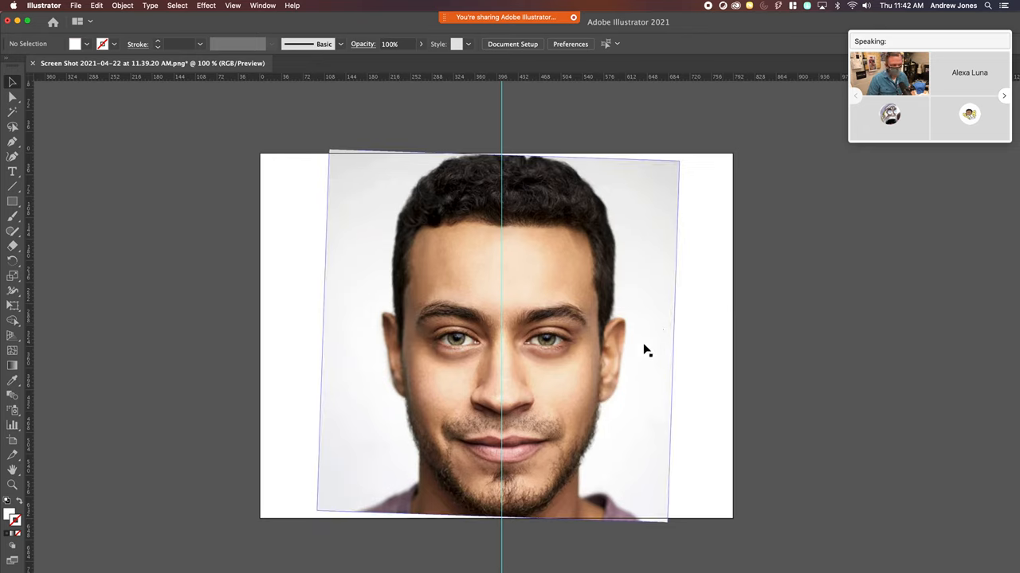
mouse_move(614, 374)
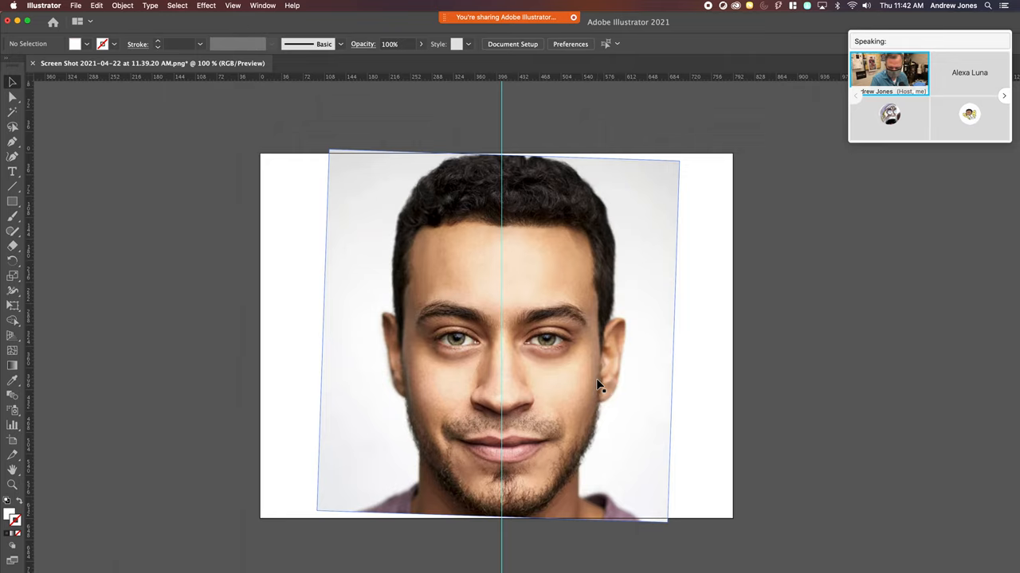
mouse_move(596, 391)
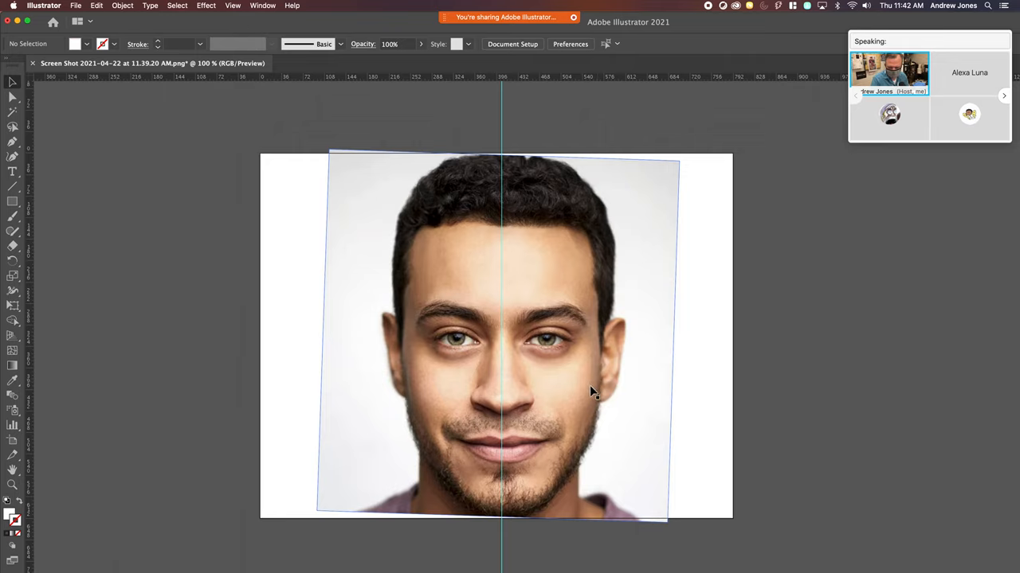
- Select the face photo, then deselect it by clicking empty canvas
click(593, 388)
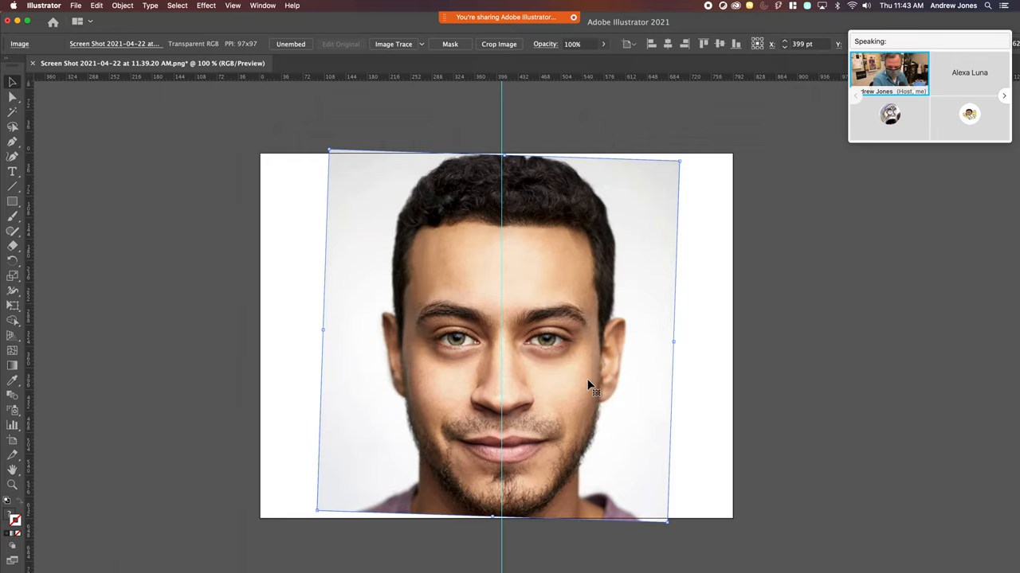
mouse_move(545, 347)
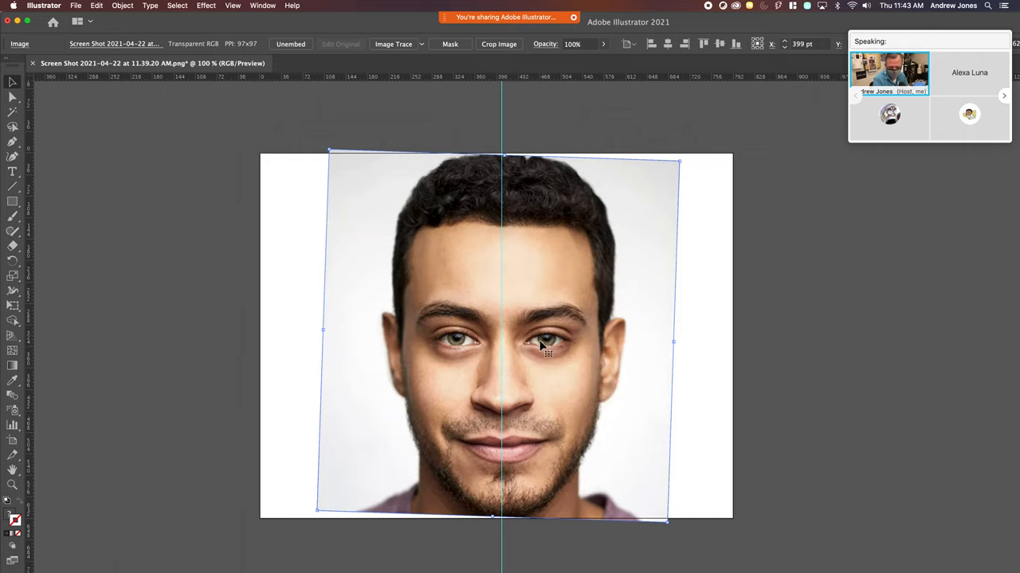
mouse_move(475, 344)
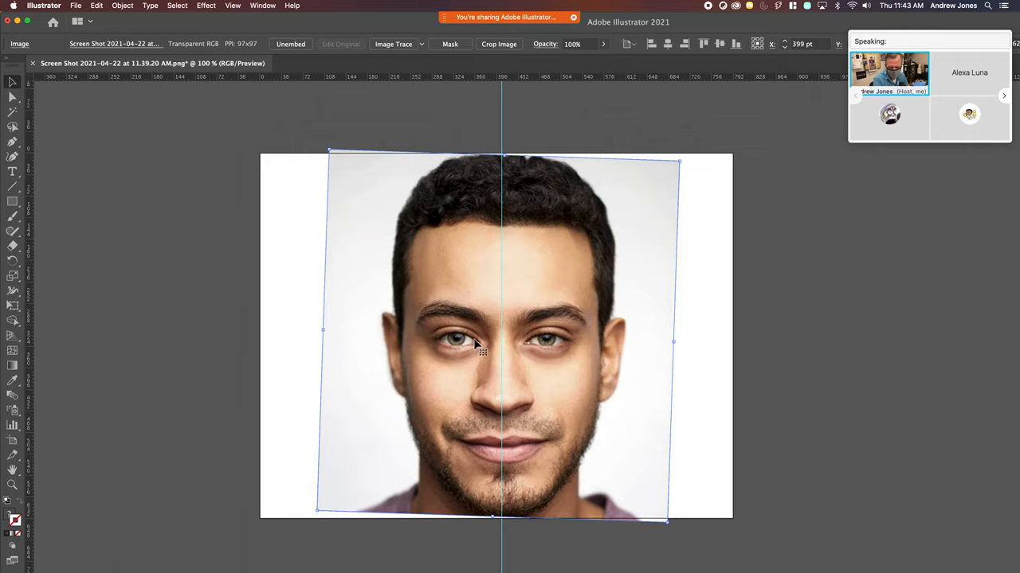
mouse_move(484, 364)
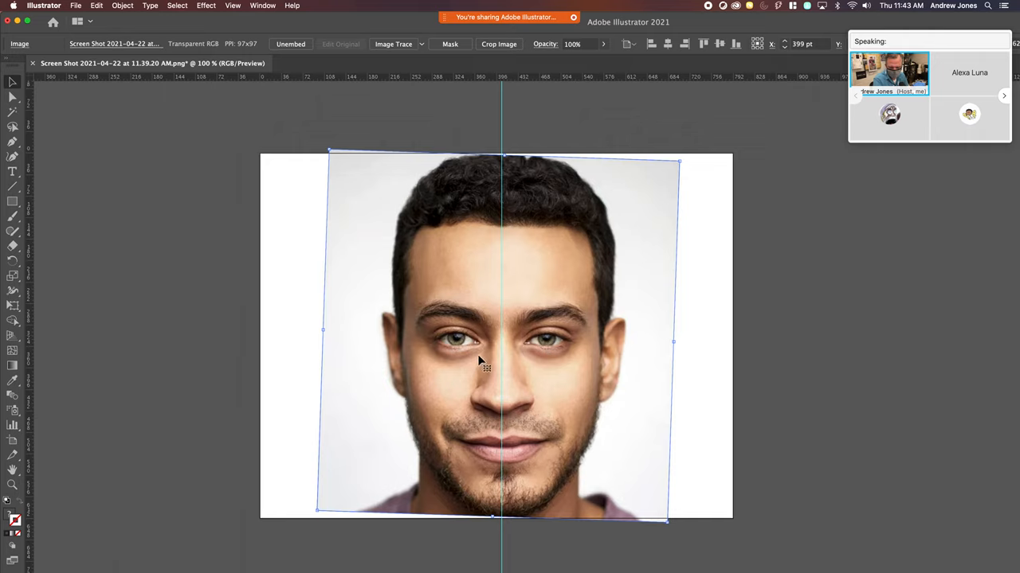
mouse_move(492, 360)
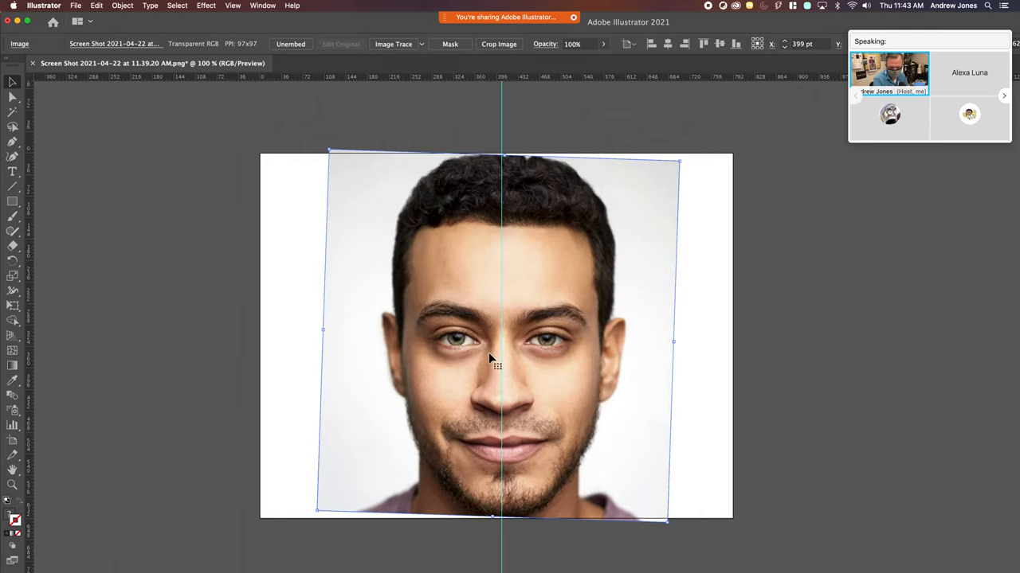
mouse_move(263, 375)
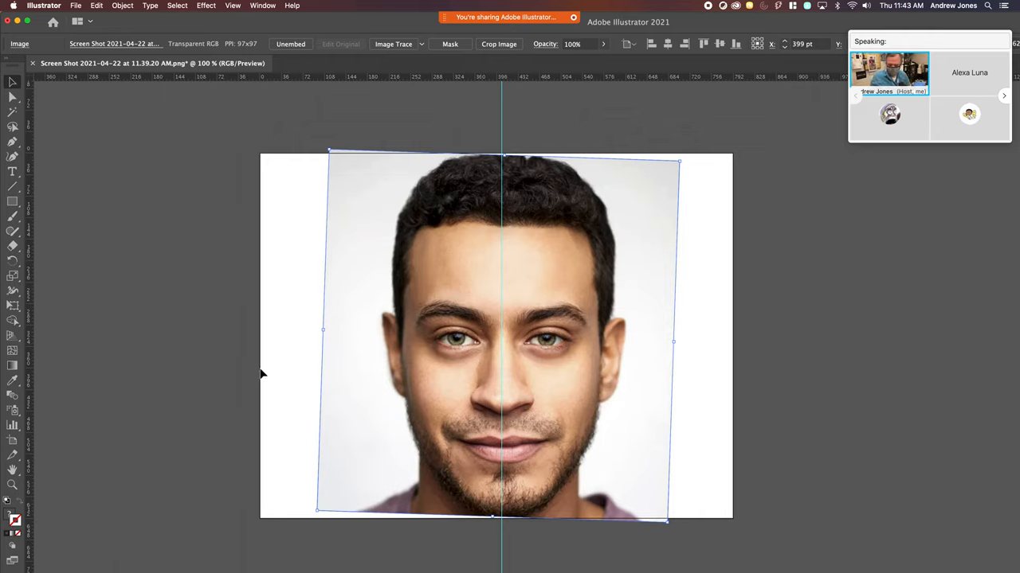
mouse_move(478, 314)
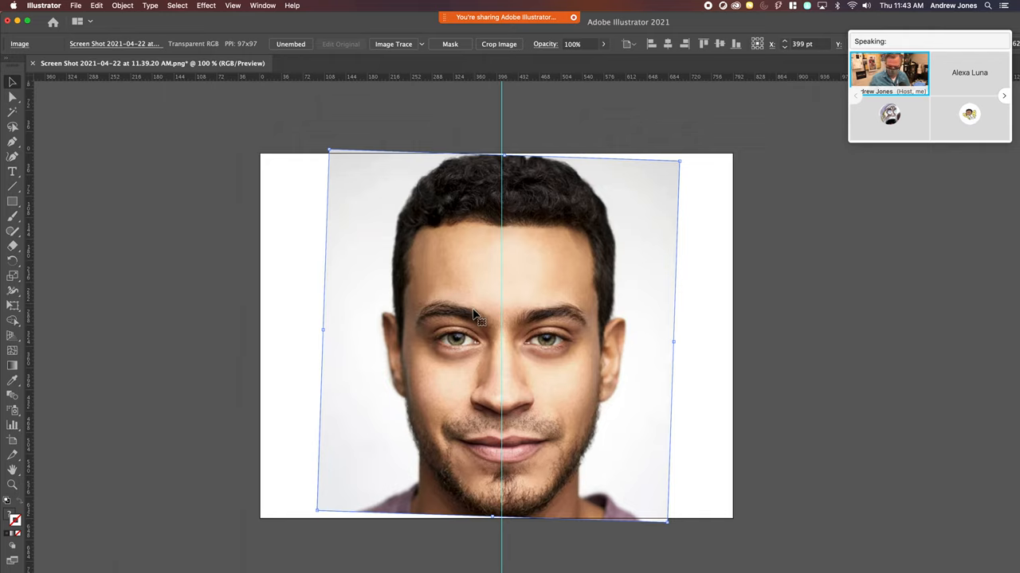
click(478, 319)
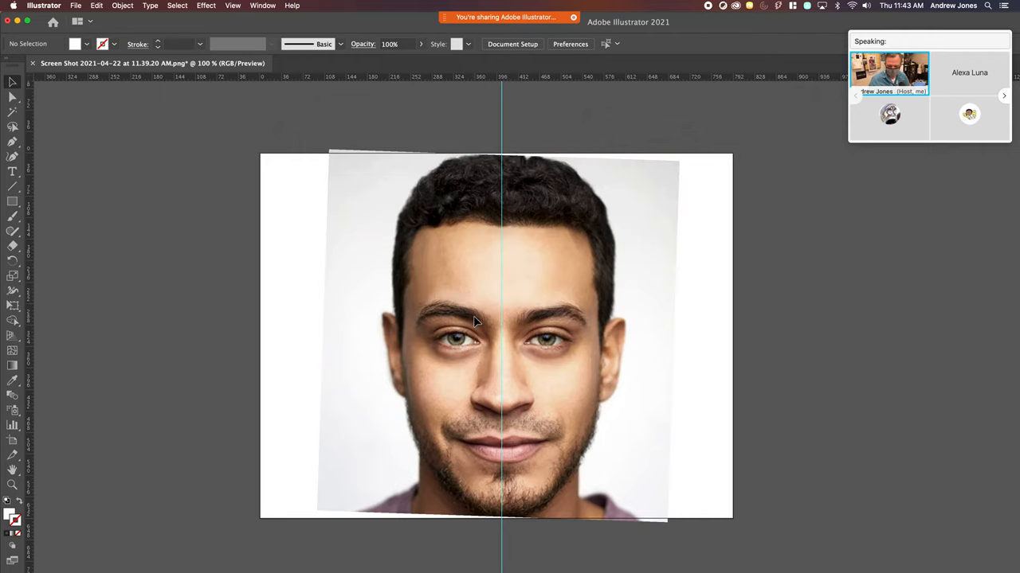
mouse_move(474, 329)
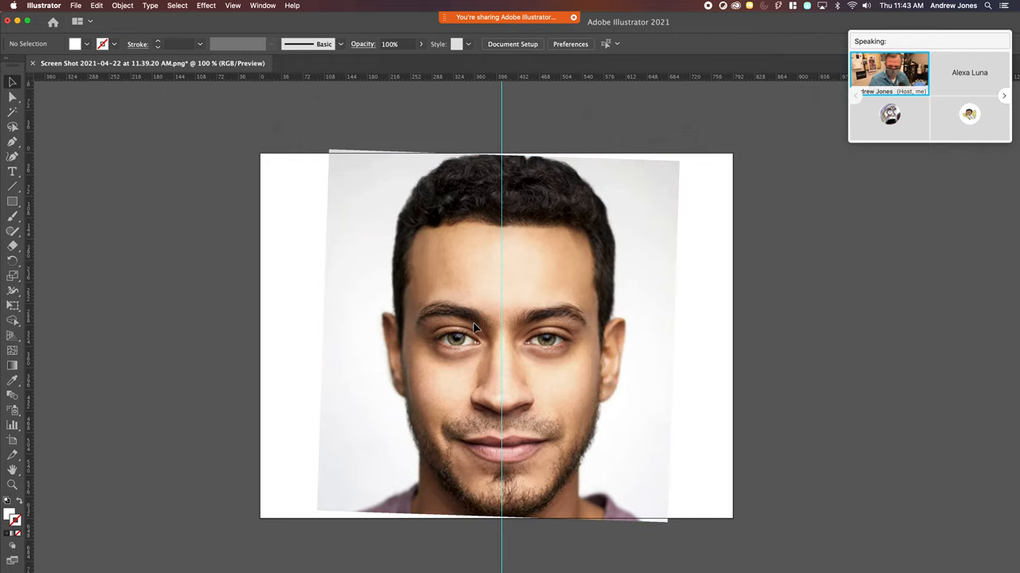
mouse_move(517, 329)
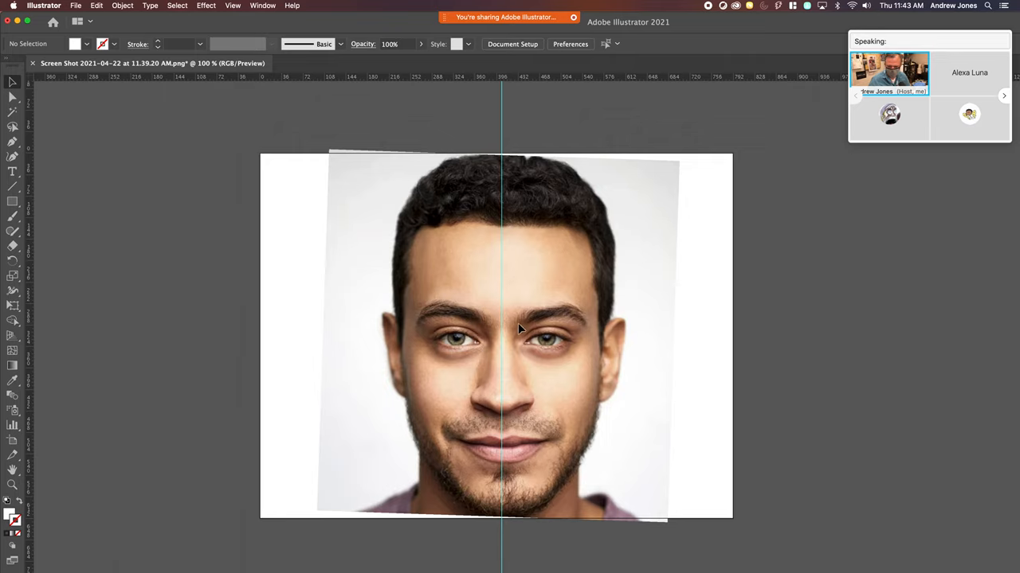
mouse_move(512, 189)
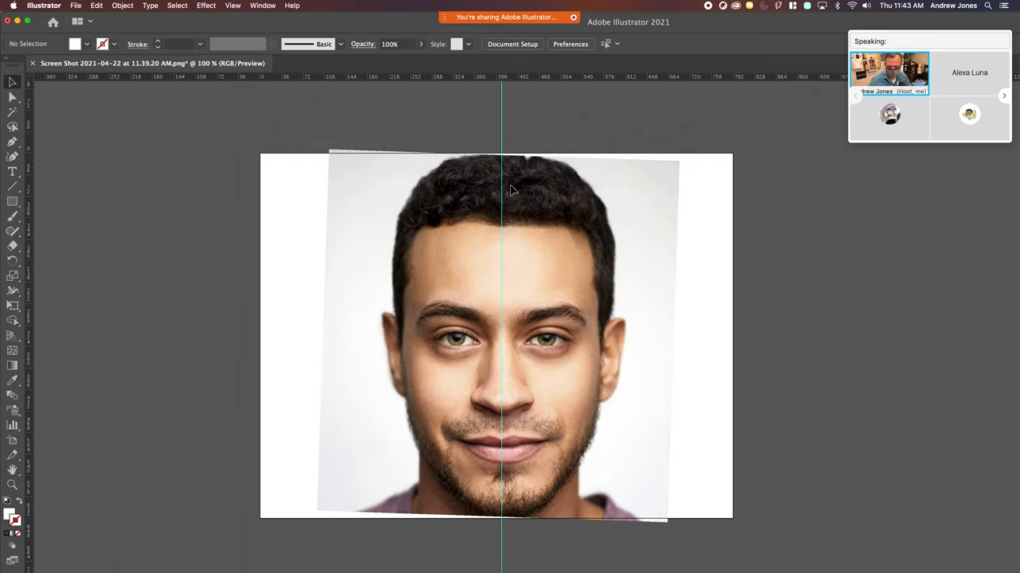
mouse_move(513, 376)
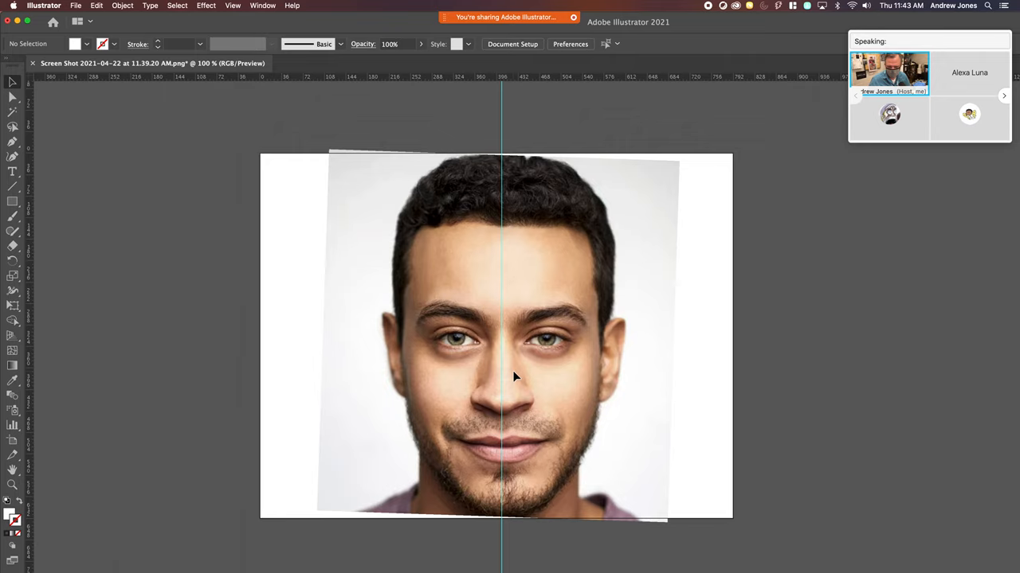
mouse_move(380, 473)
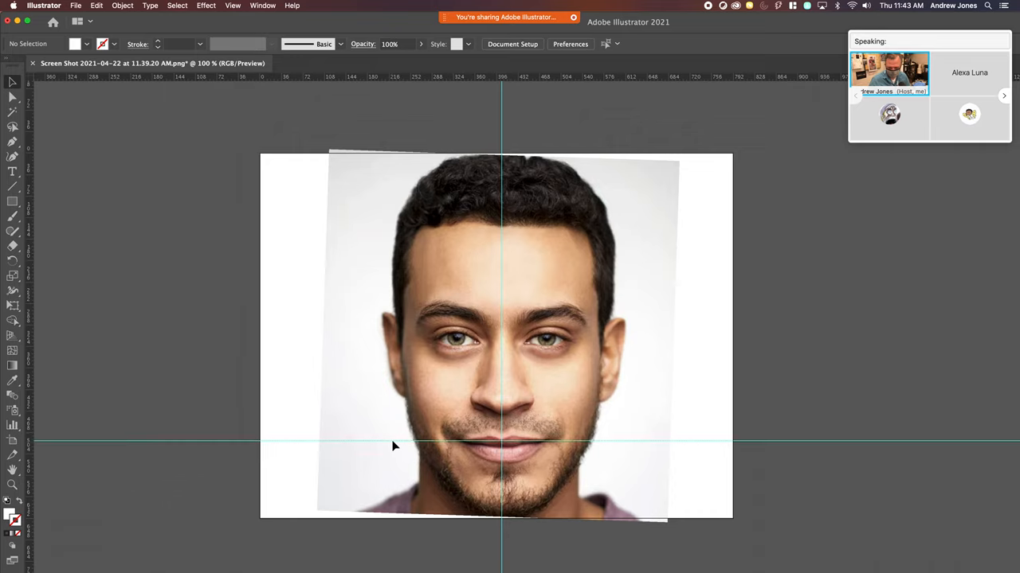
mouse_move(22, 313)
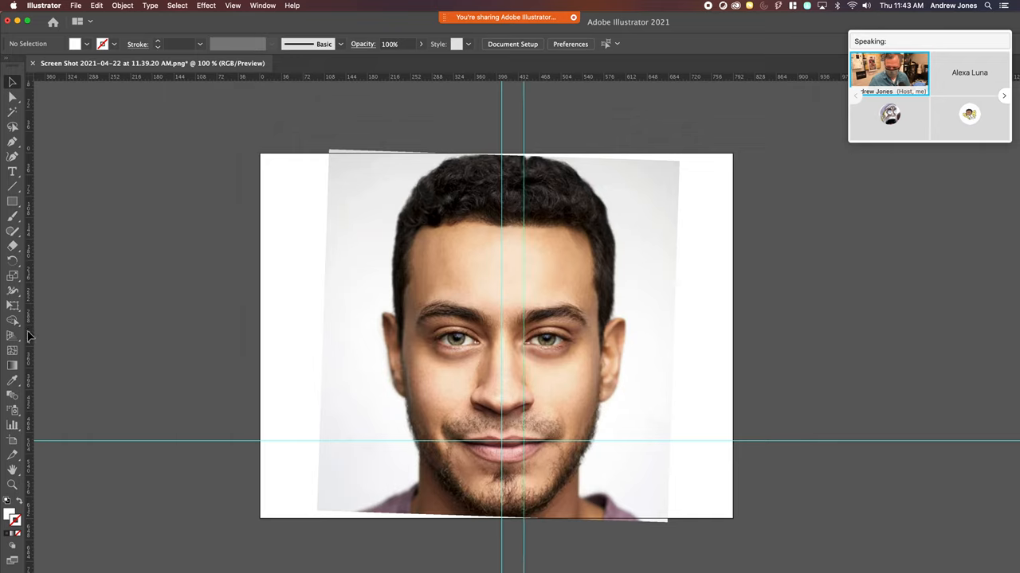
mouse_move(567, 372)
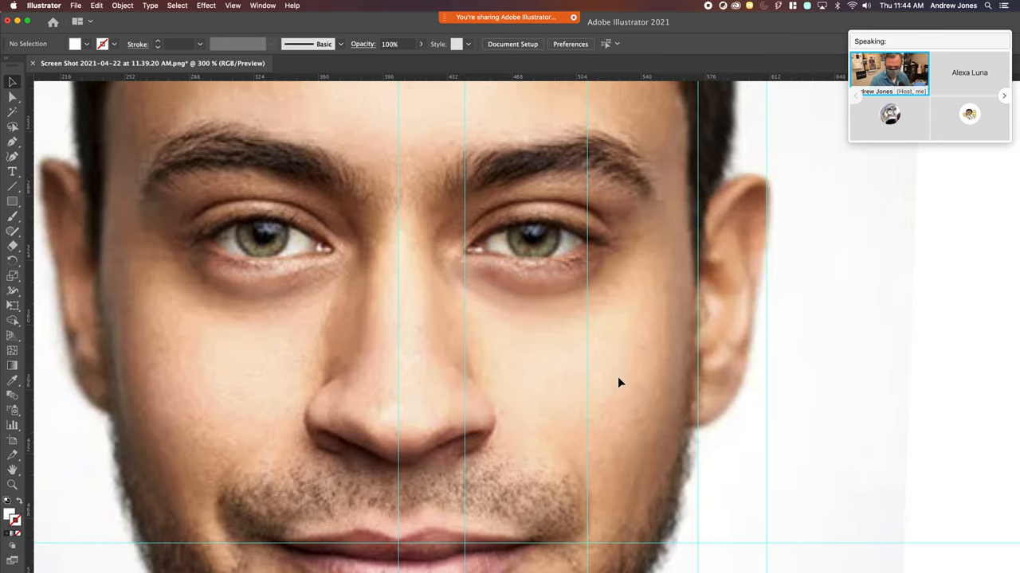
mouse_move(516, 191)
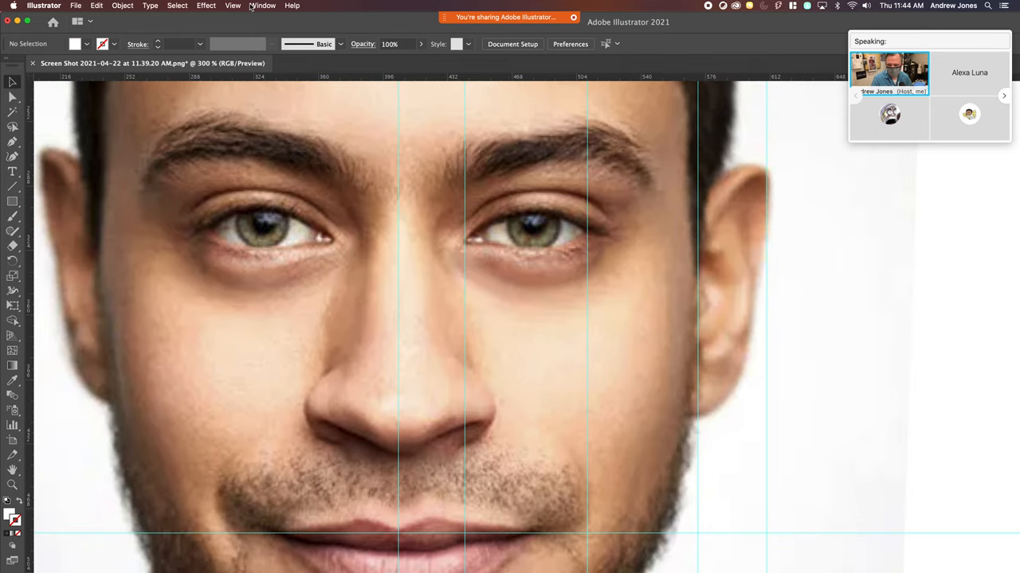
- Show the Layers panel and rename the new layer to 'polygons'
click(262, 5)
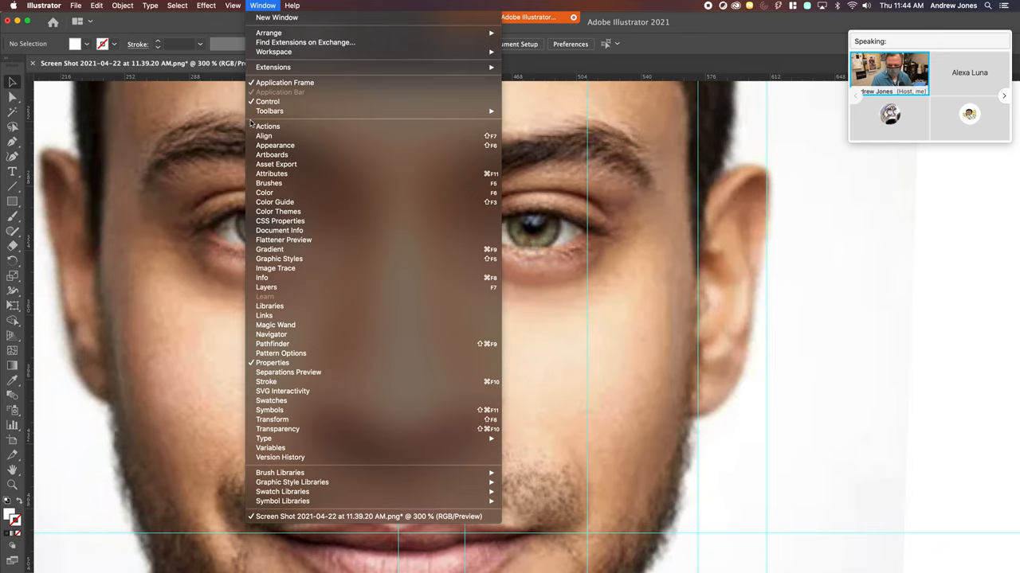
mouse_move(301, 430)
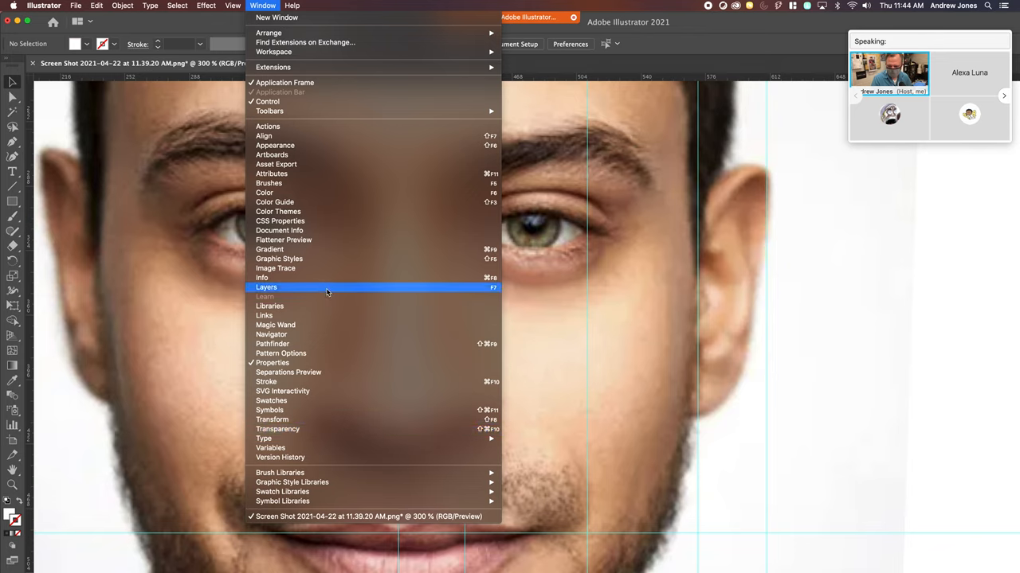
click(266, 287)
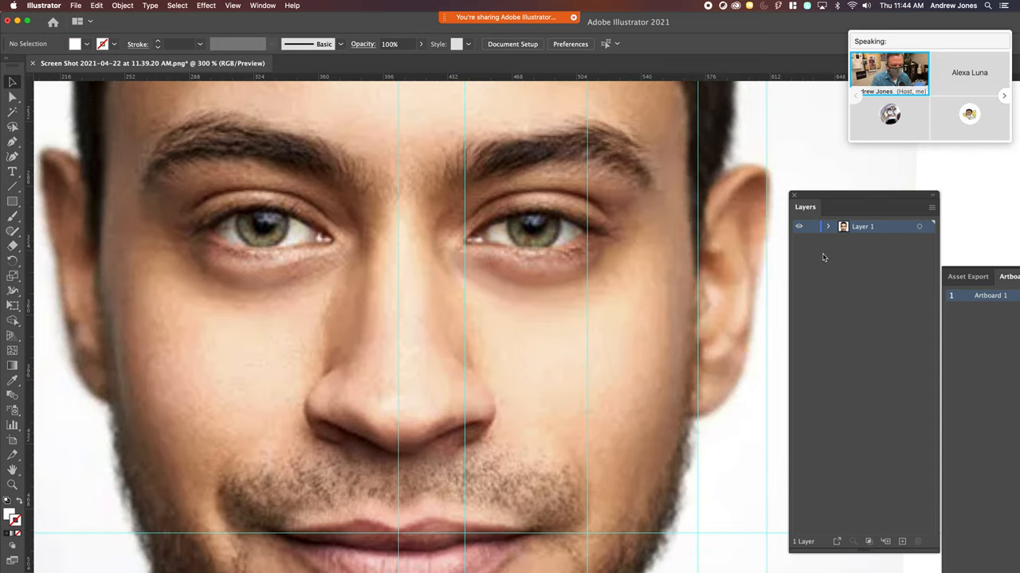
mouse_move(723, 244)
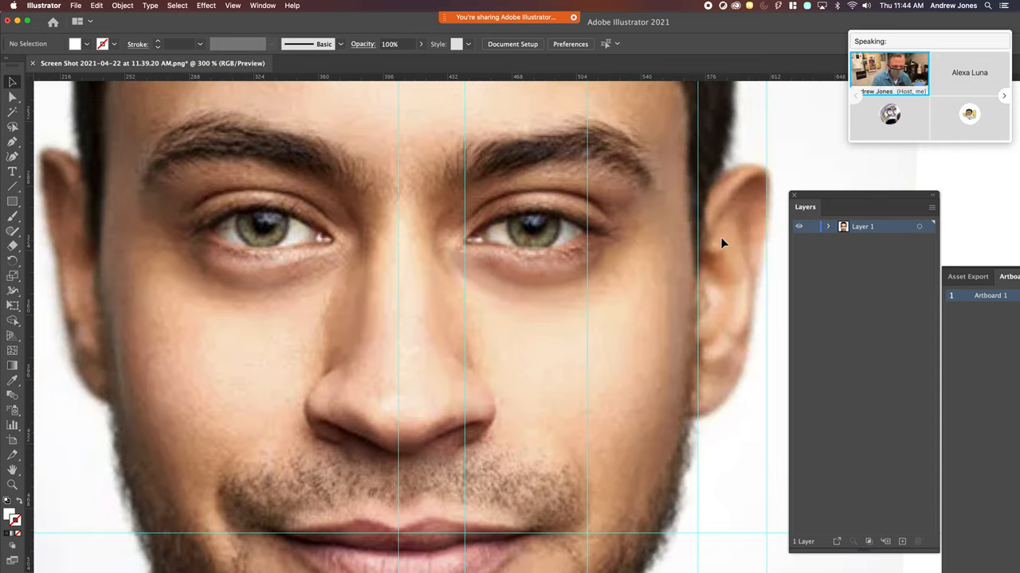
mouse_move(889, 512)
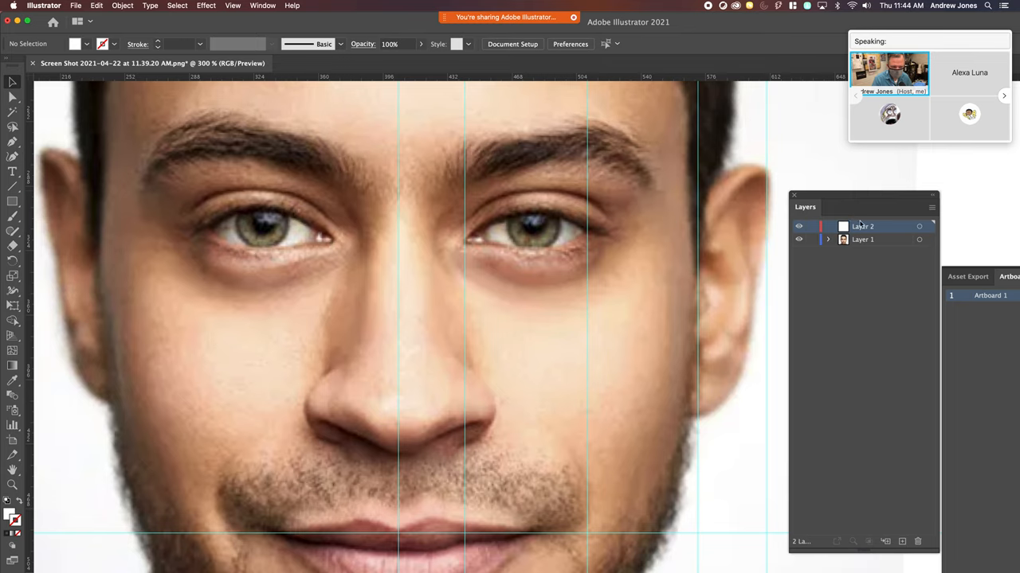
double_click(864, 227)
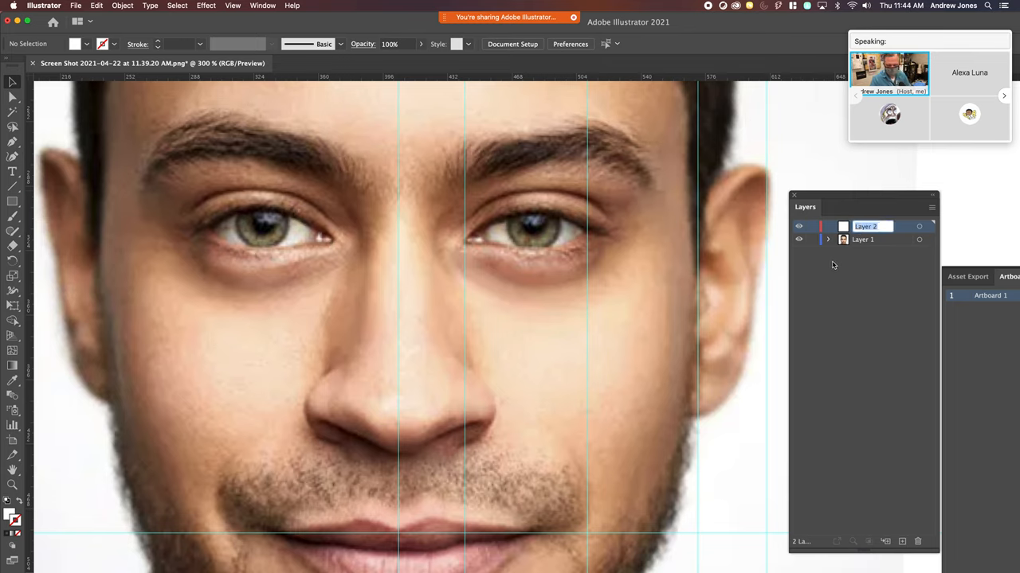
text(p.lol)
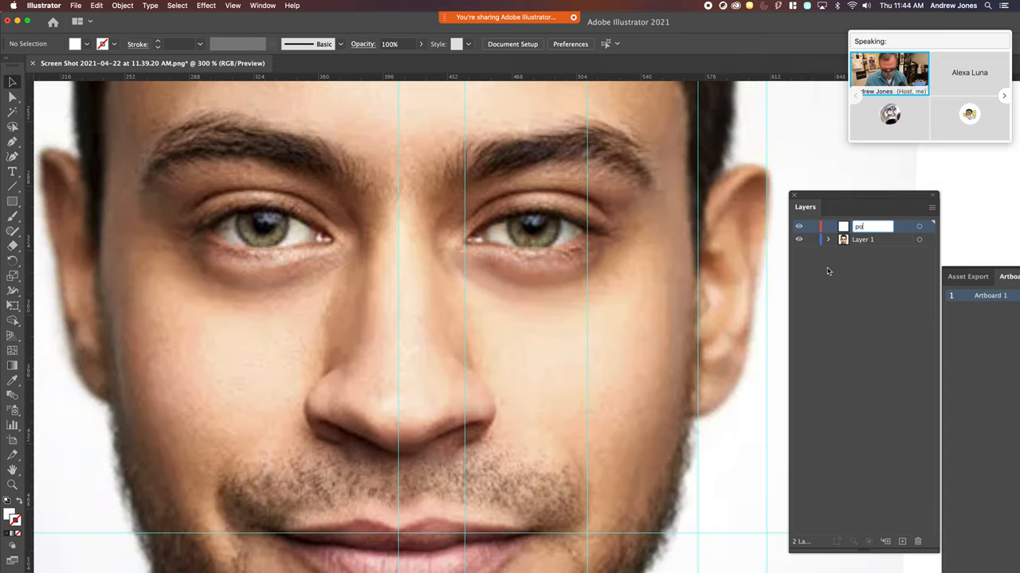
text(polygoans)
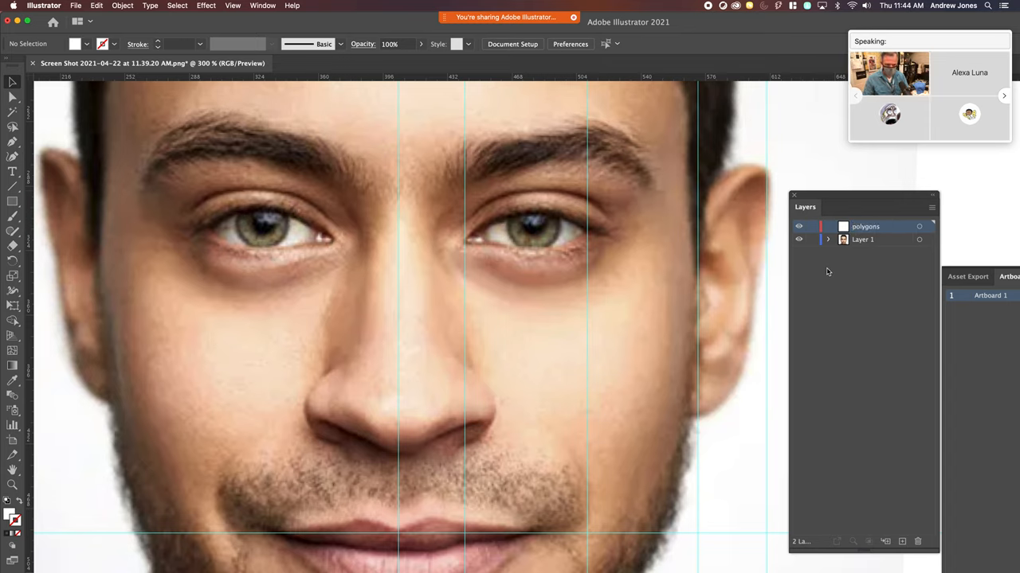
mouse_move(578, 311)
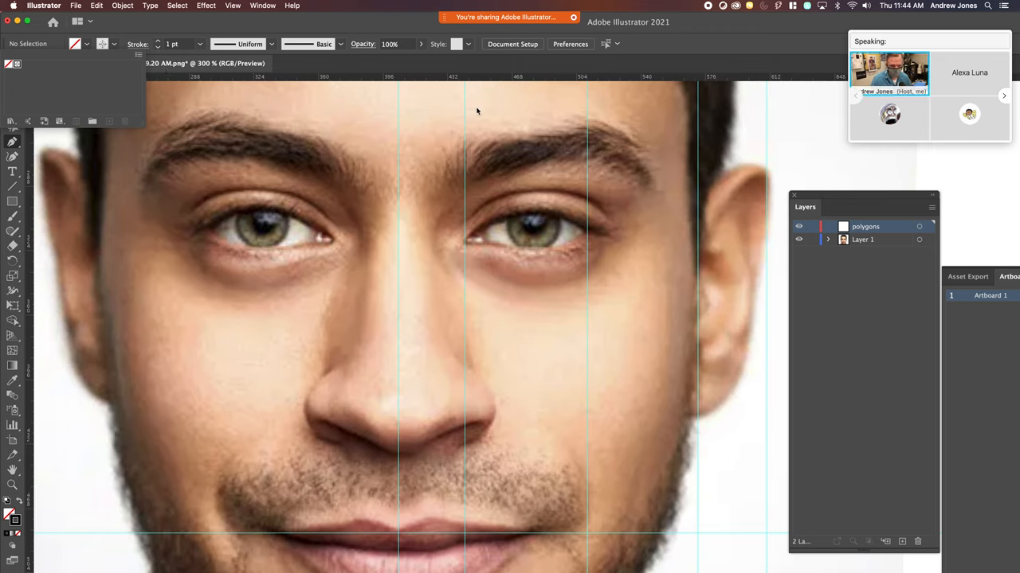
- Mix a bright magenta stroke colour with red raised and green near zero
click(263, 5)
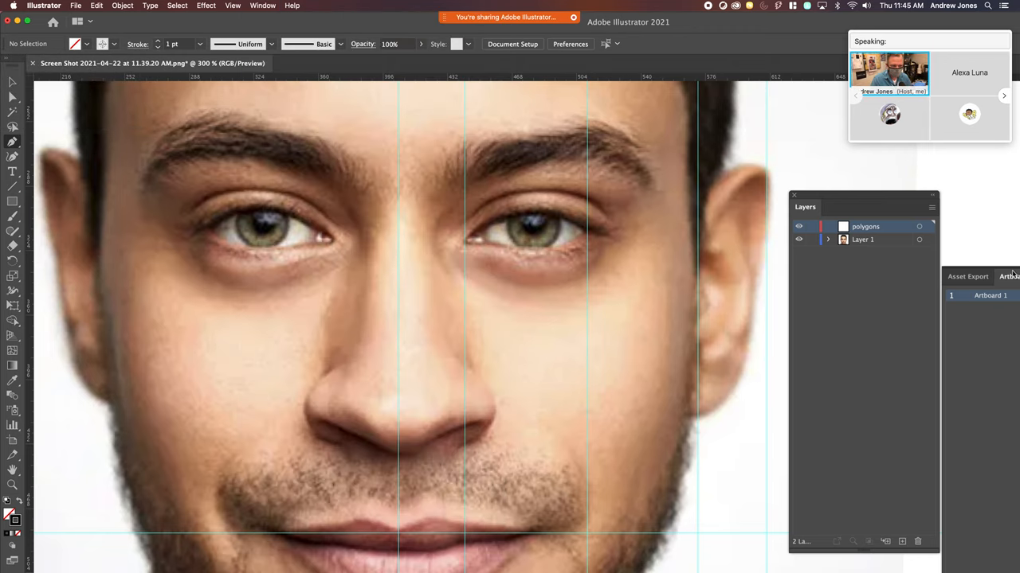
click(262, 6)
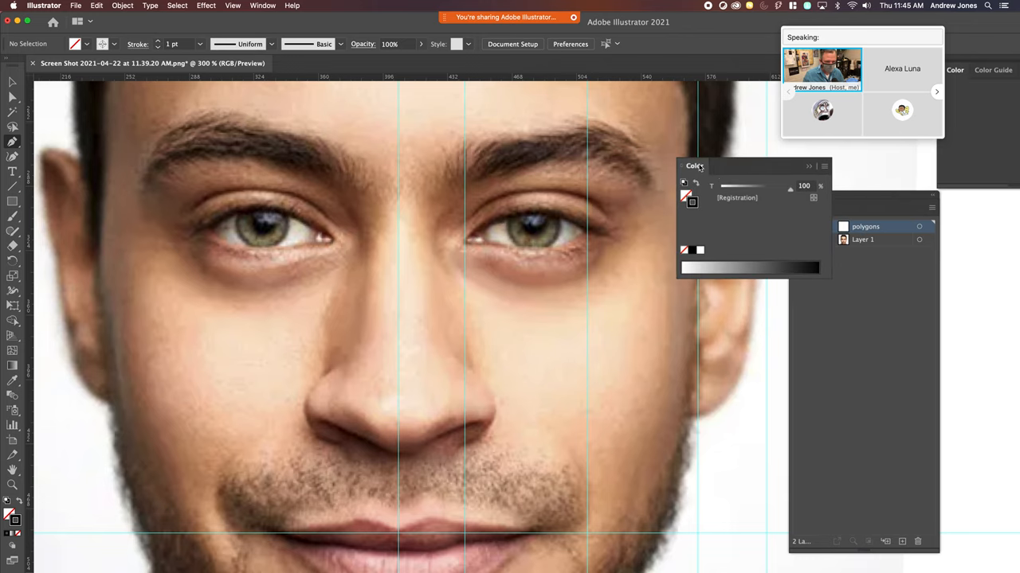
click(824, 167)
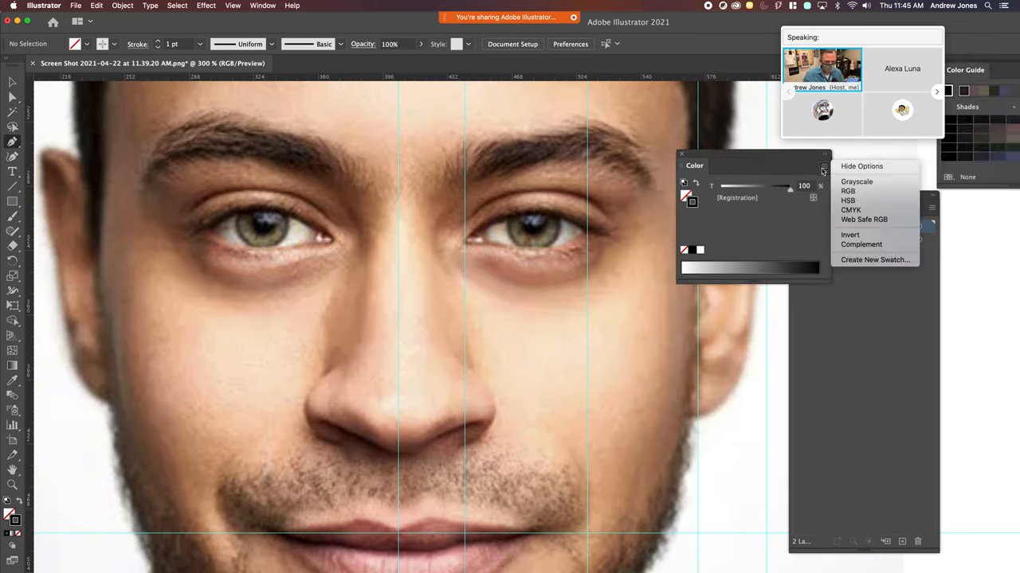
click(847, 190)
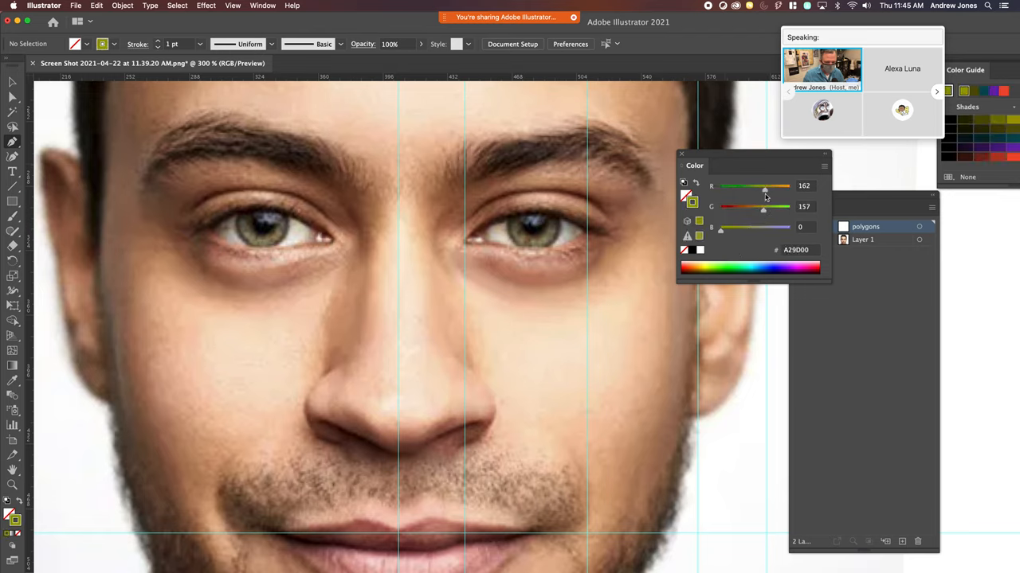
drag(763, 186, 789, 185)
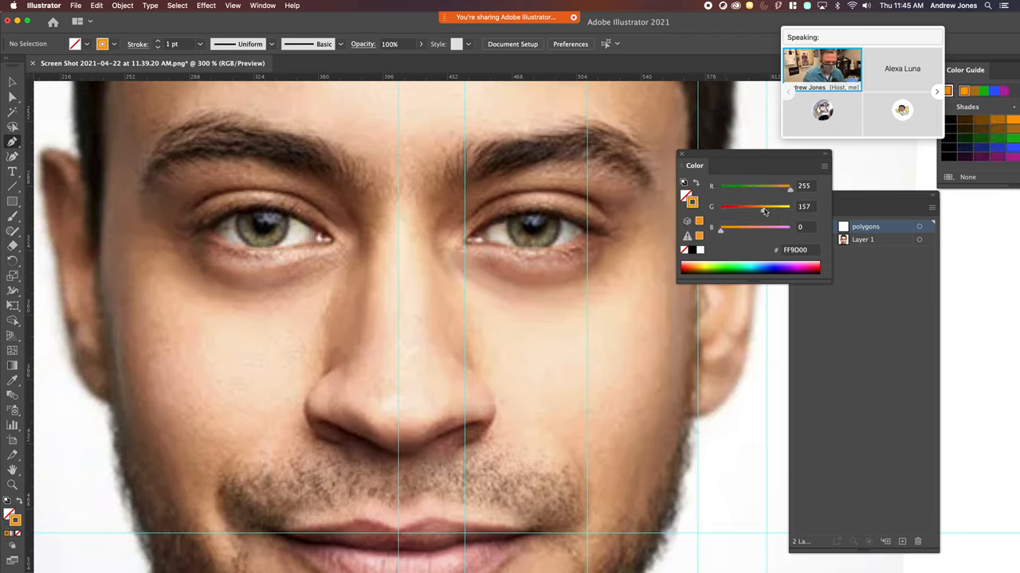
drag(765, 207, 721, 207)
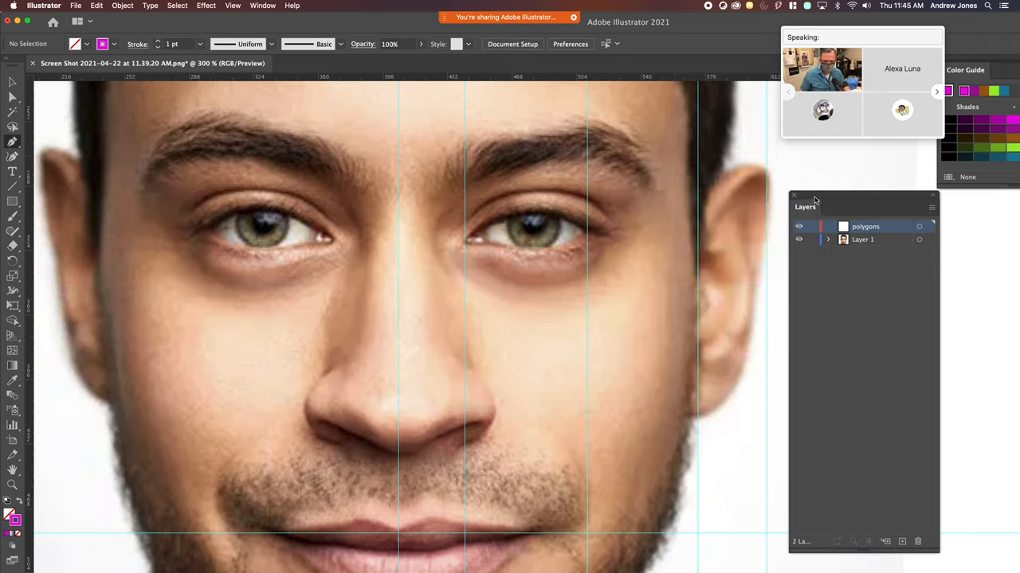
drag(805, 206, 898, 226)
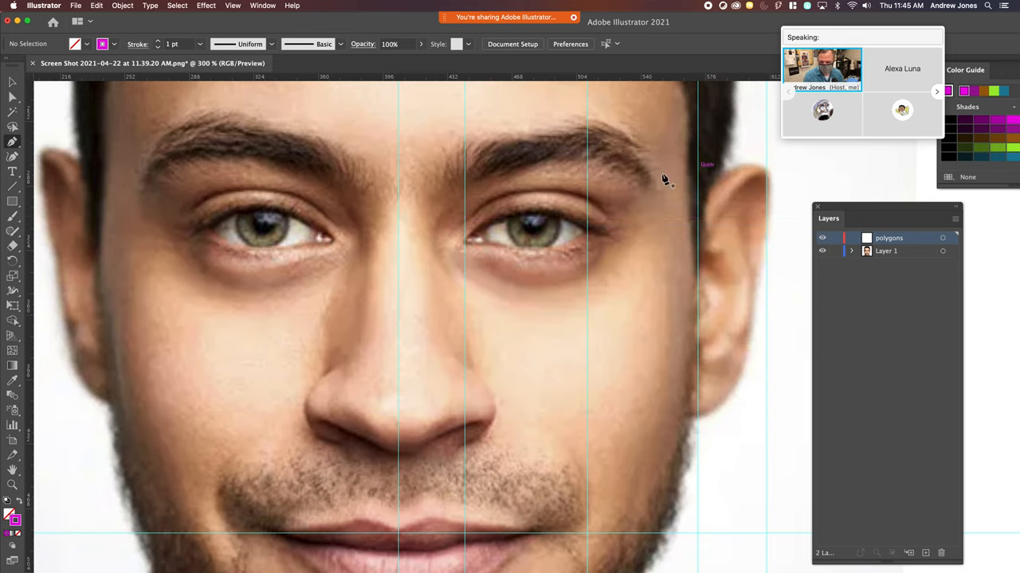
mouse_move(454, 283)
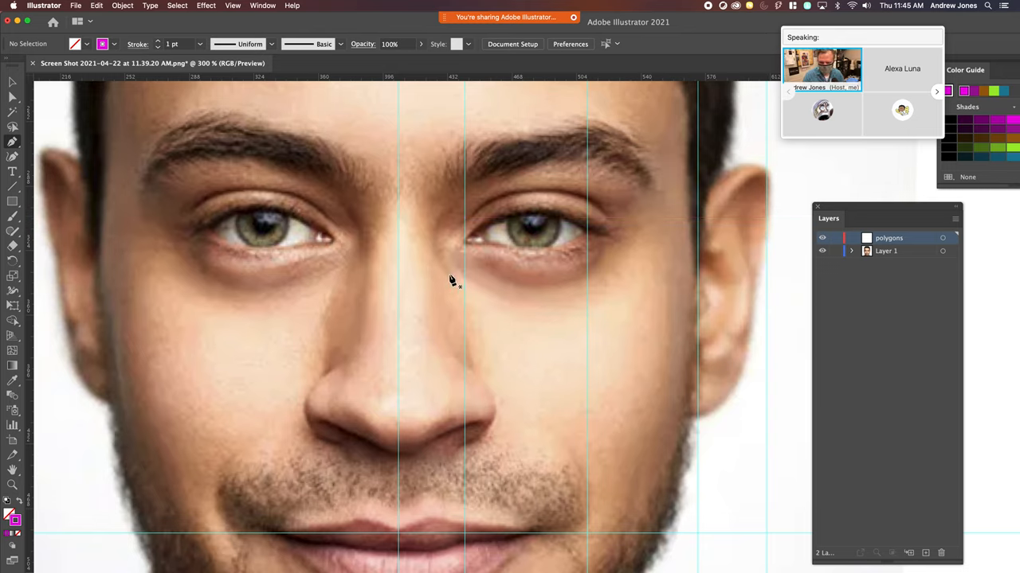
mouse_move(452, 297)
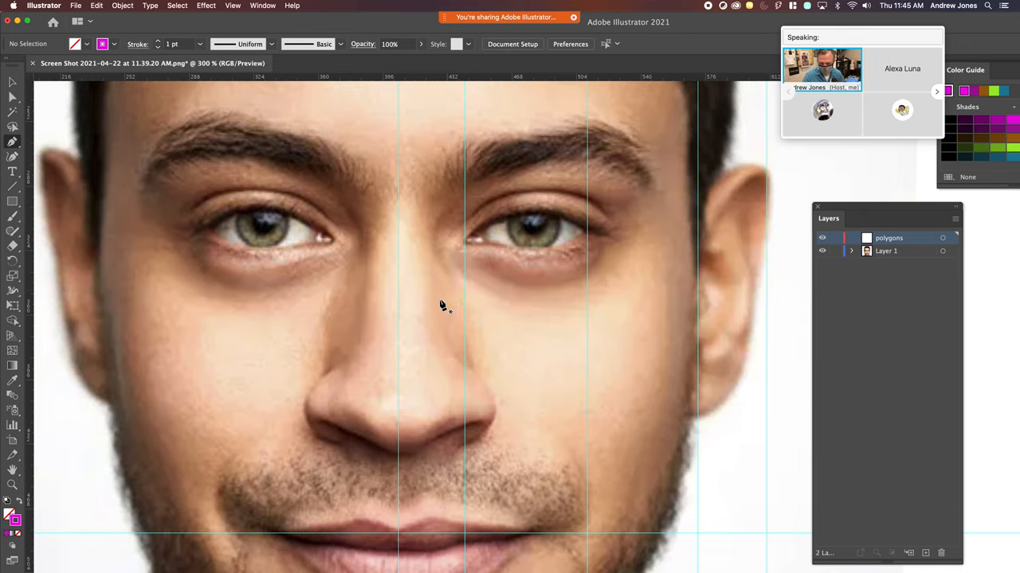
mouse_move(438, 307)
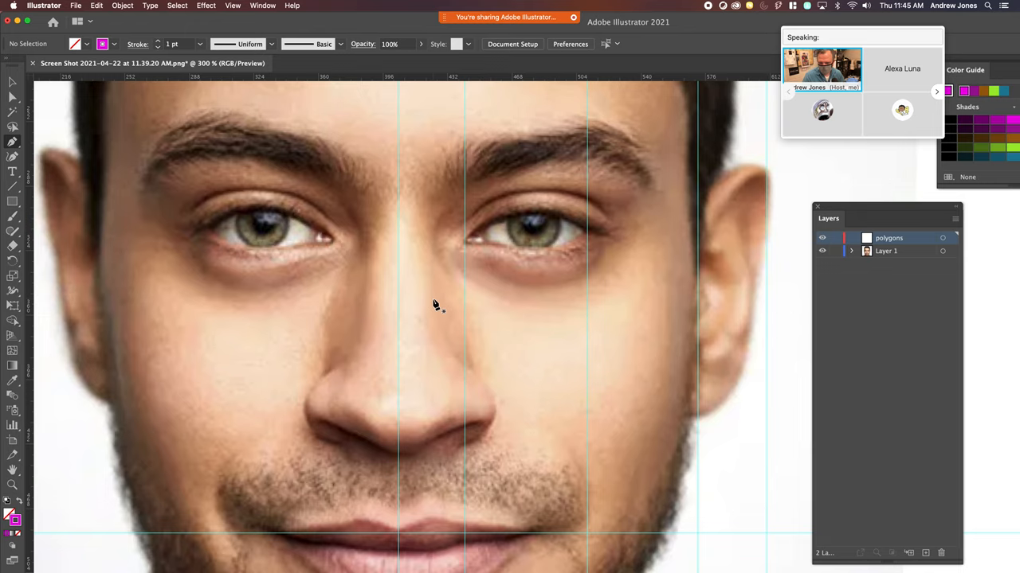
mouse_move(403, 215)
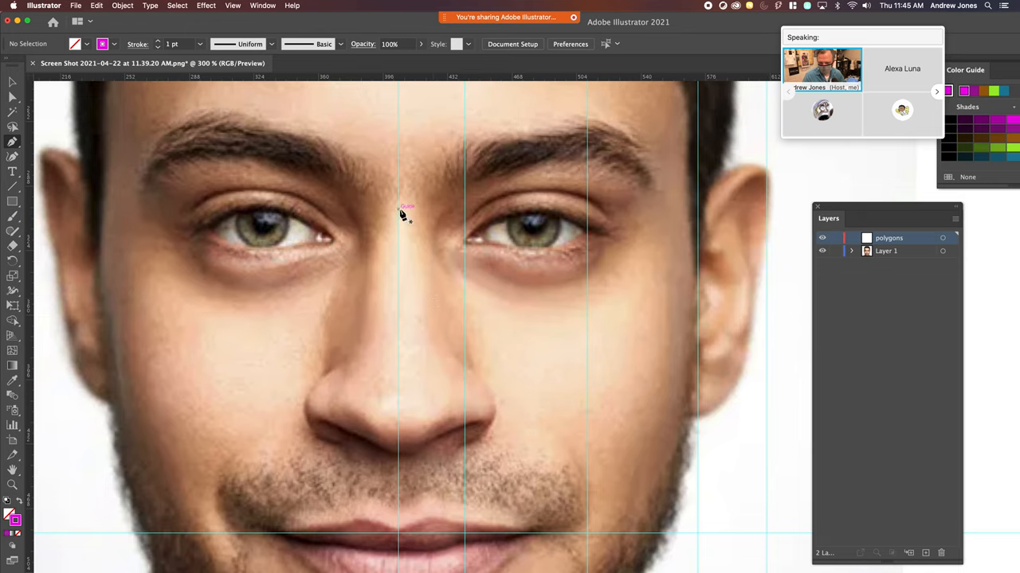
mouse_move(401, 213)
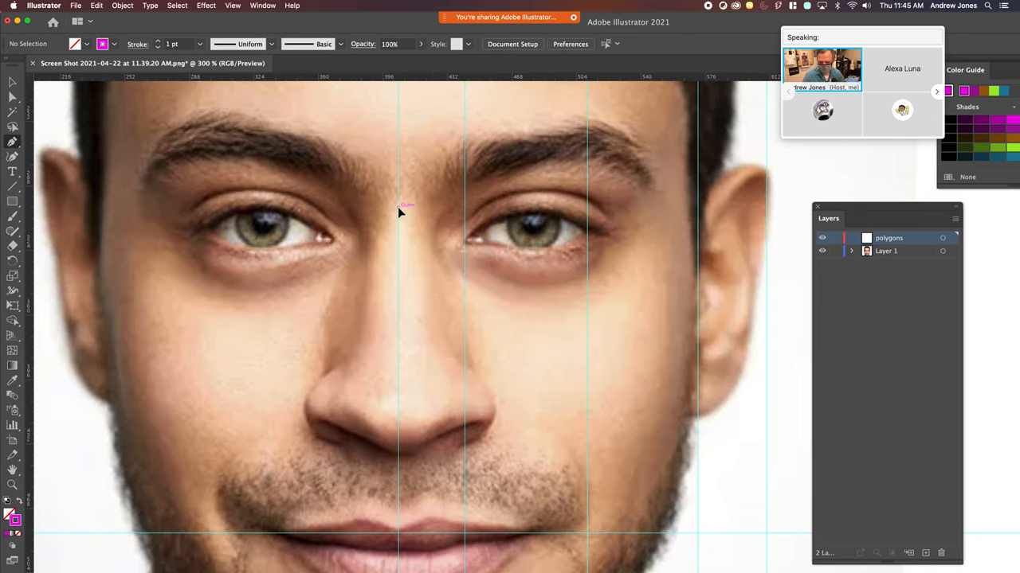
- Draw a closed triangle from between the eyebrows down to the nose tip
drag(399, 210, 426, 430)
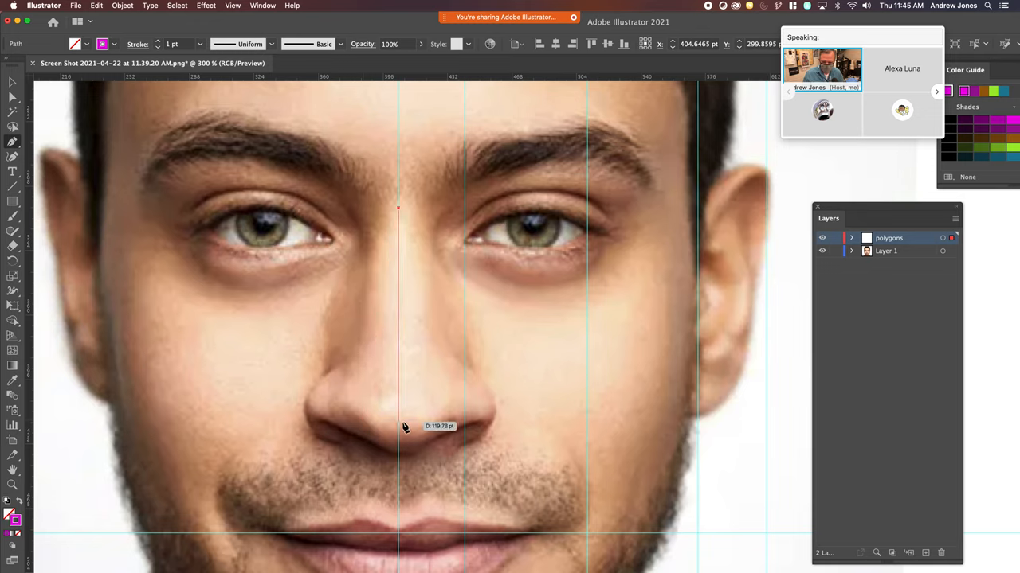
drag(398, 209, 538, 348)
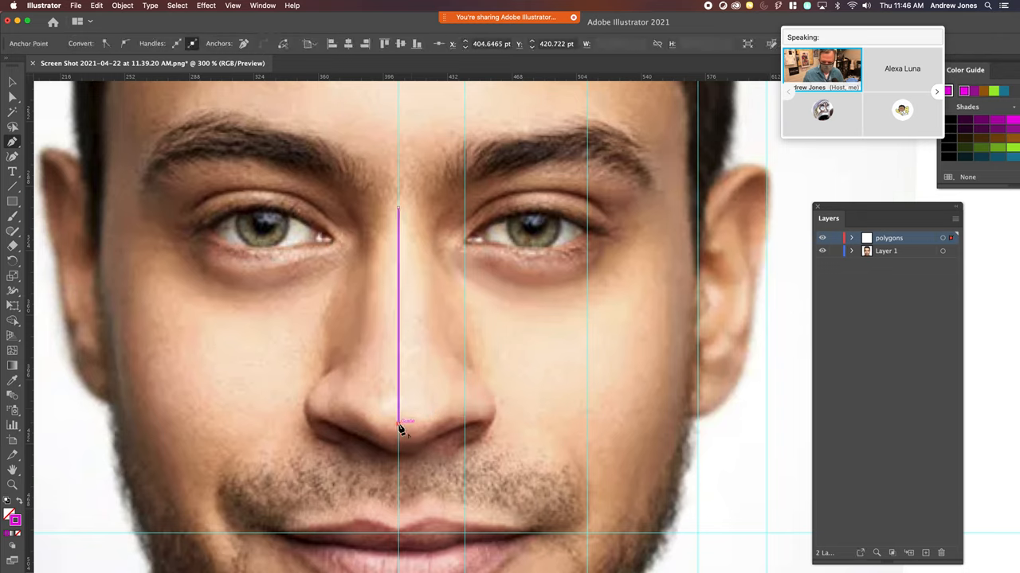
drag(398, 421, 450, 398)
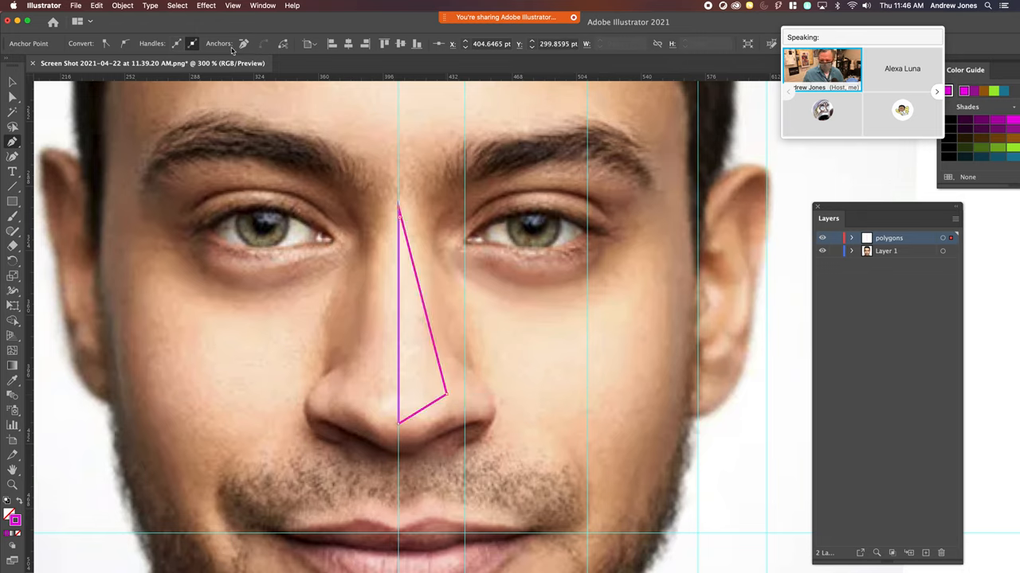
click(414, 261)
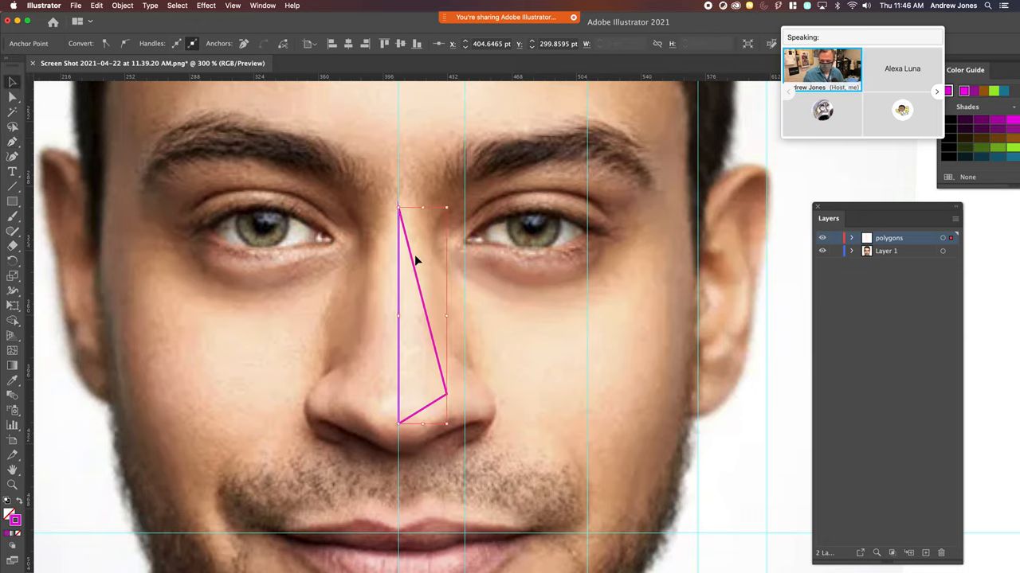
mouse_move(165, 232)
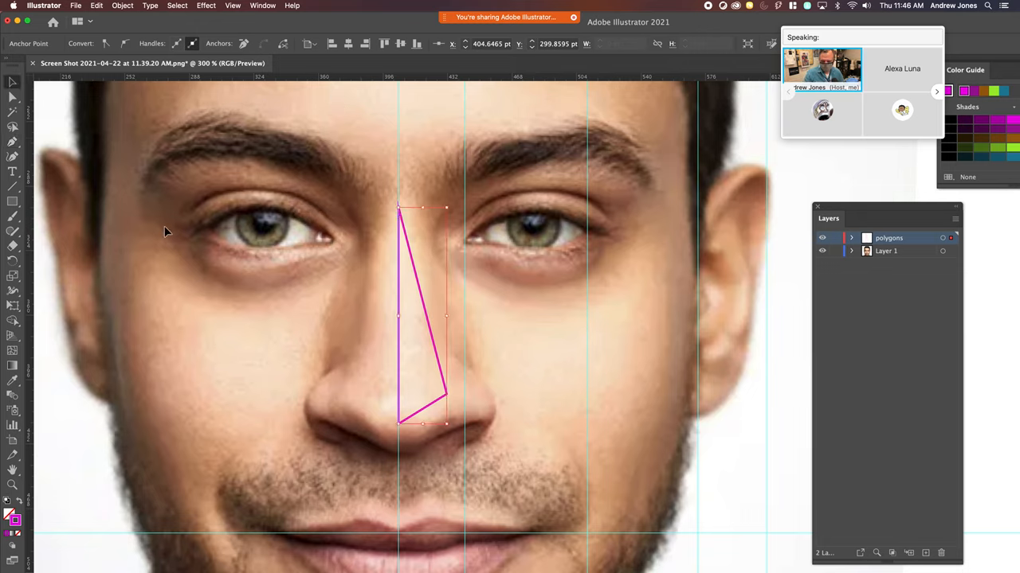
mouse_move(390, 227)
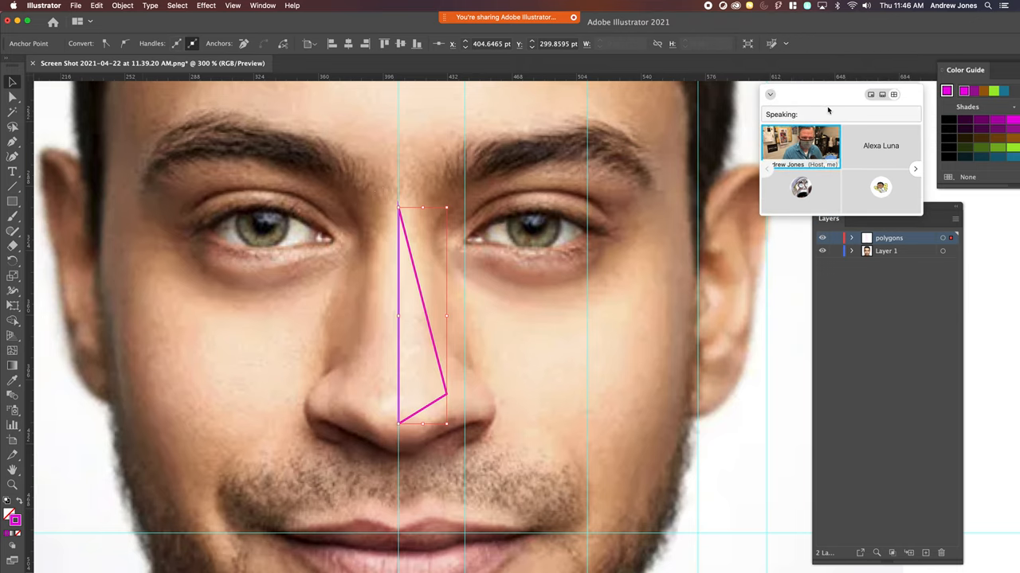
- Reset the Essentials Classic workspace and show the full colour and stroke options
click(262, 5)
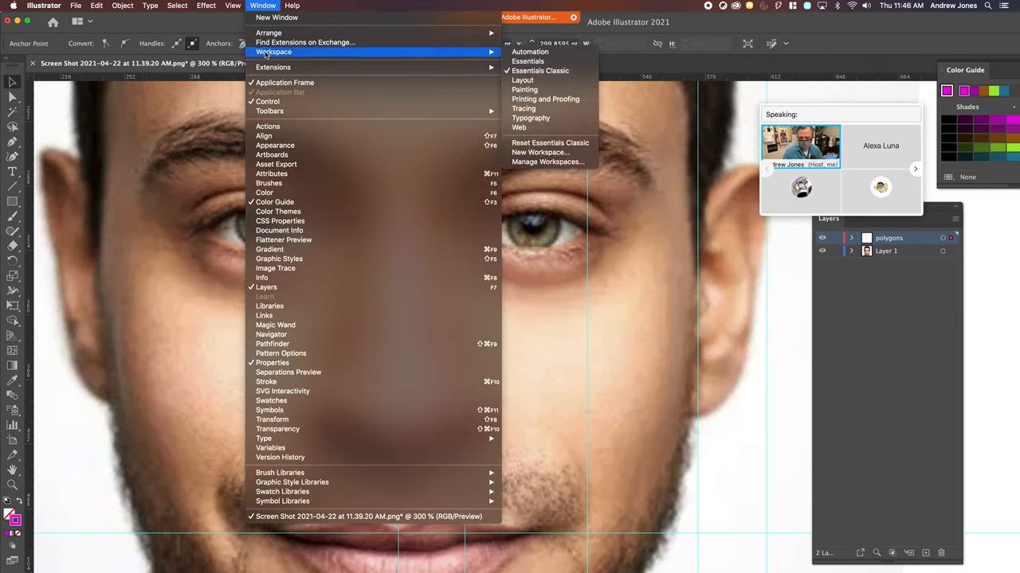
mouse_move(550, 142)
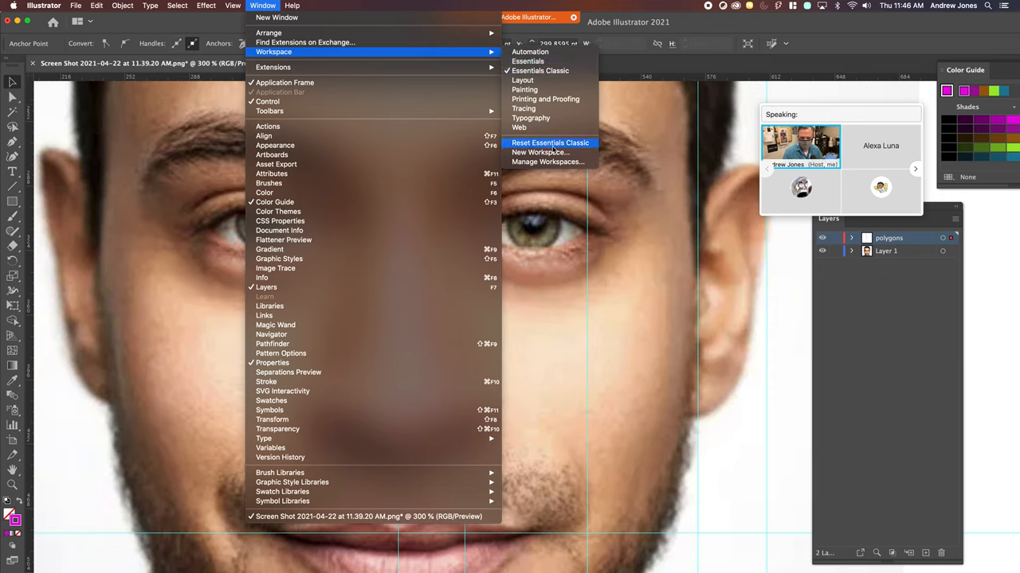
click(550, 143)
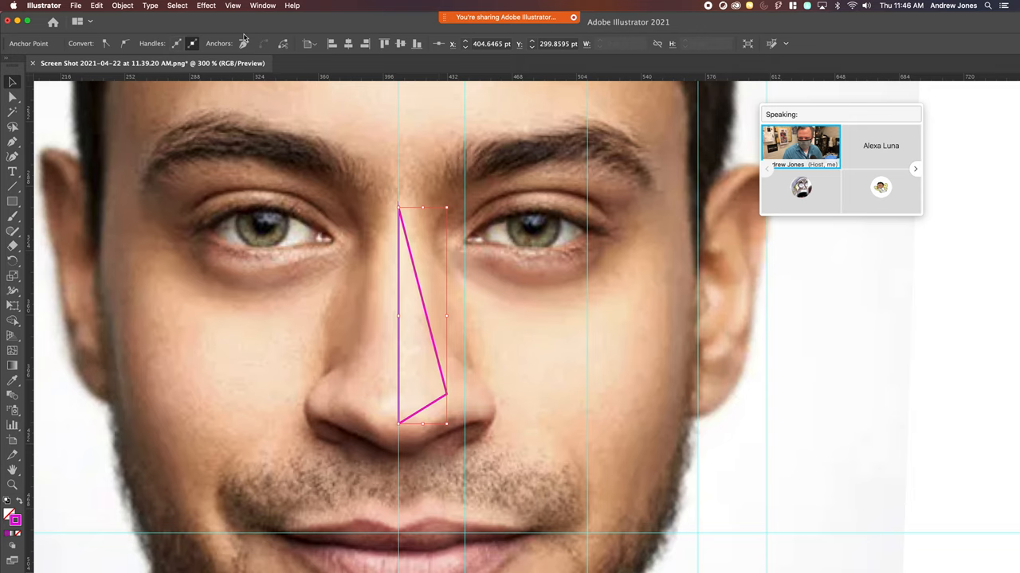
click(262, 6)
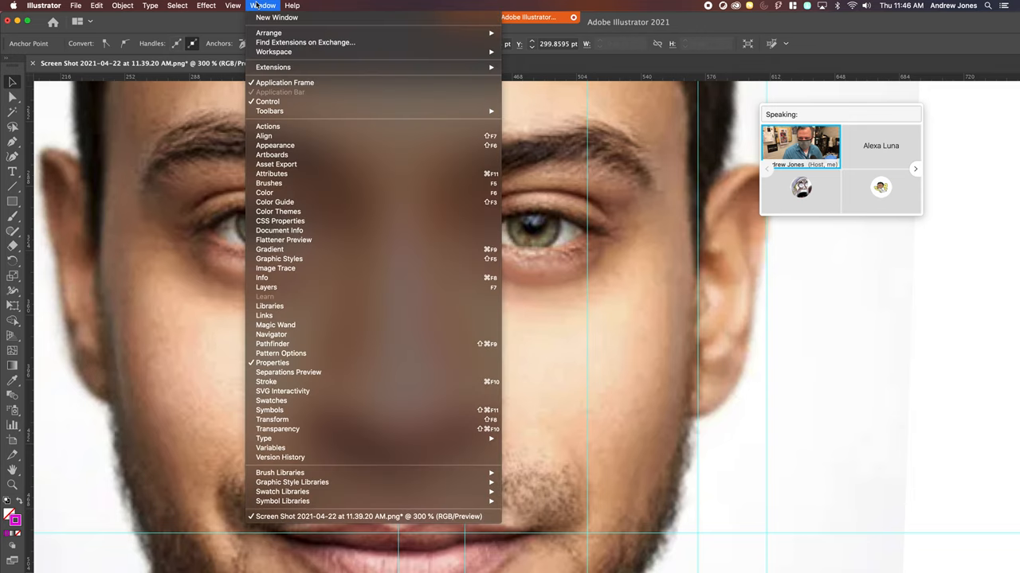
mouse_move(268, 127)
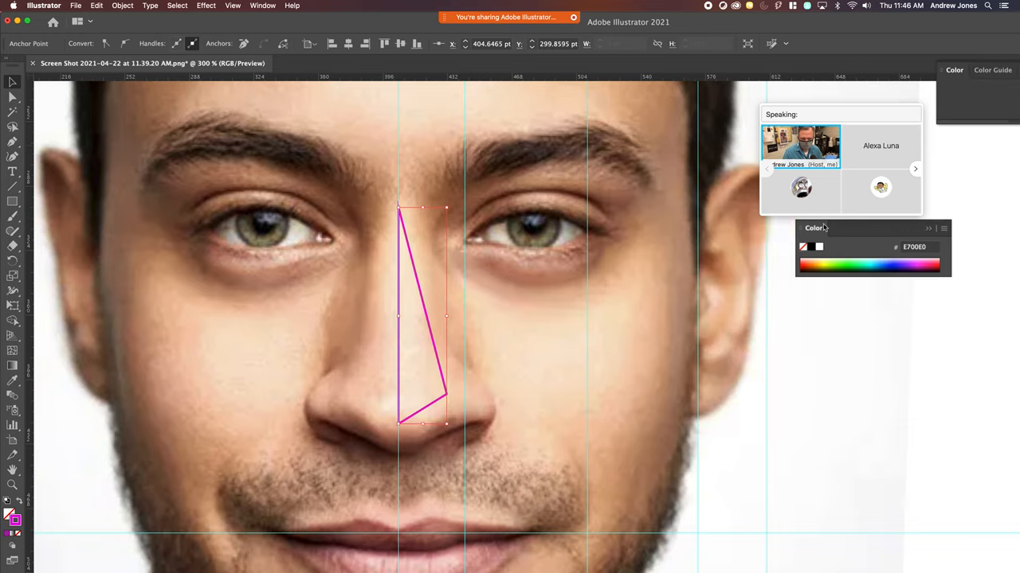
click(992, 71)
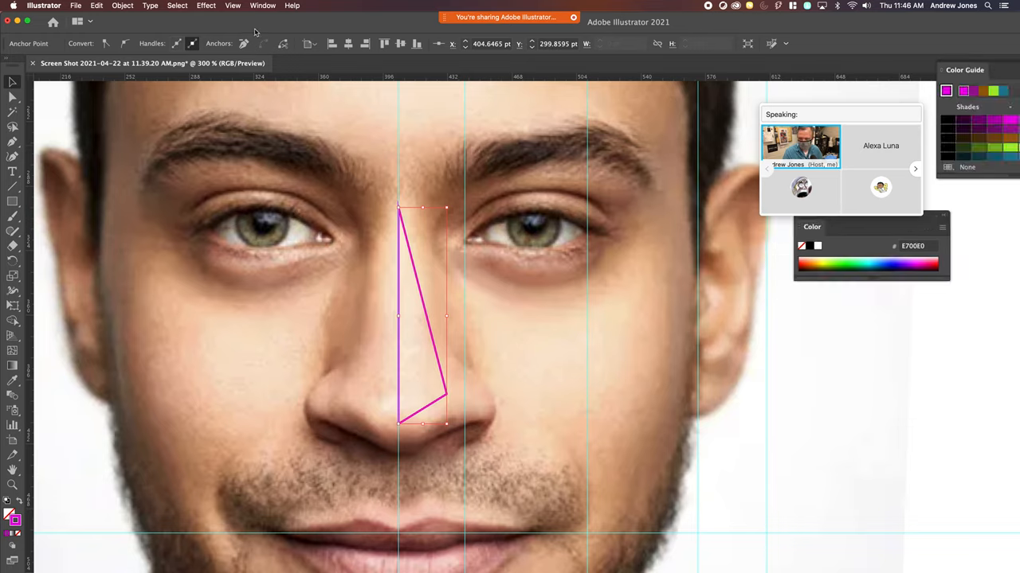
click(262, 6)
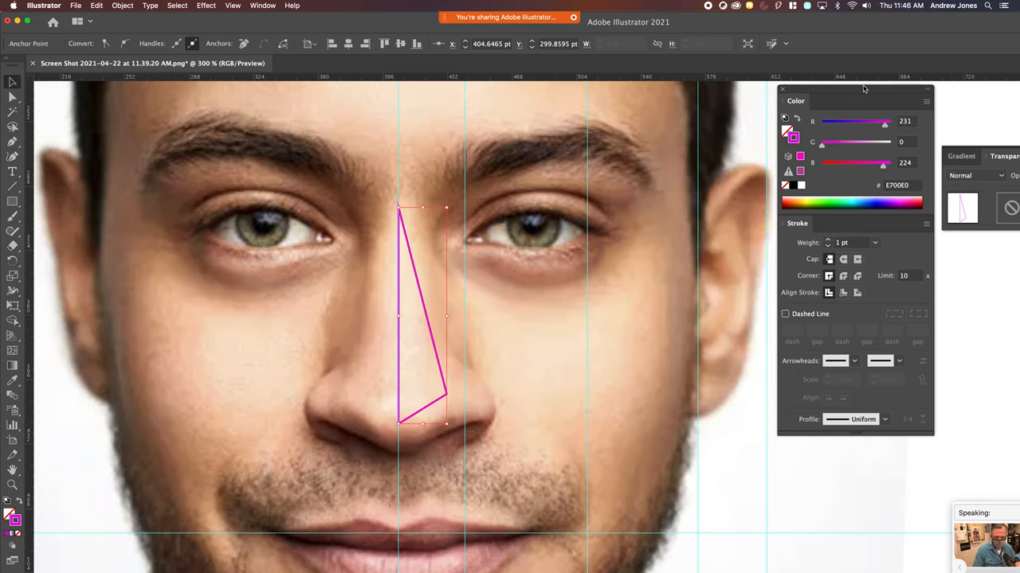
- Step the triangle's stroke weight down to 0.25 pt, then deselect it
click(827, 245)
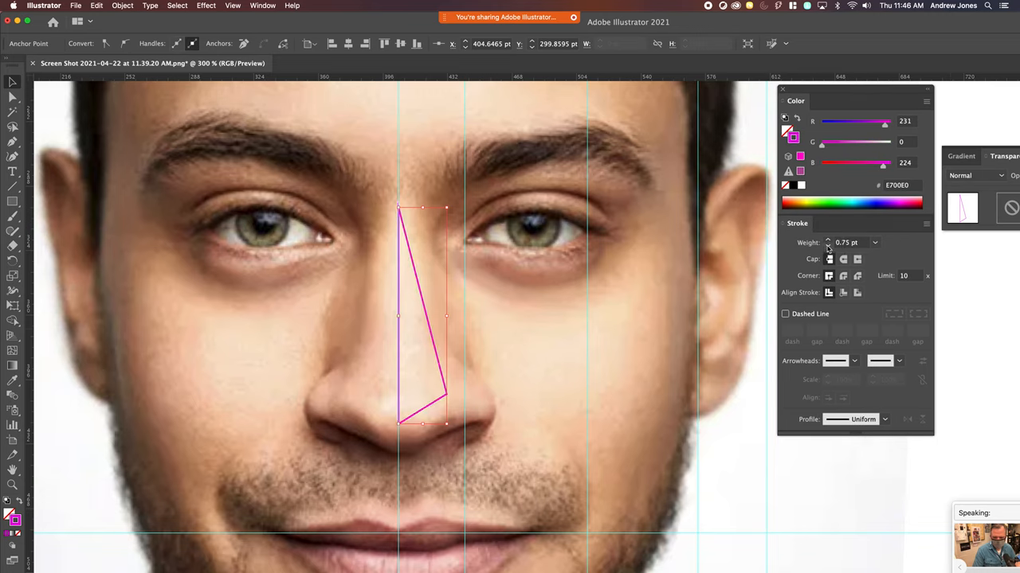
click(828, 245)
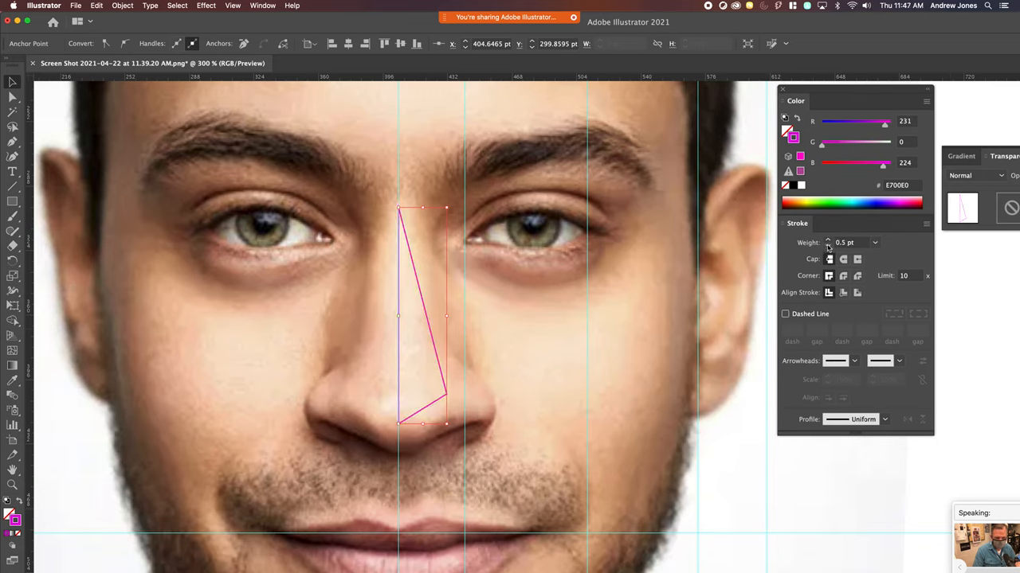
click(829, 246)
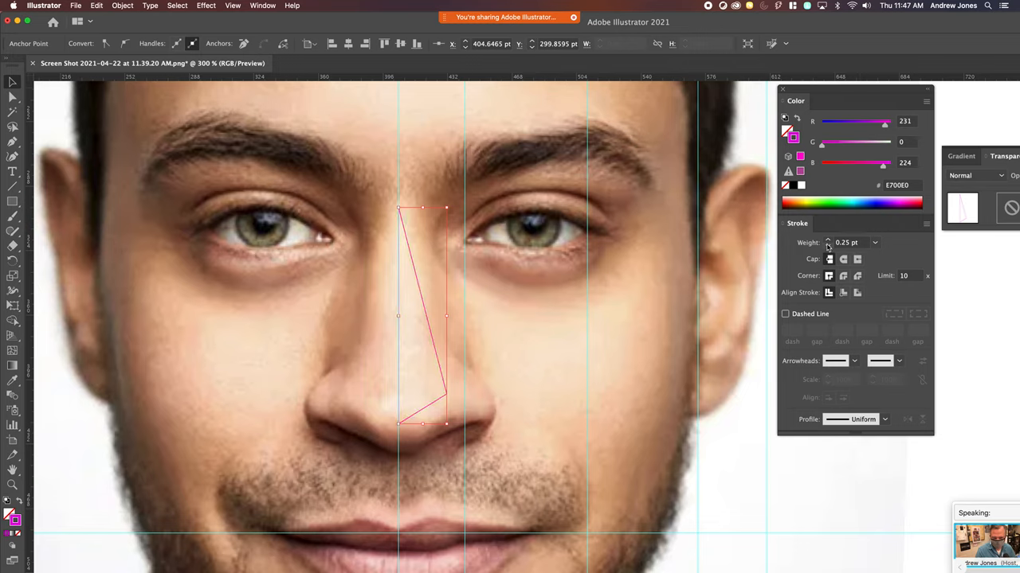
click(689, 303)
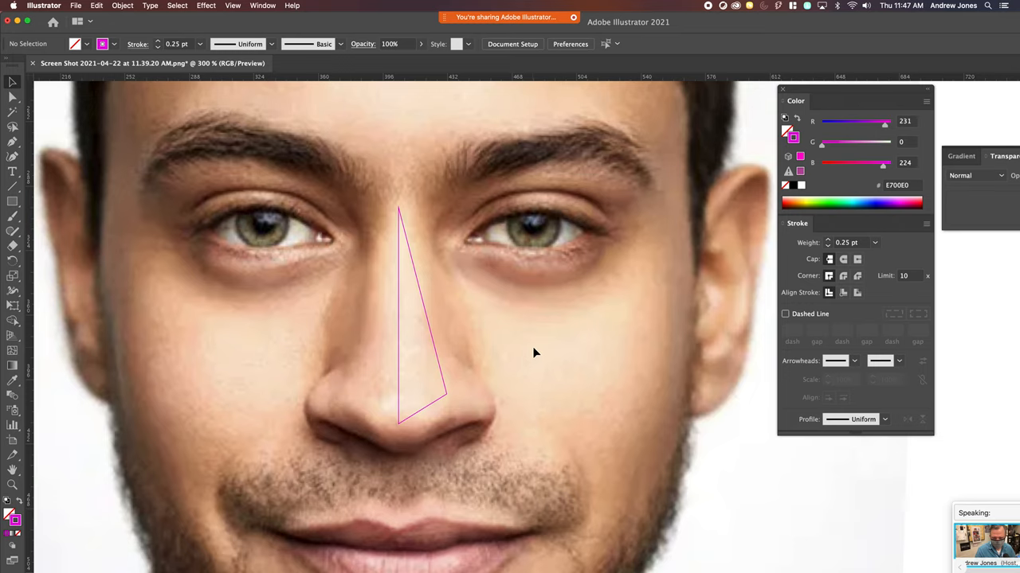
mouse_move(556, 349)
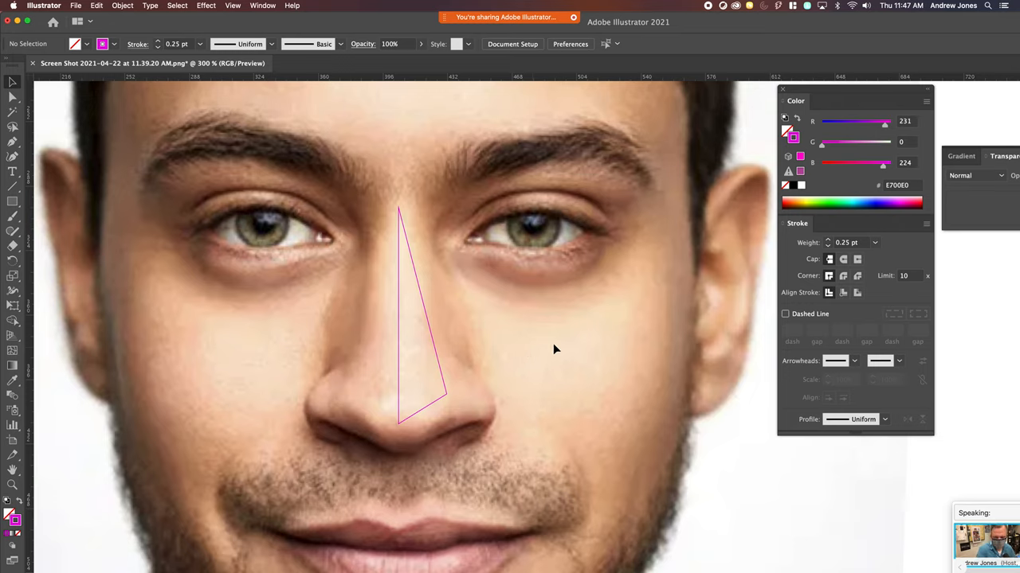
mouse_move(830, 246)
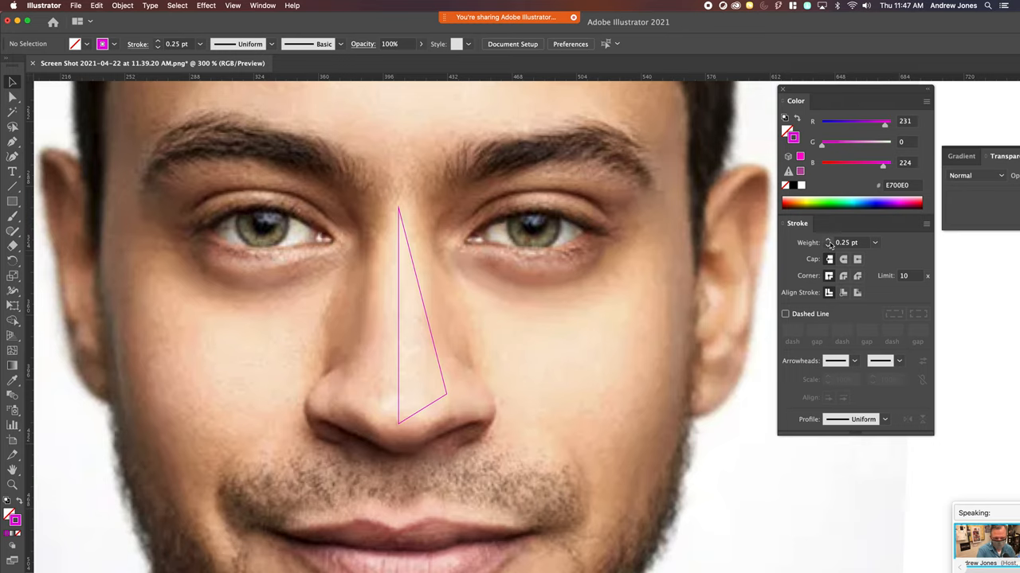
mouse_move(695, 308)
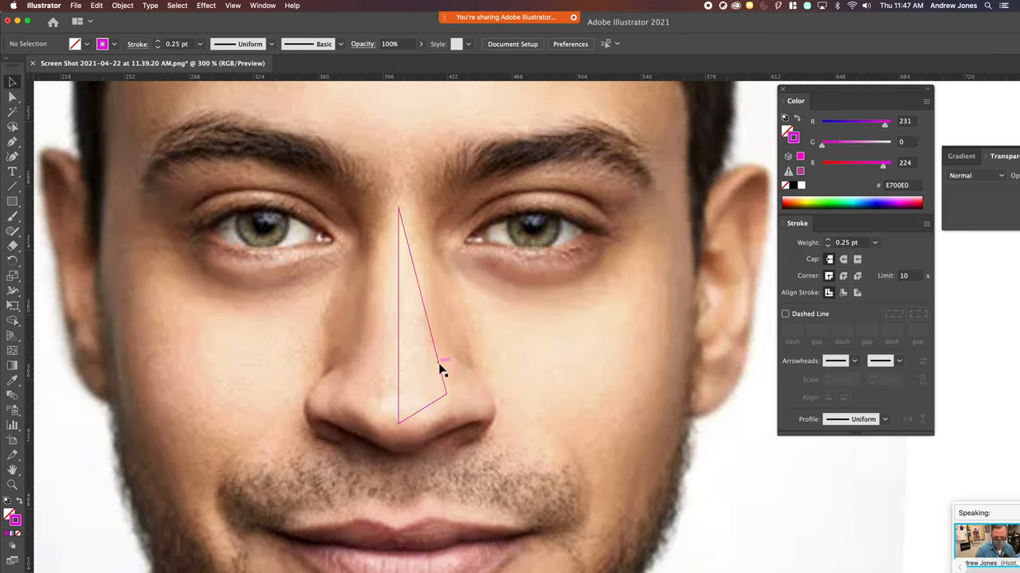
- Shrink the nose triangle to about half size, spanning mid-bridge to nose tip
click(442, 367)
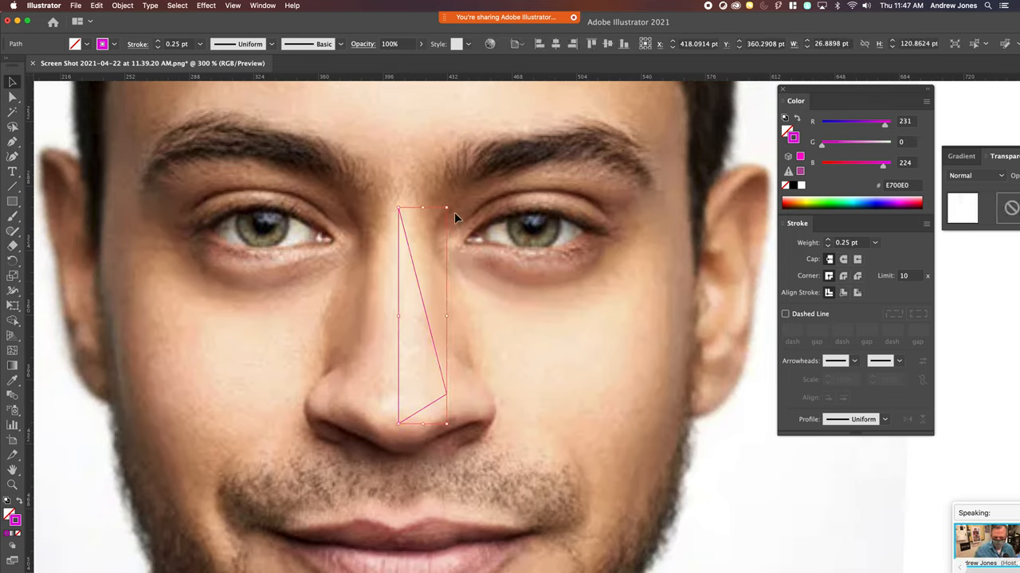
drag(447, 210, 441, 255)
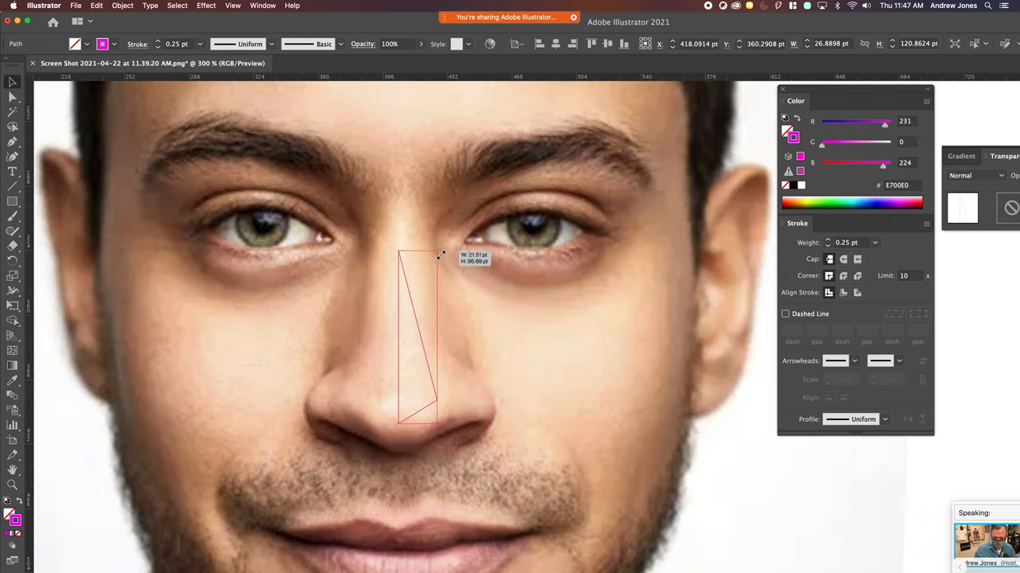
drag(439, 253, 436, 317)
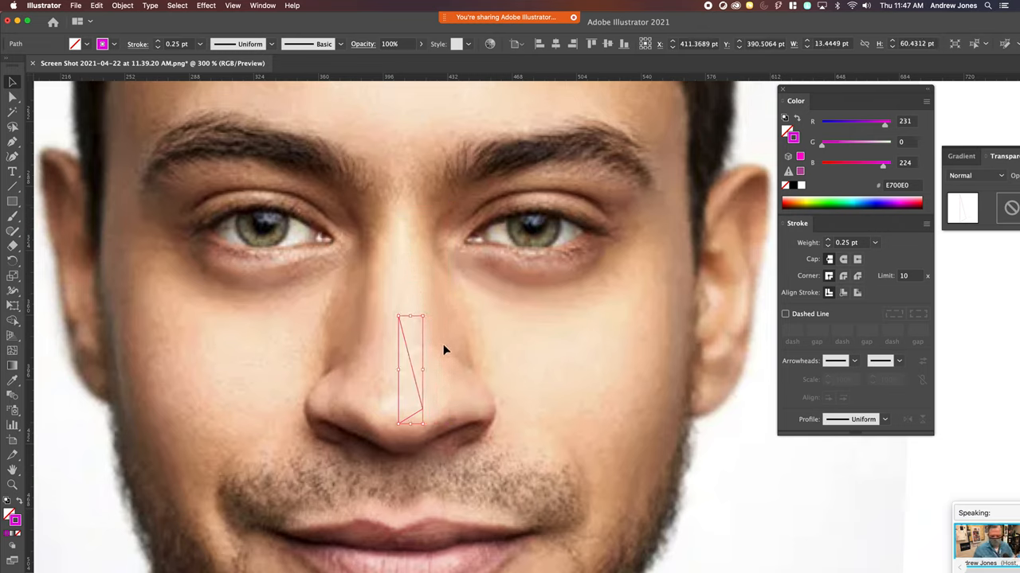
mouse_move(444, 386)
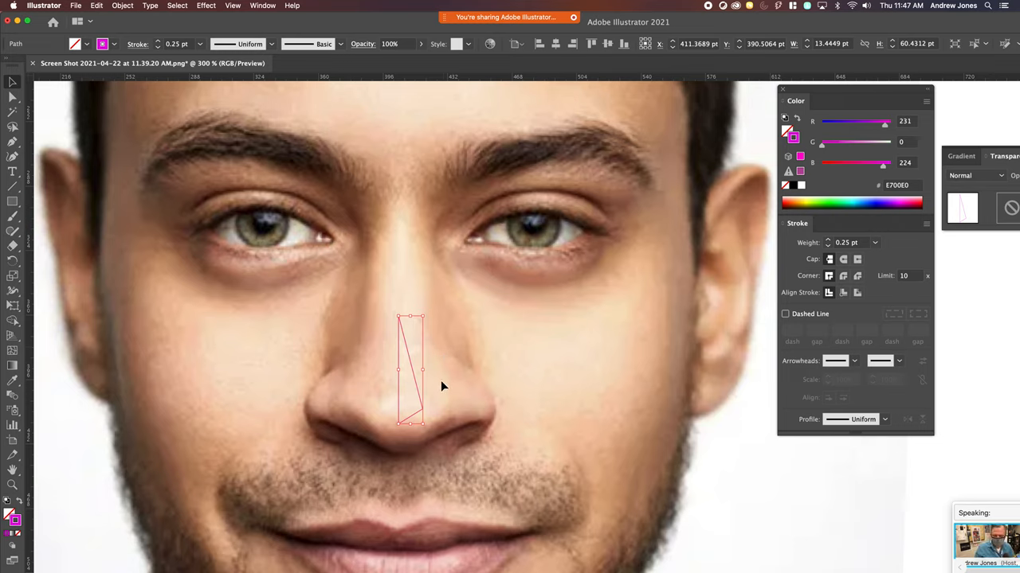
mouse_move(446, 383)
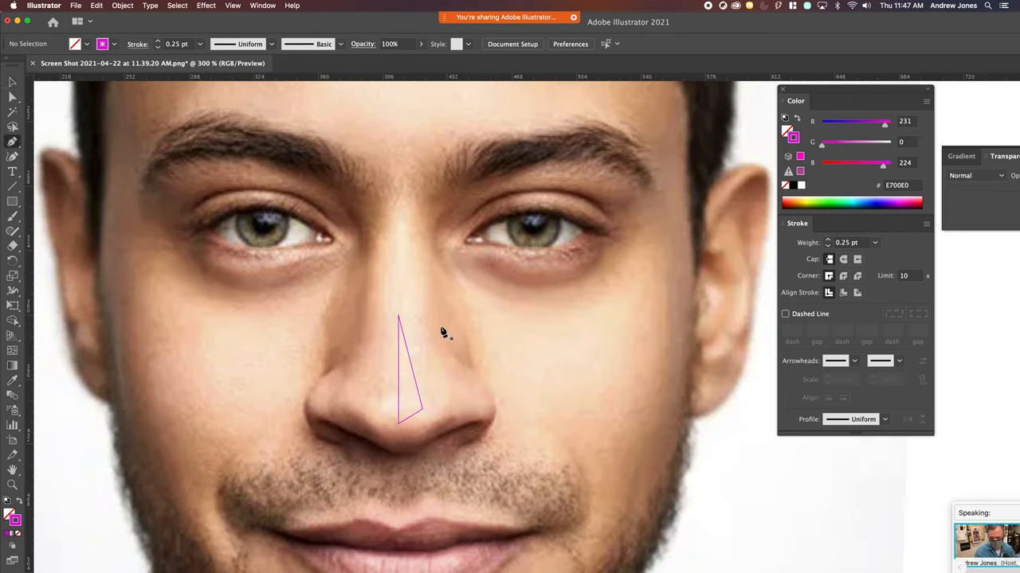
mouse_move(455, 313)
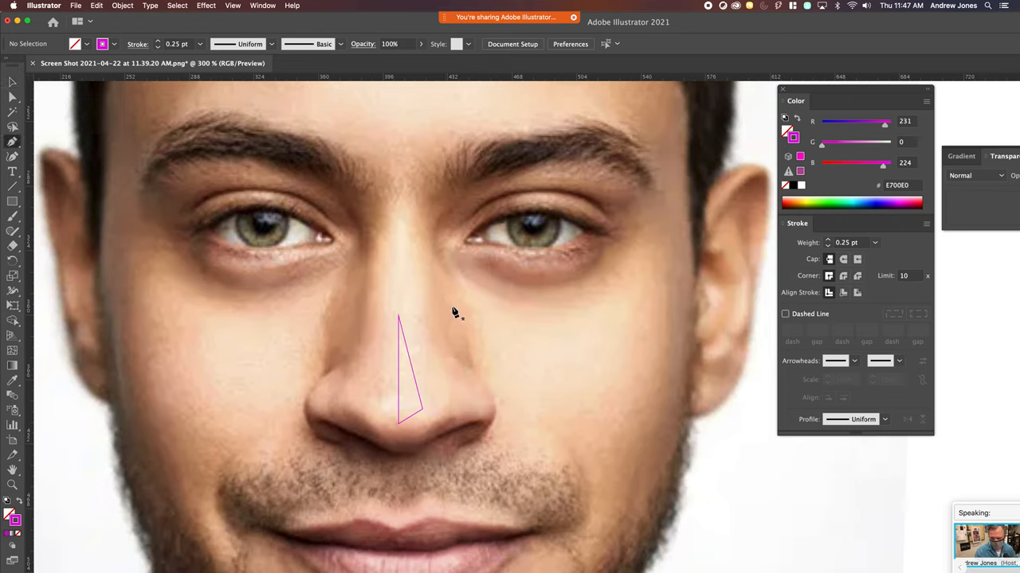
mouse_move(474, 374)
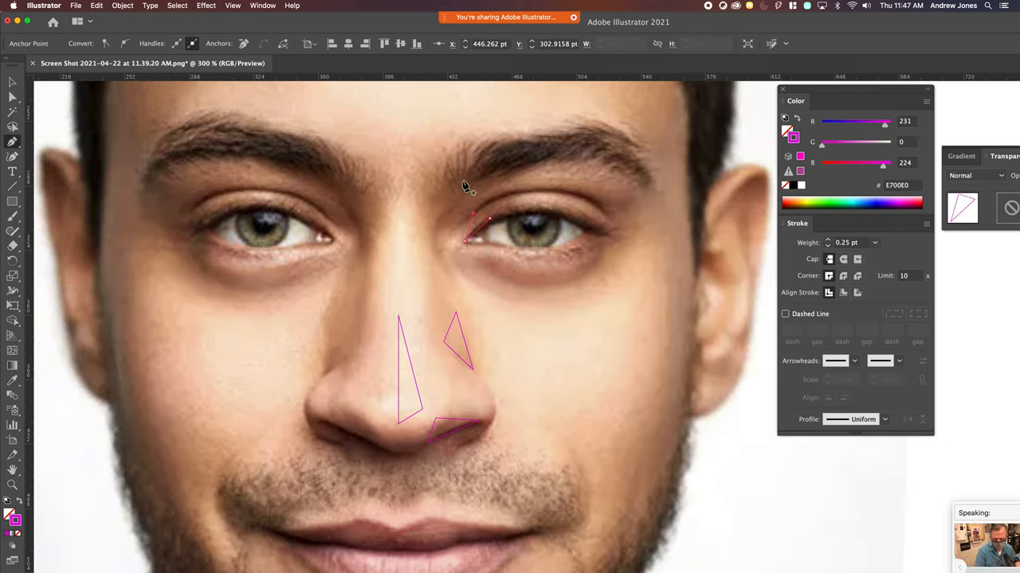
- Add triangles above the inner eyebrow and at the right eye's outer corner
drag(466, 184, 494, 155)
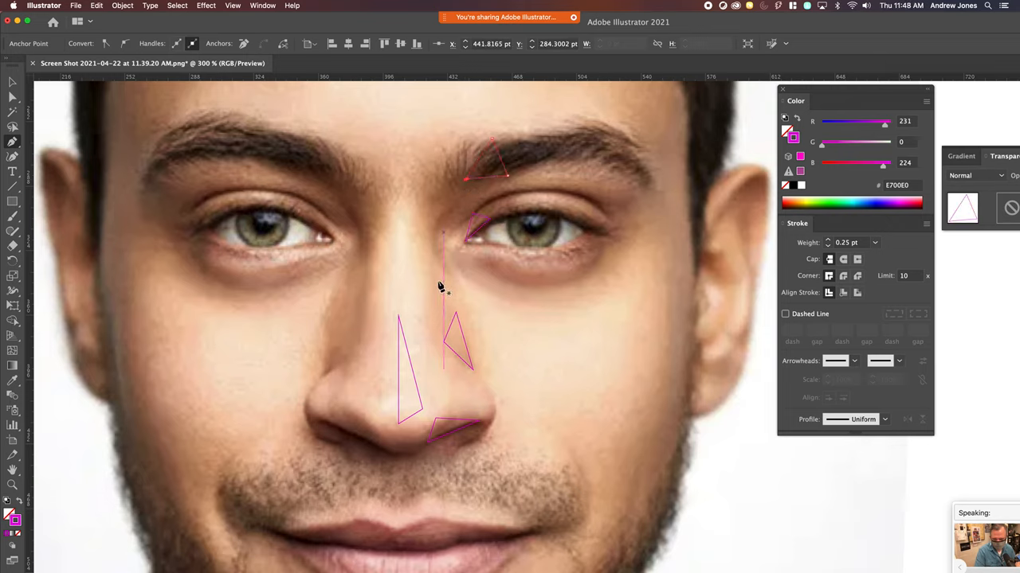
click(606, 227)
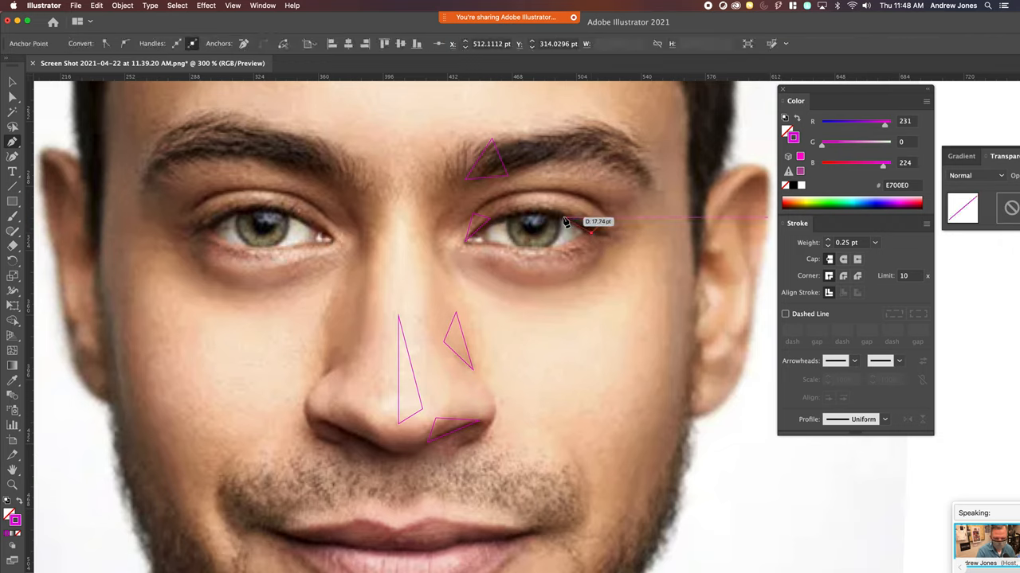
drag(565, 222, 605, 225)
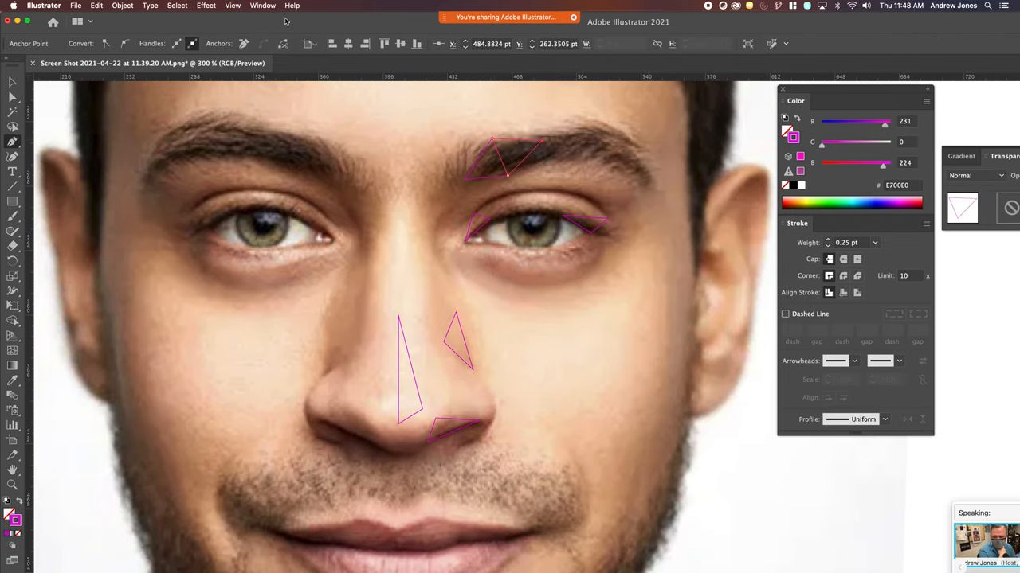
click(262, 6)
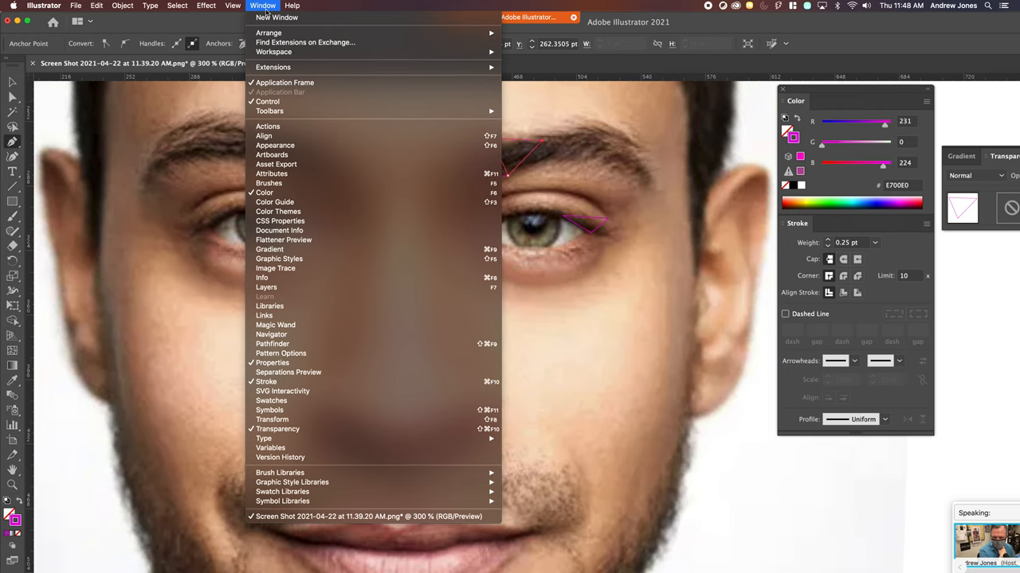
click(233, 6)
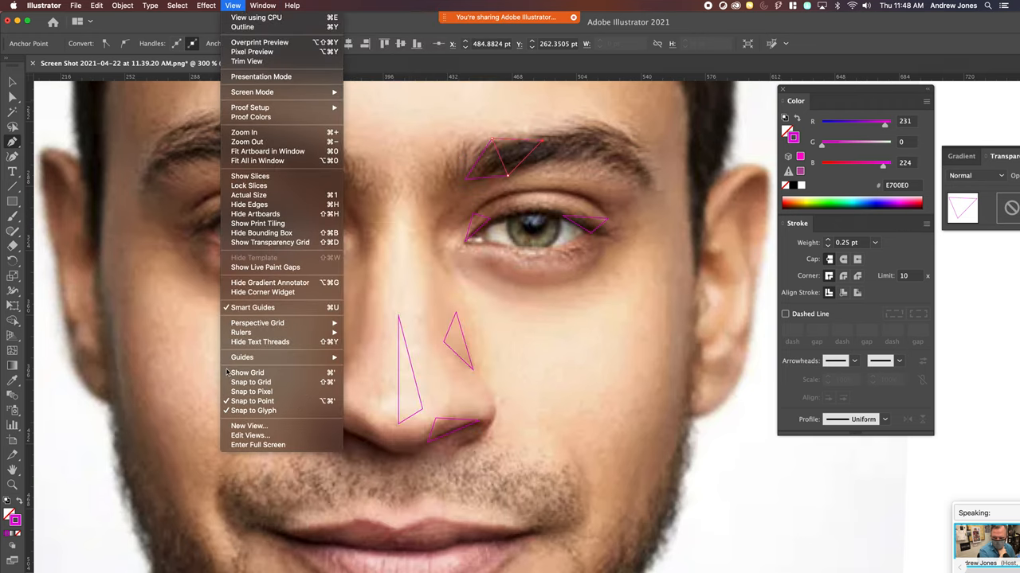
mouse_move(251, 392)
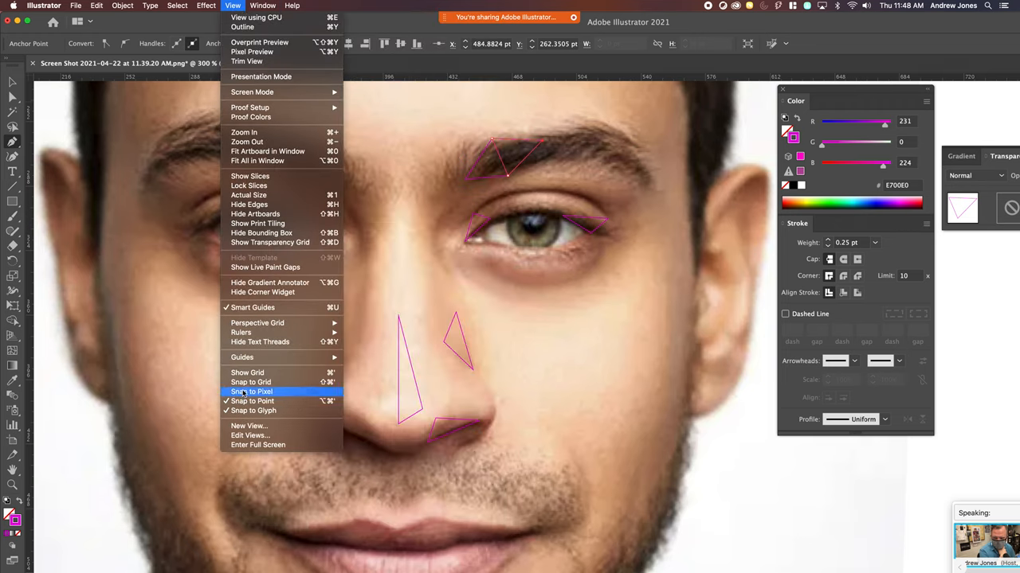
mouse_move(253, 401)
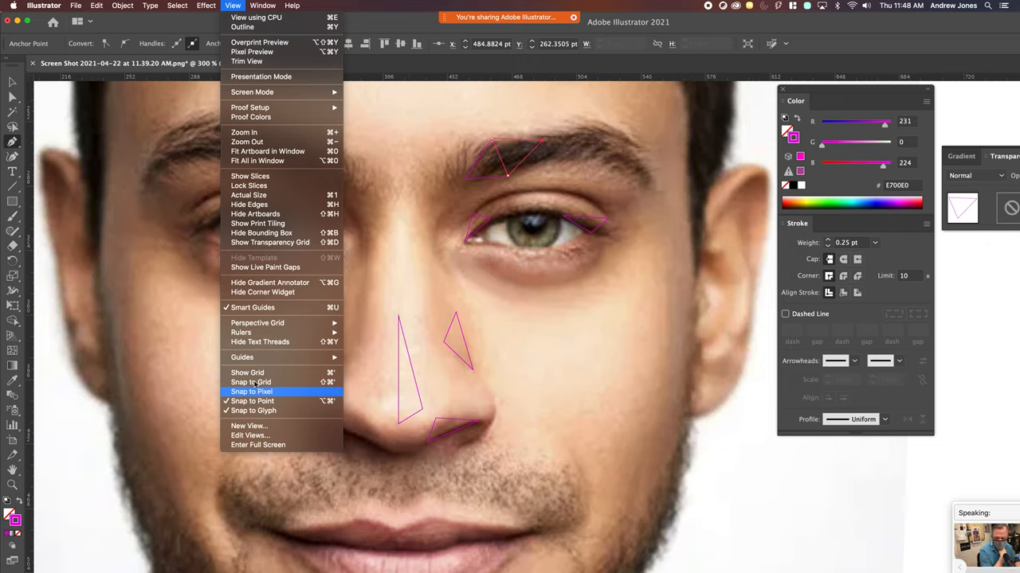
mouse_move(252, 402)
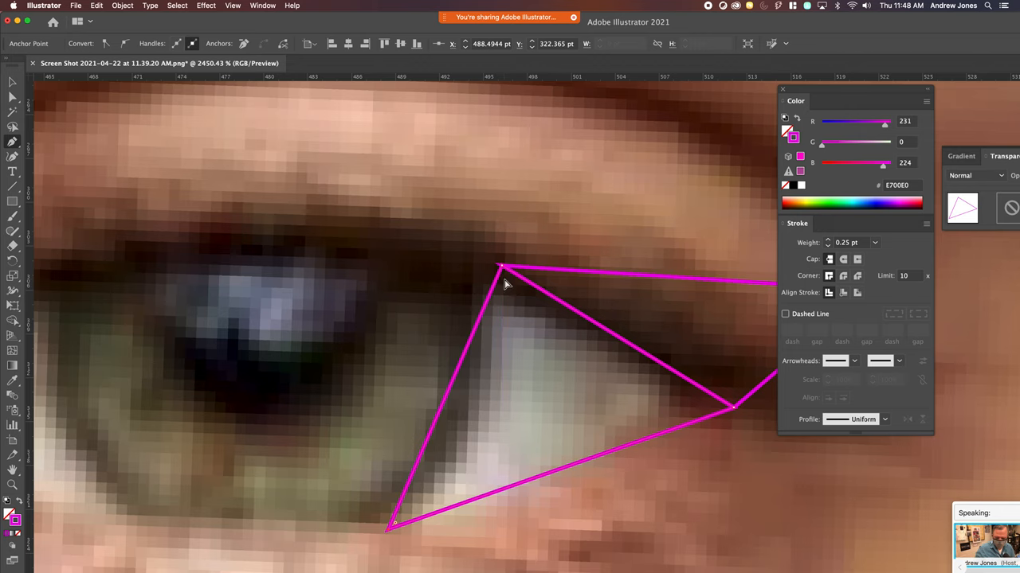
- Add a triangle at the inner eye corner with its corners meeting neighbouring vertices
click(500, 267)
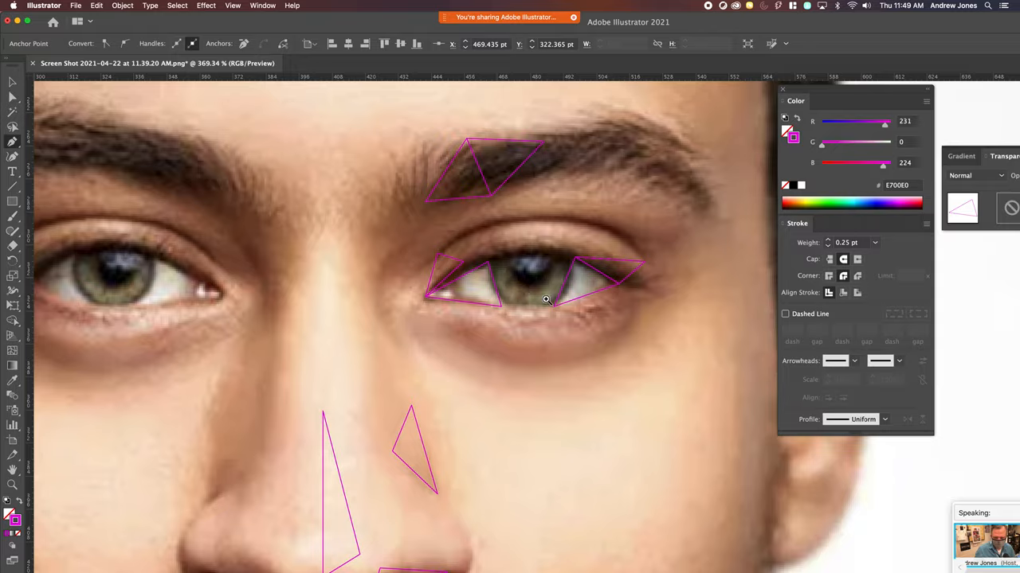
scroll(up, 3)
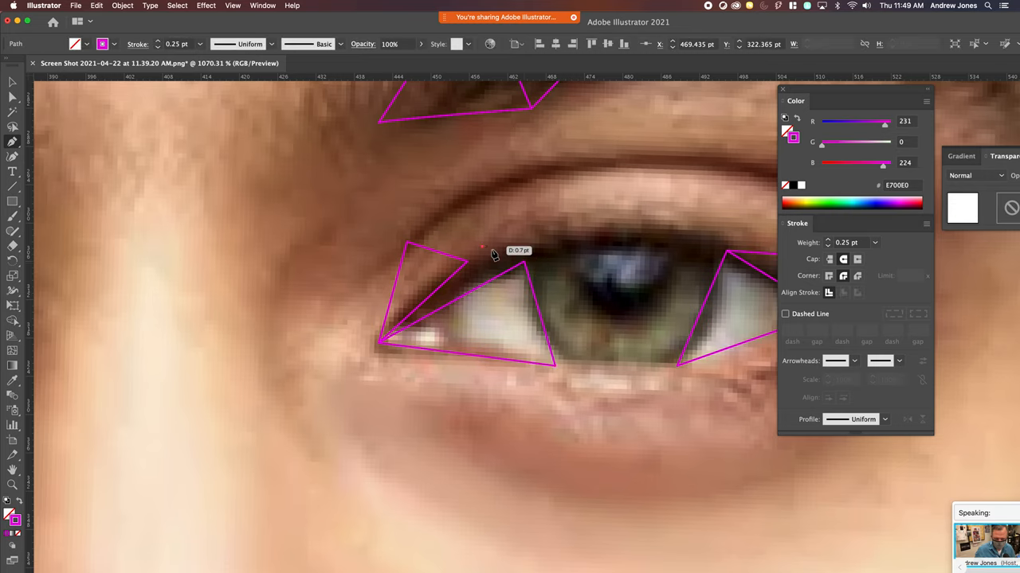
drag(482, 246, 386, 341)
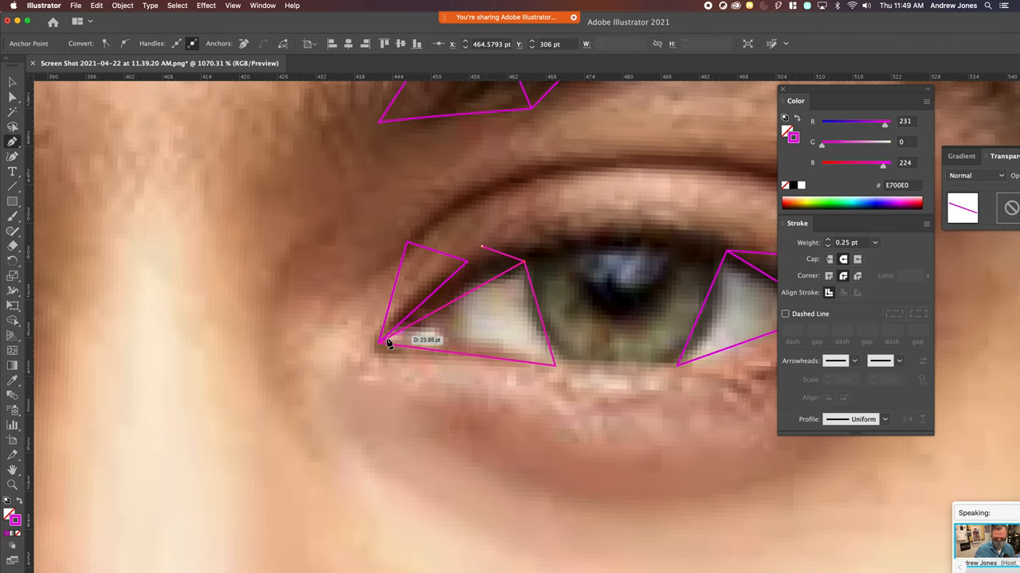
drag(388, 340, 476, 260)
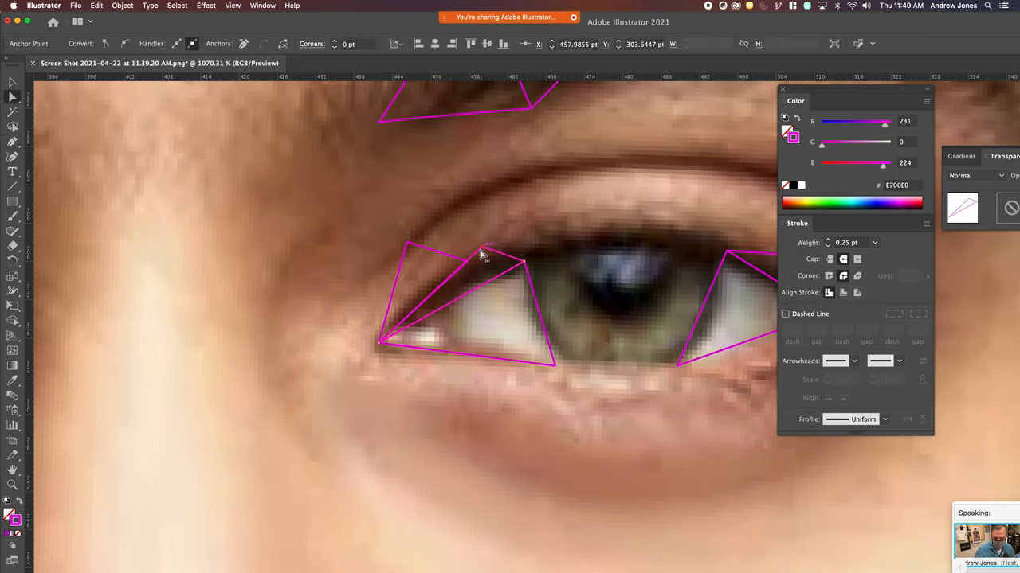
drag(482, 255, 468, 263)
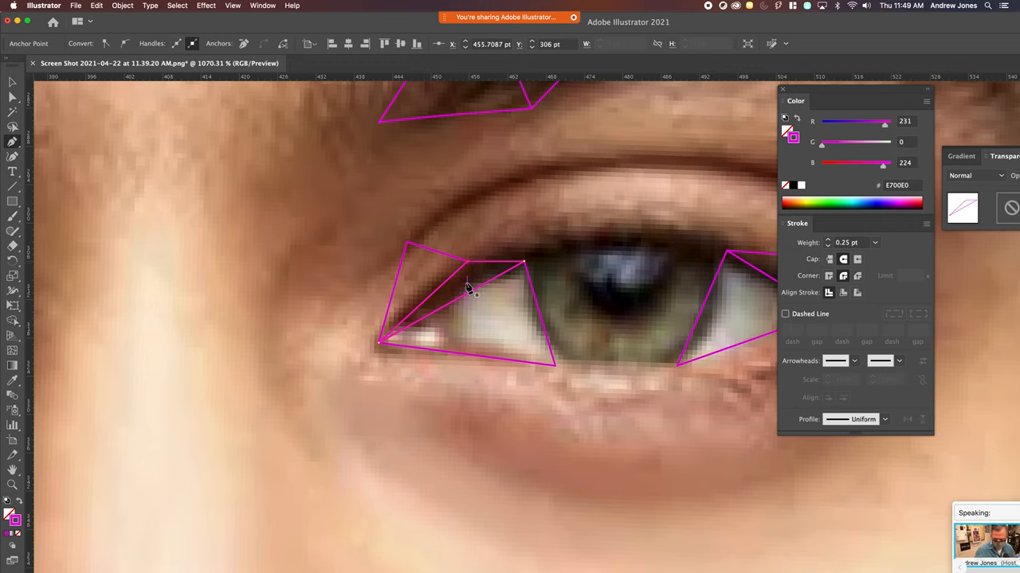
click(466, 271)
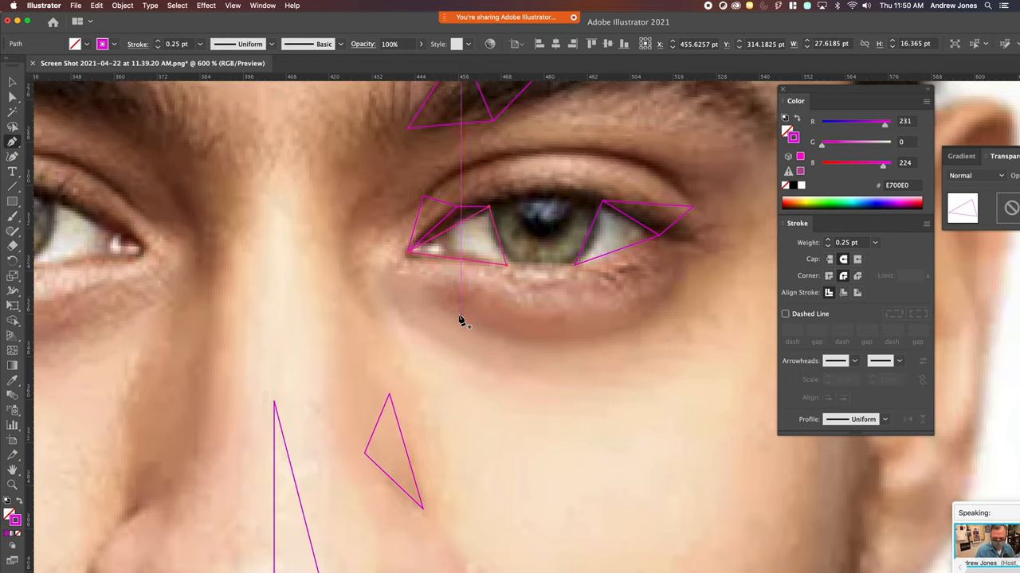
- Add triangles beneath the eye, from the lower lid to under the outer corner
drag(461, 321, 510, 269)
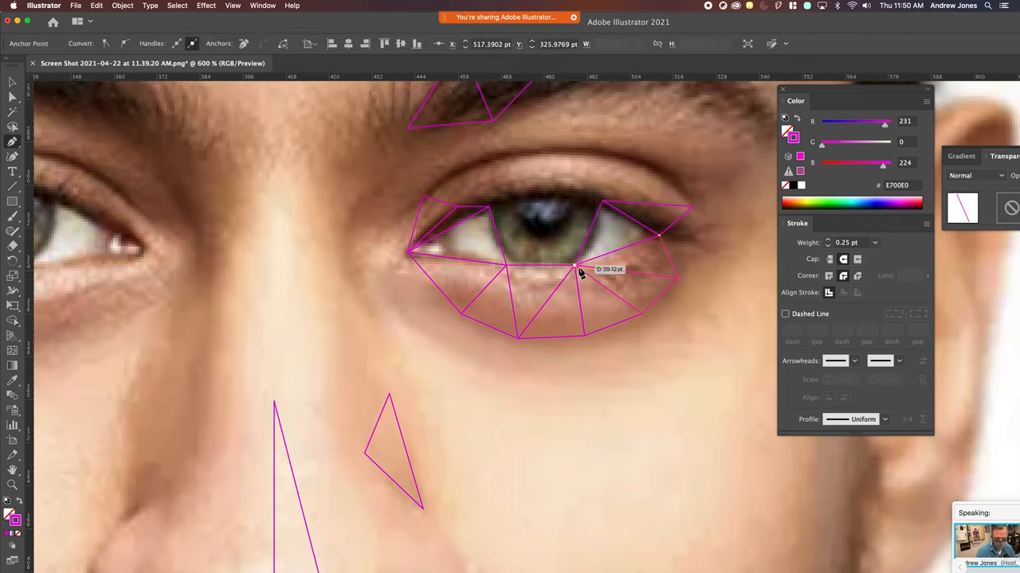
drag(578, 267, 661, 243)
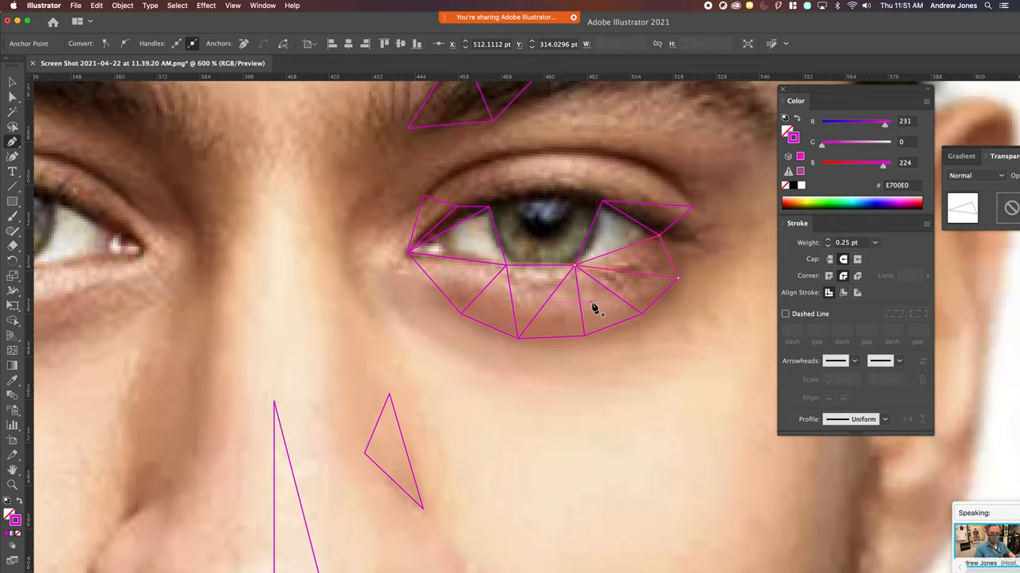
mouse_move(586, 275)
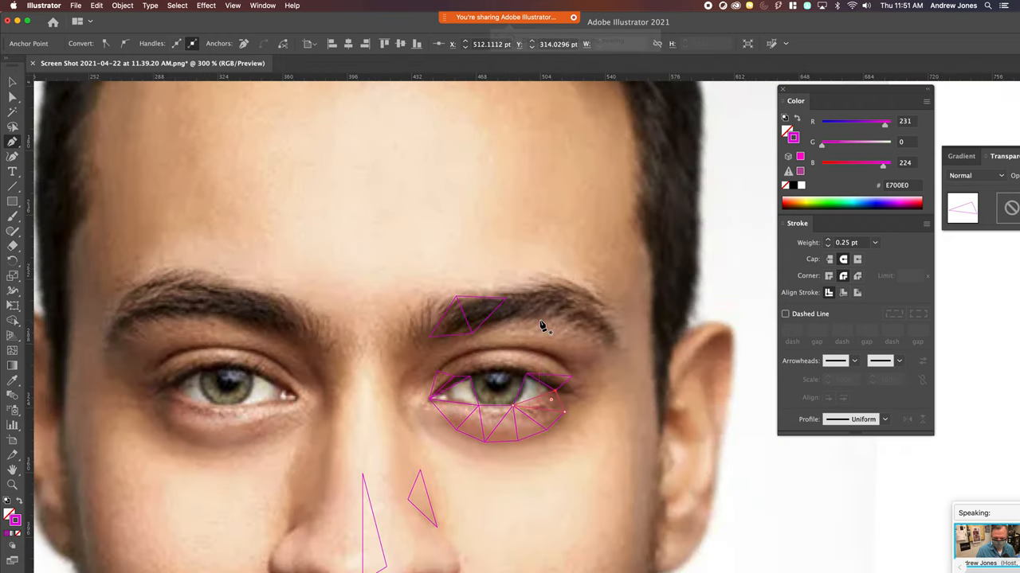
mouse_move(538, 309)
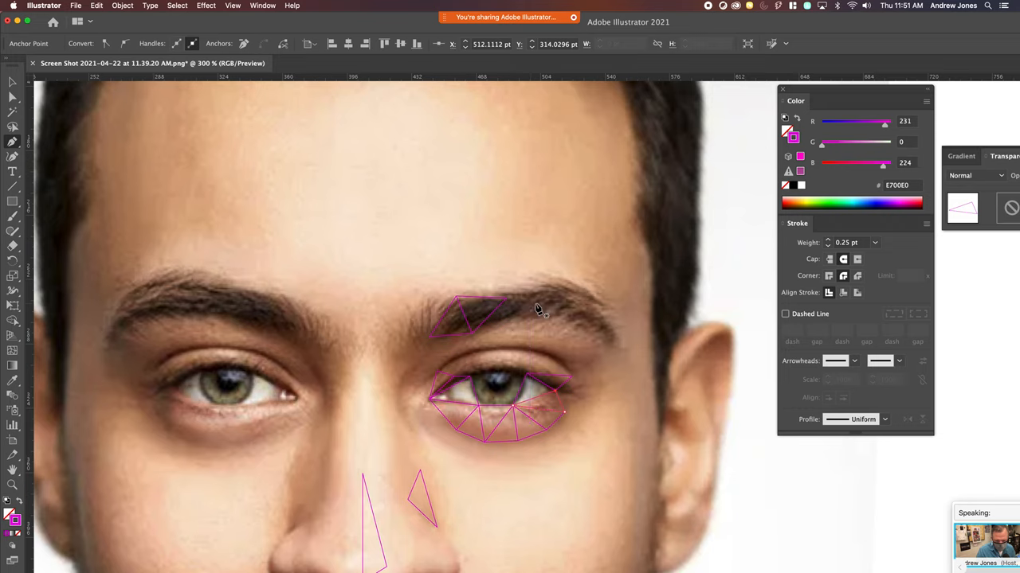
- Draw more Pen triangles across the right eyebrow, extending toward its outer end
drag(546, 303, 507, 309)
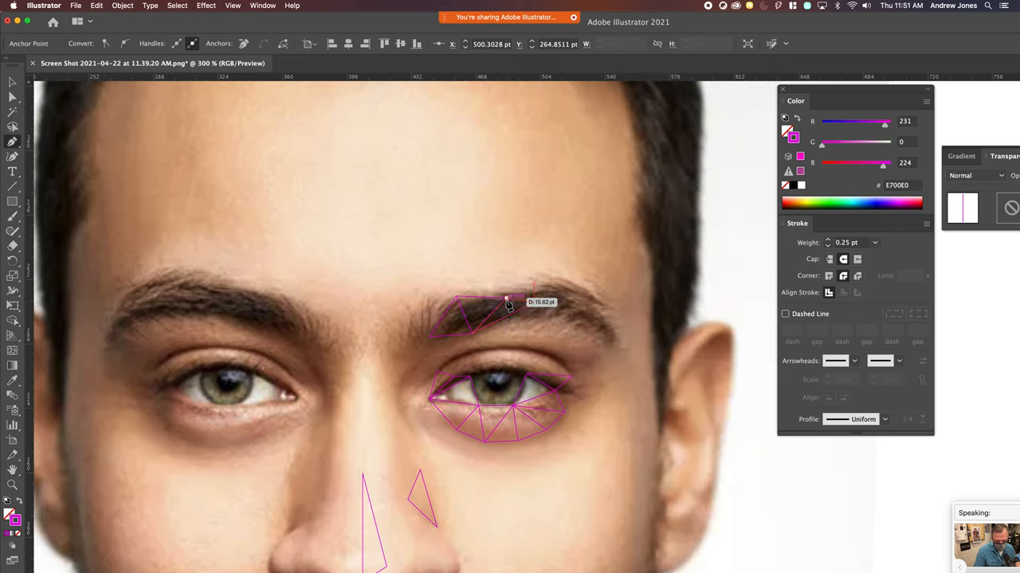
drag(508, 304, 535, 289)
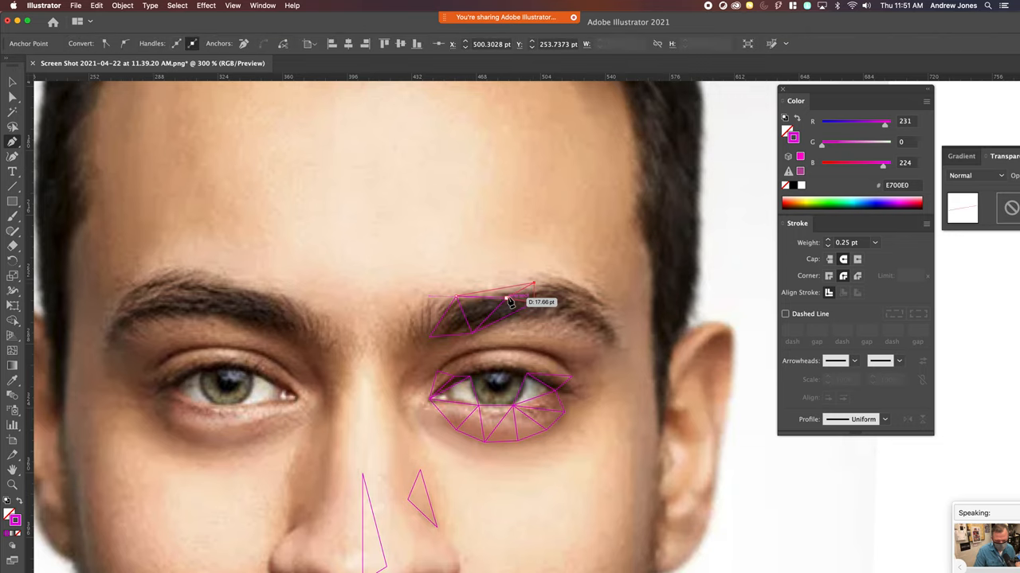
drag(509, 301, 458, 301)
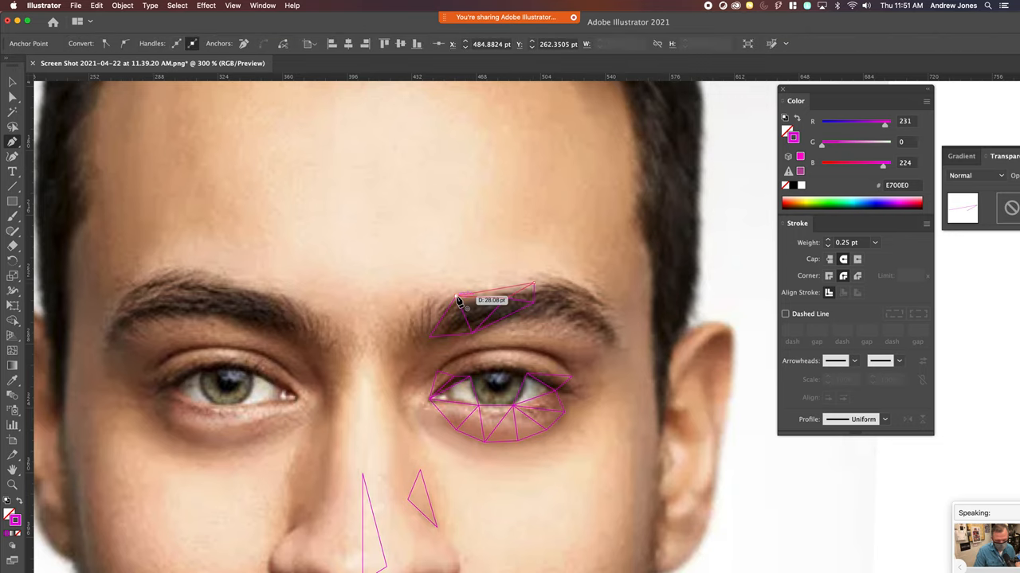
drag(458, 301, 534, 306)
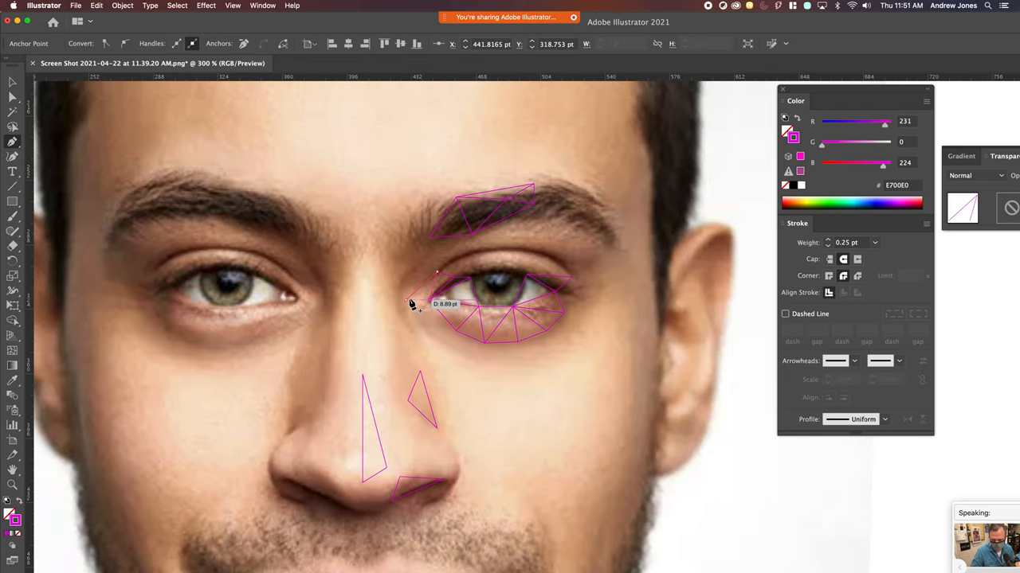
- Draw Pen triangles from the inner eye corner down the nose side to the nostril
click(406, 301)
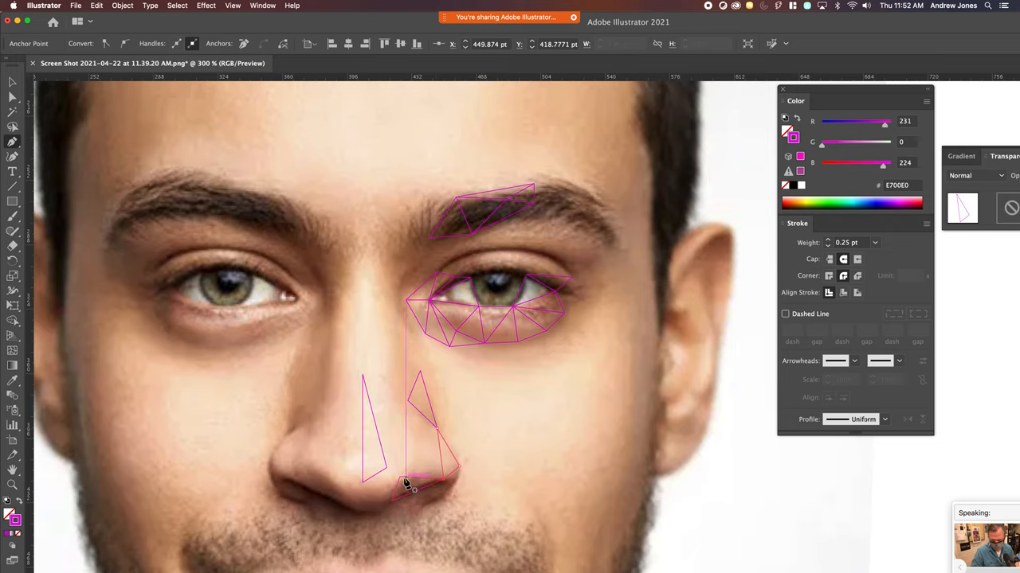
click(406, 478)
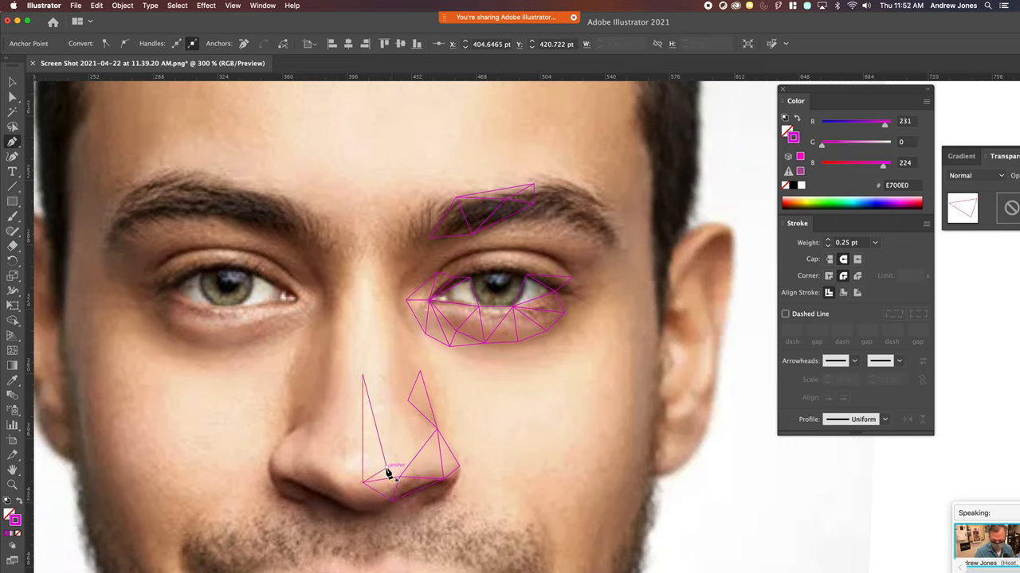
drag(388, 476, 368, 486)
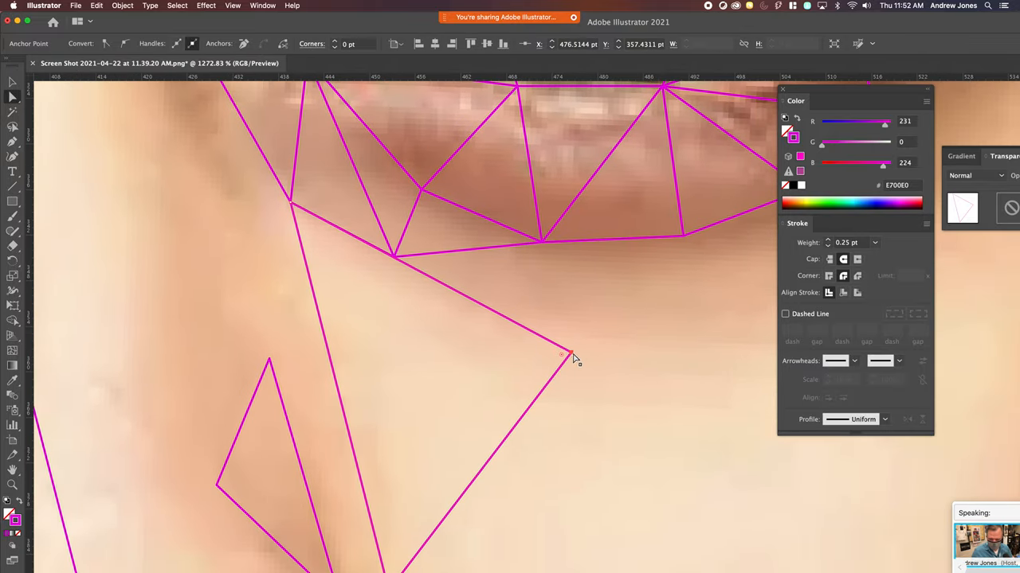
- Move the long cheek triangle's corner and join it to the under-eye triangles
drag(561, 356, 569, 363)
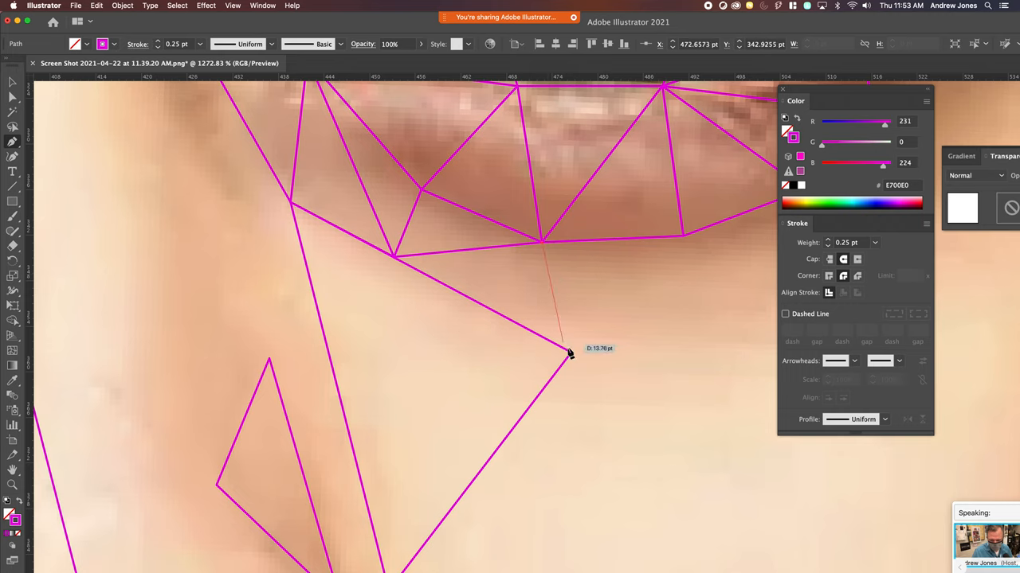
click(398, 262)
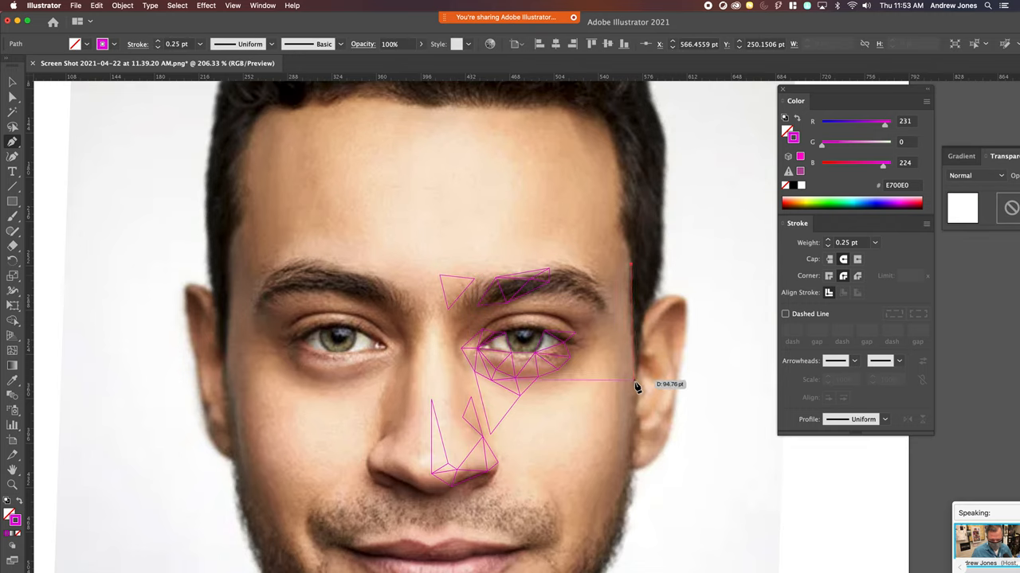
- Draw long triangle edges down the right temple toward the lower cheek near the jaw
drag(634, 386, 634, 267)
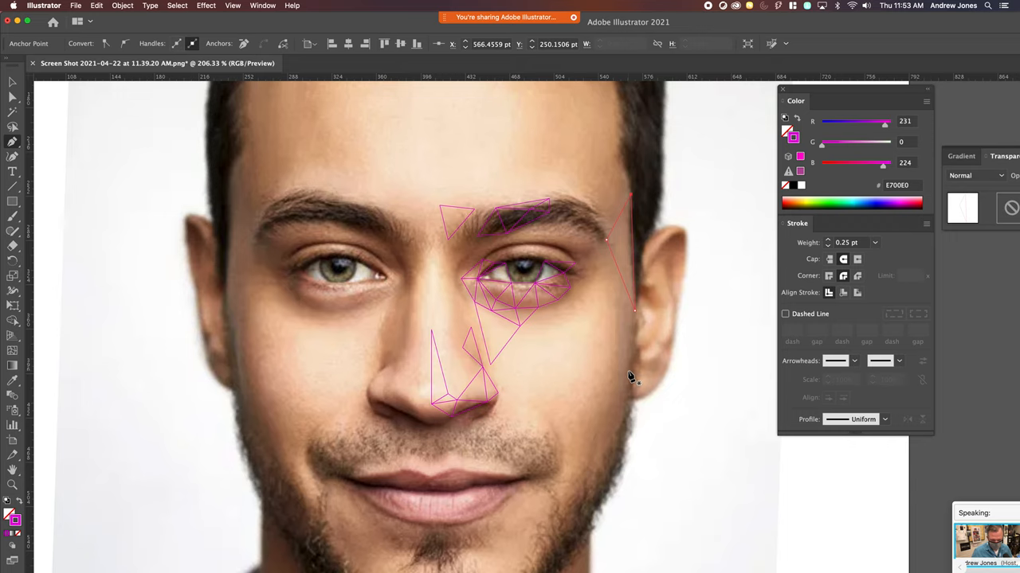
click(574, 498)
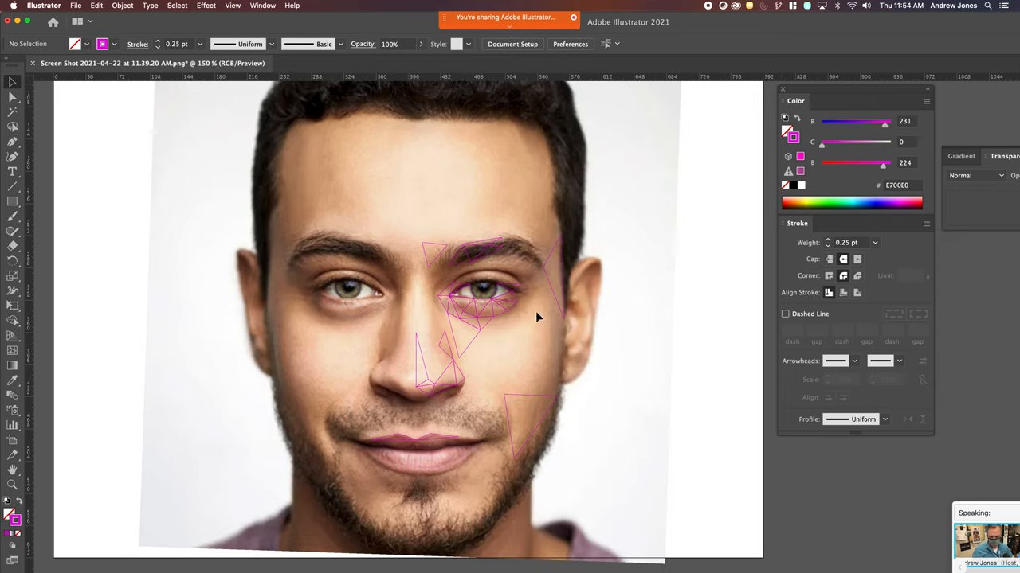
mouse_move(512, 348)
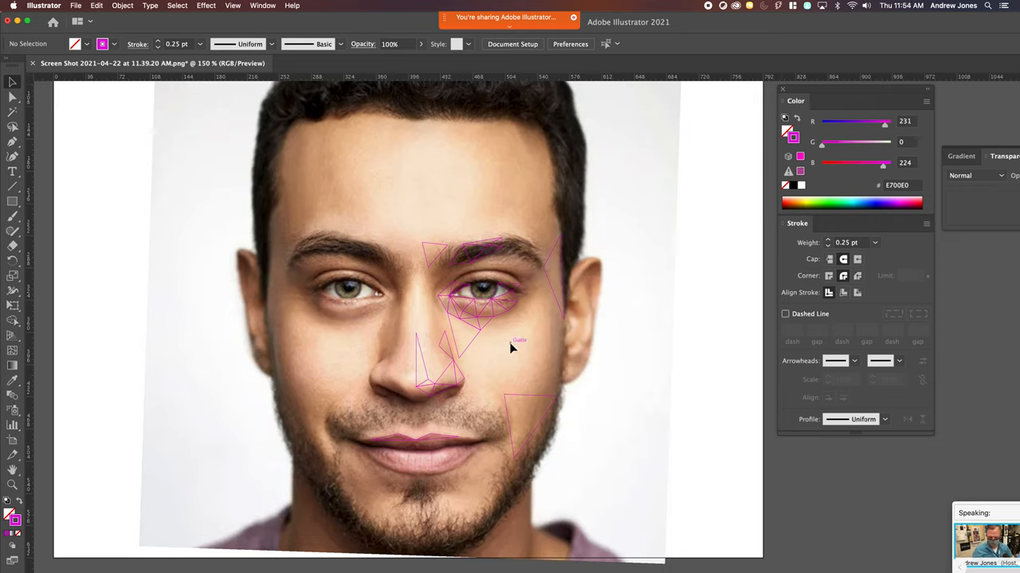
mouse_move(541, 342)
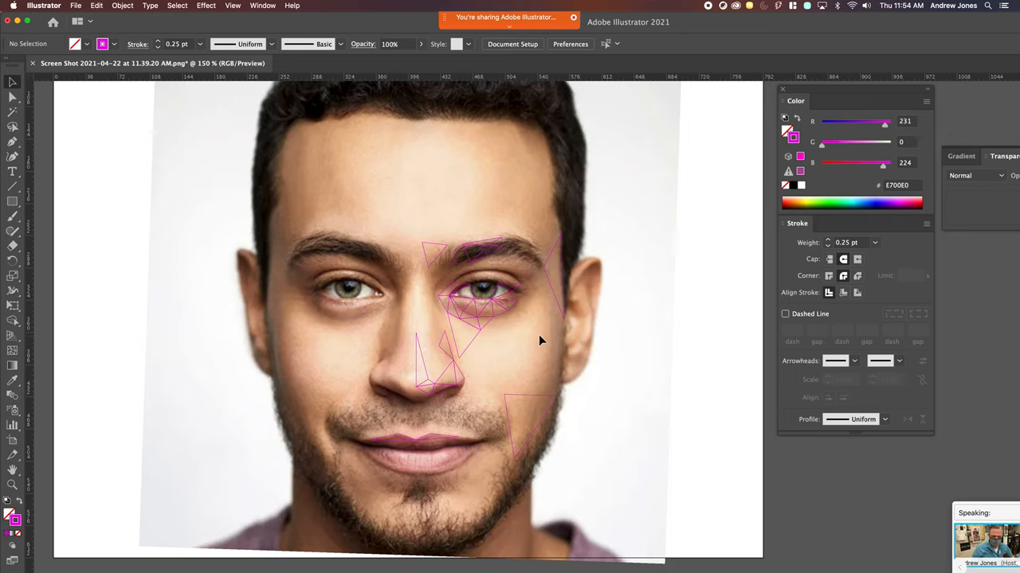
mouse_move(542, 335)
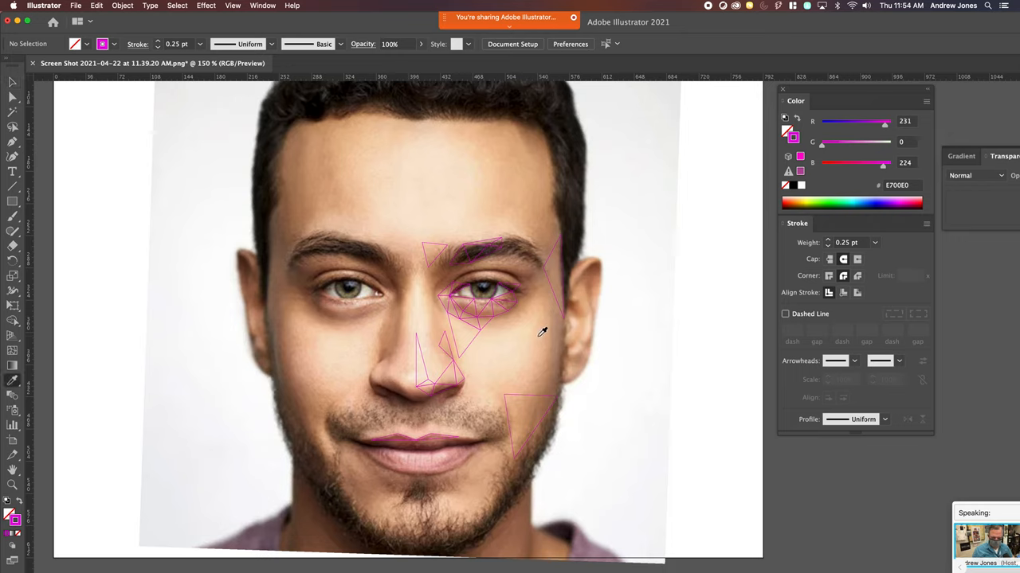
mouse_move(572, 355)
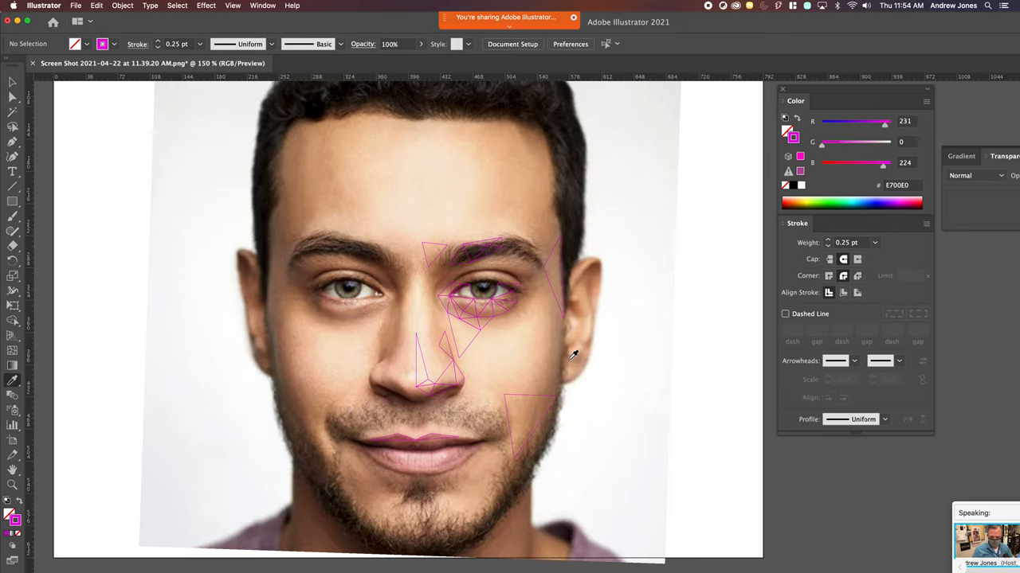
mouse_move(526, 353)
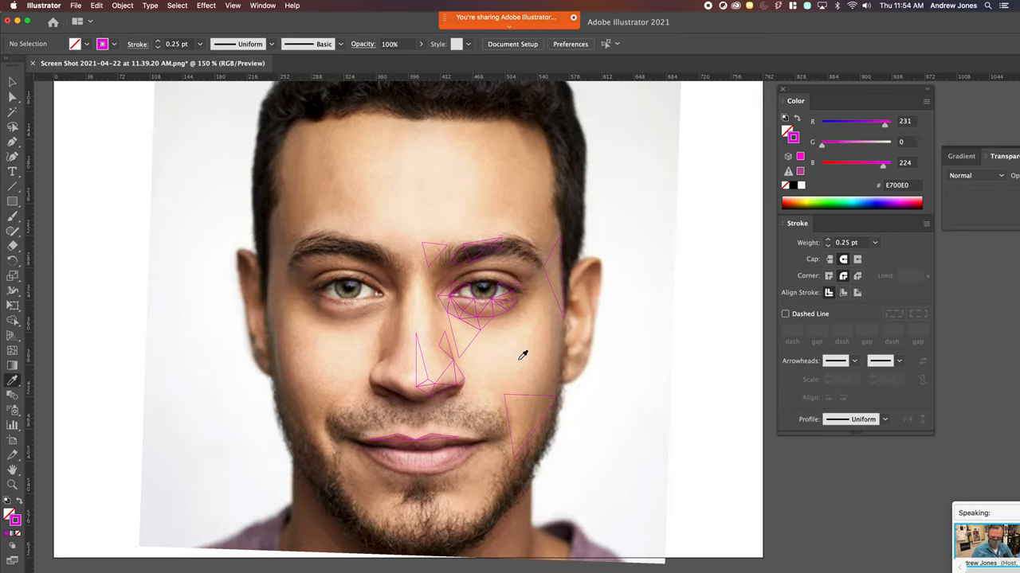
mouse_move(496, 344)
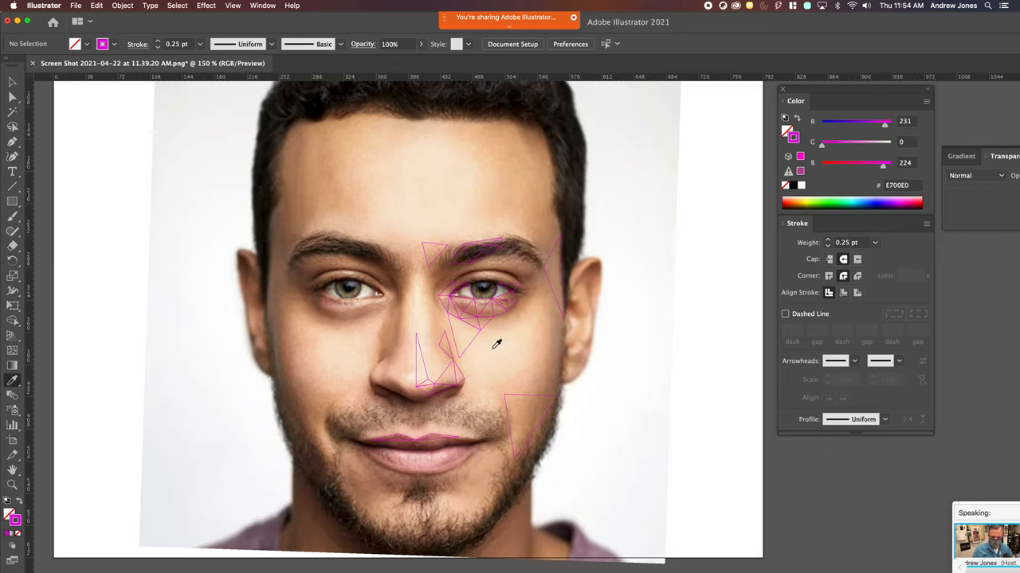
mouse_move(461, 262)
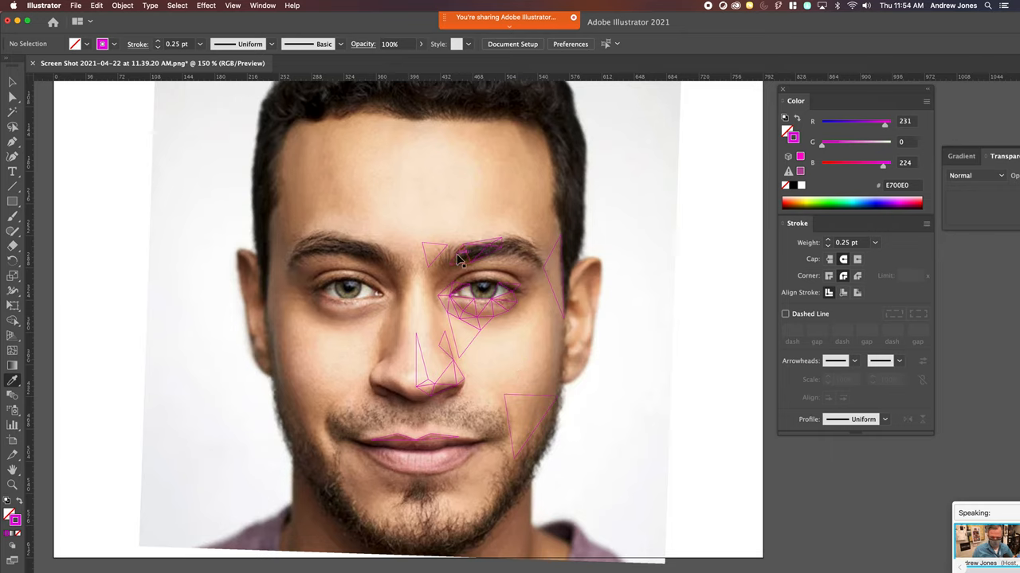
mouse_move(462, 253)
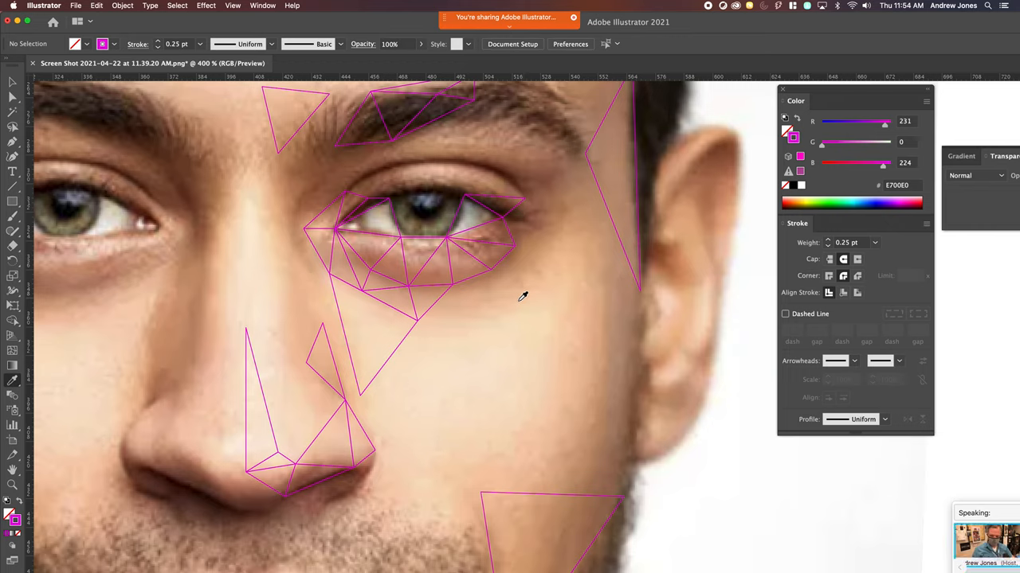
mouse_move(384, 335)
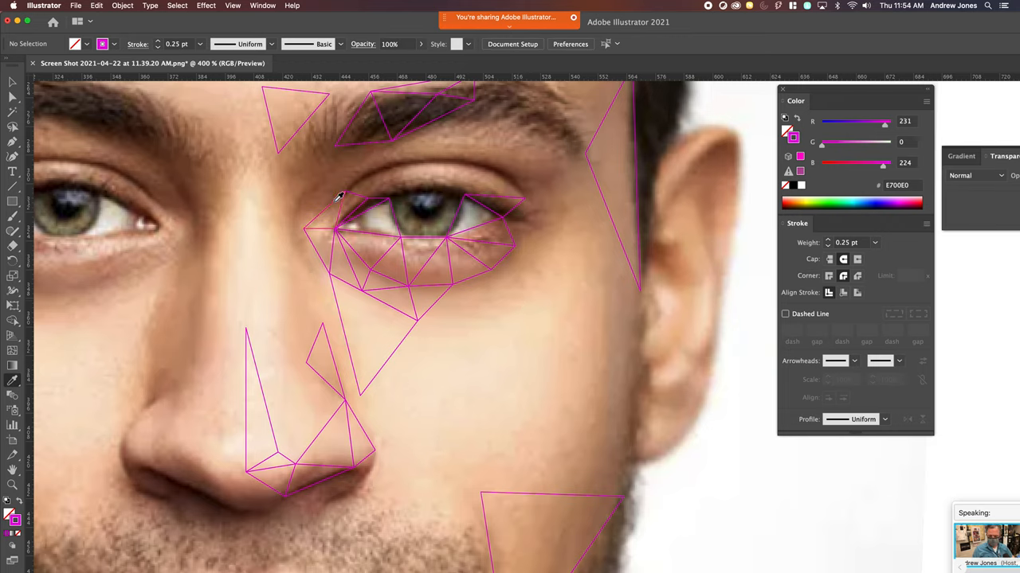
- Select the inner eye-corner and under-eye triangles and fill them with sampled skin colour
click(325, 211)
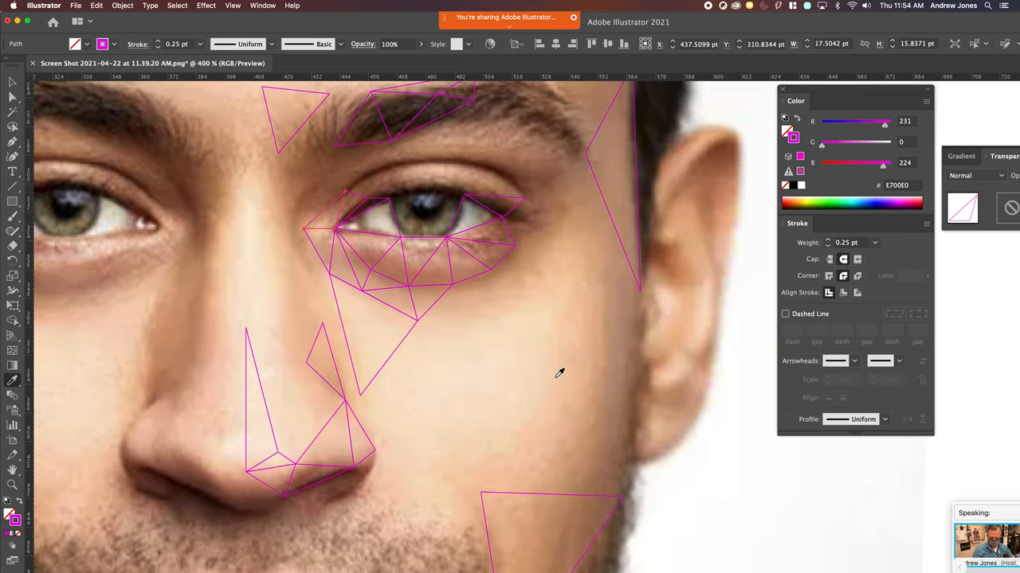
click(542, 408)
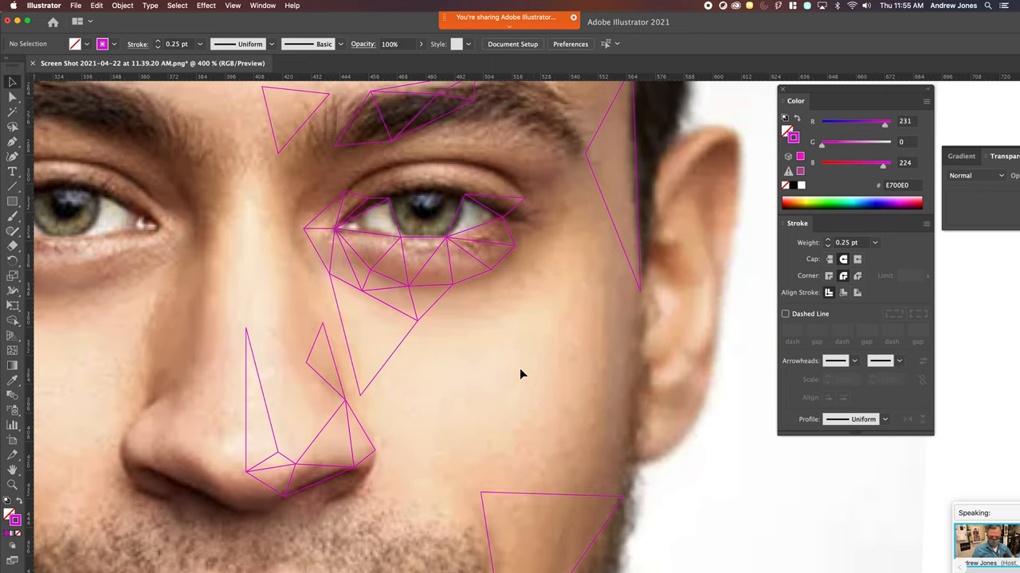
mouse_move(534, 379)
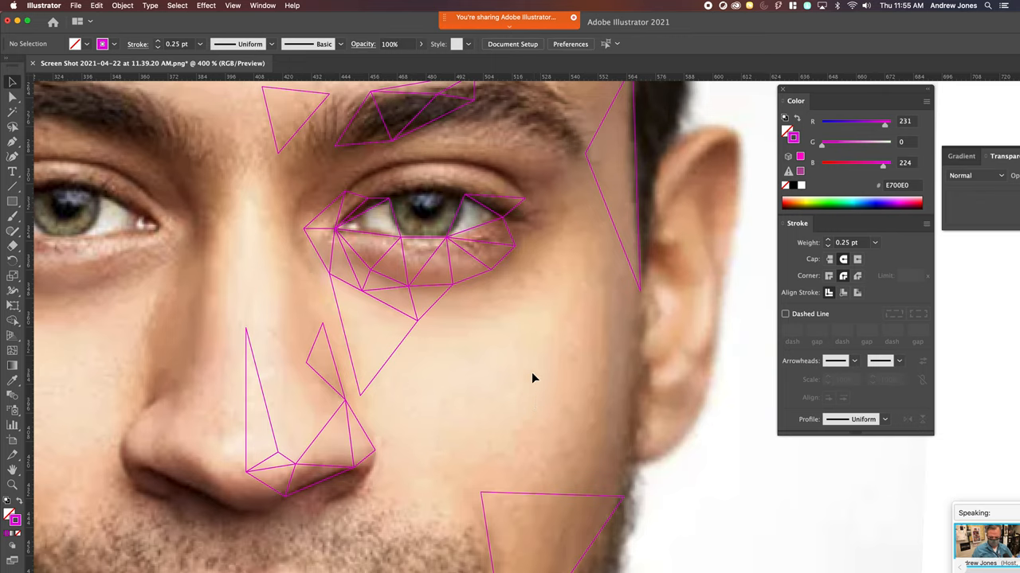
mouse_move(491, 361)
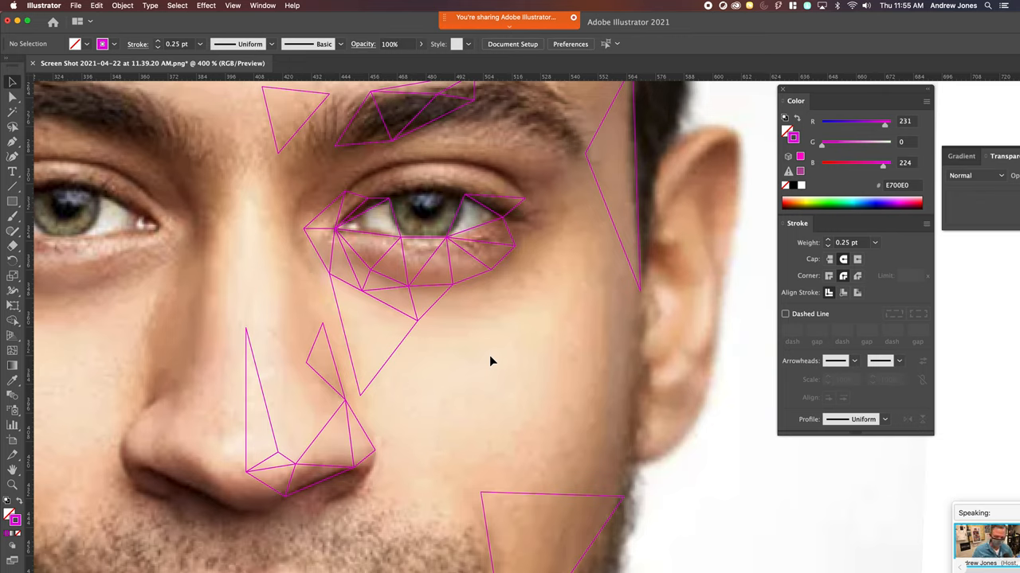
mouse_move(505, 375)
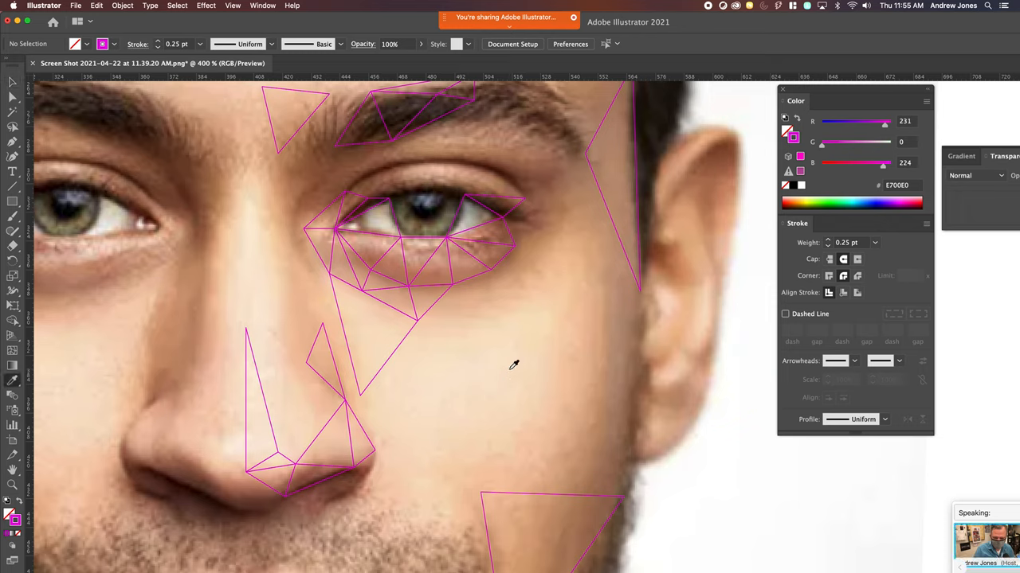
mouse_move(375, 211)
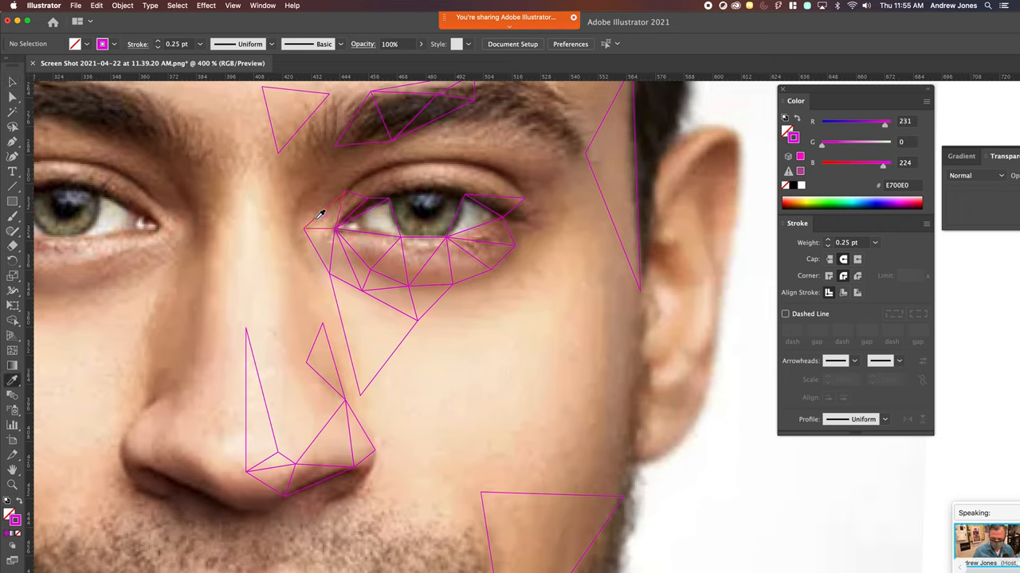
mouse_move(317, 227)
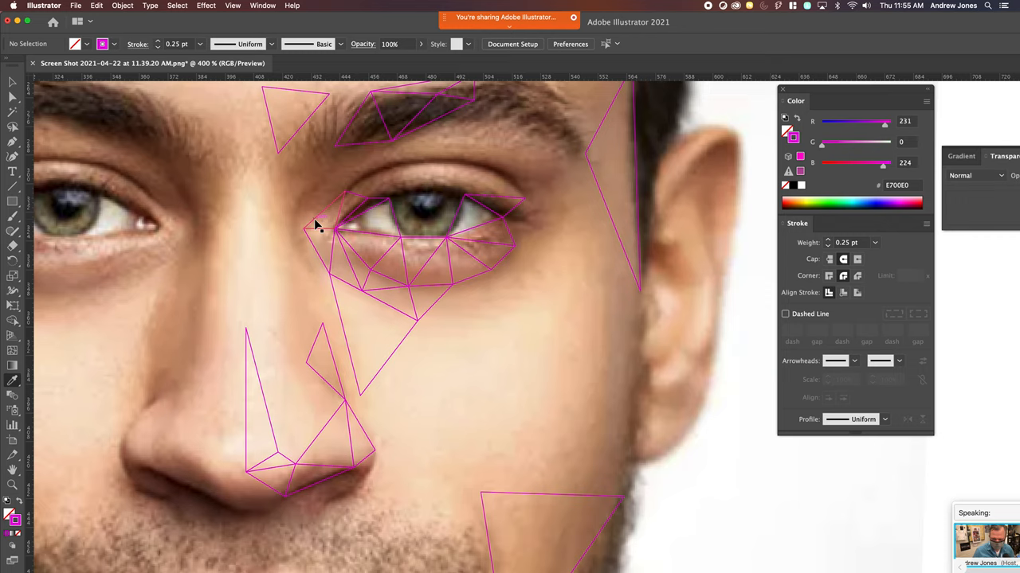
click(322, 219)
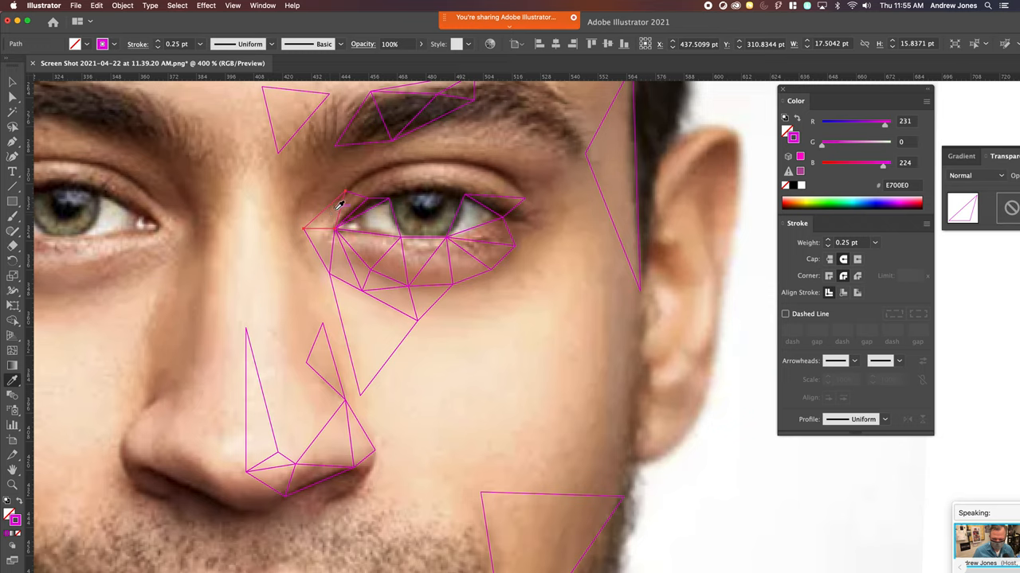
mouse_move(334, 210)
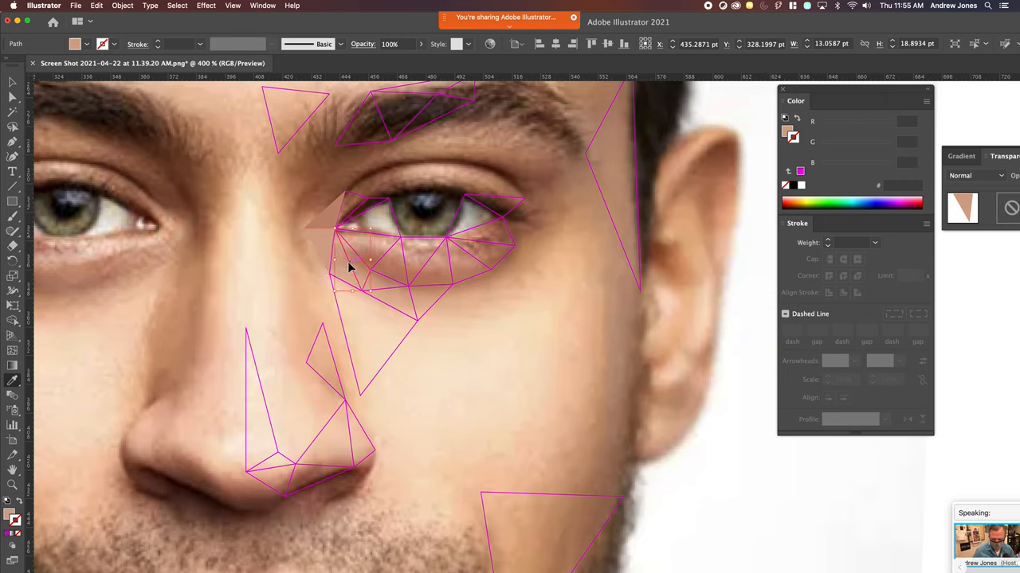
click(353, 259)
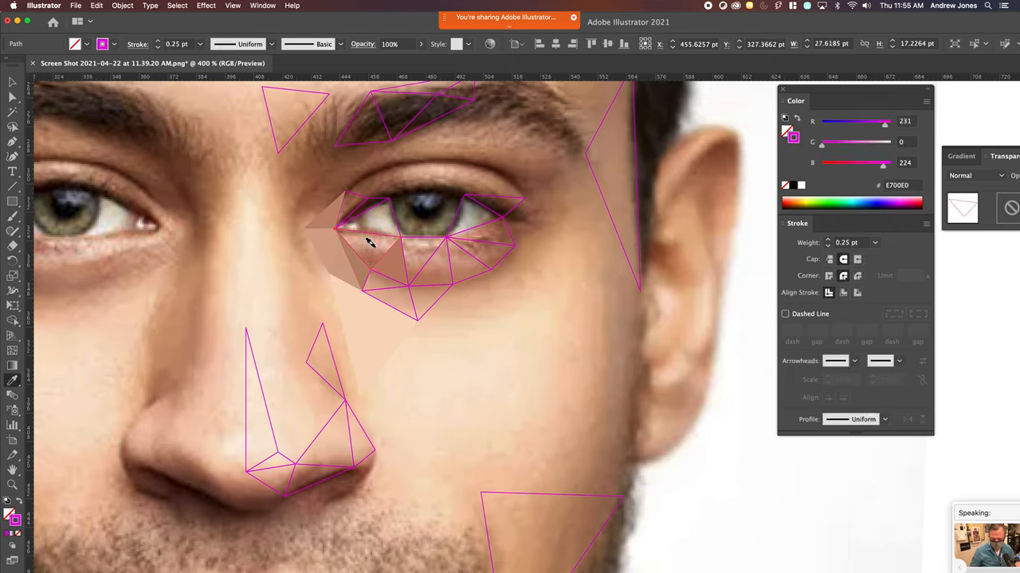
mouse_move(380, 243)
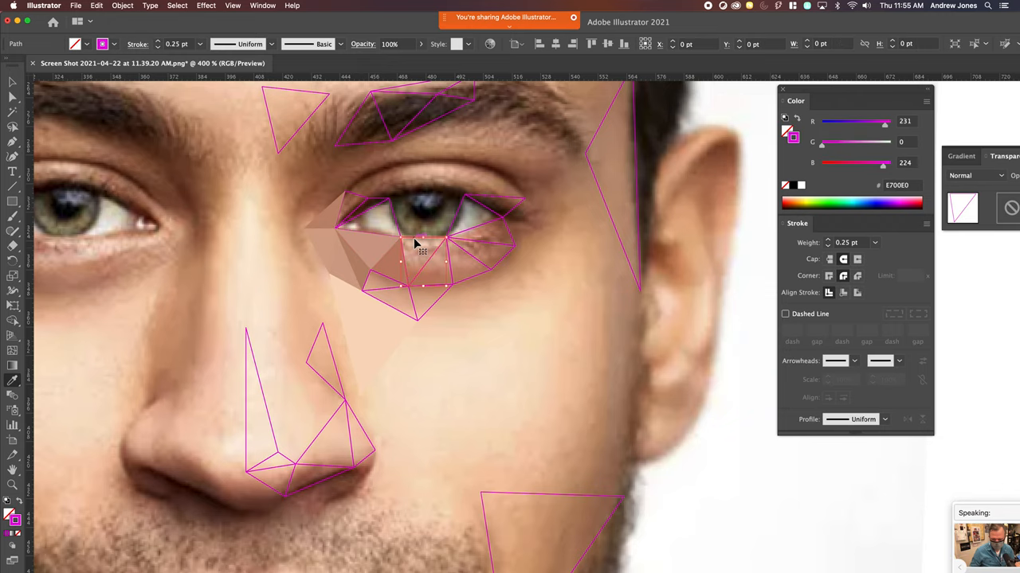
click(414, 295)
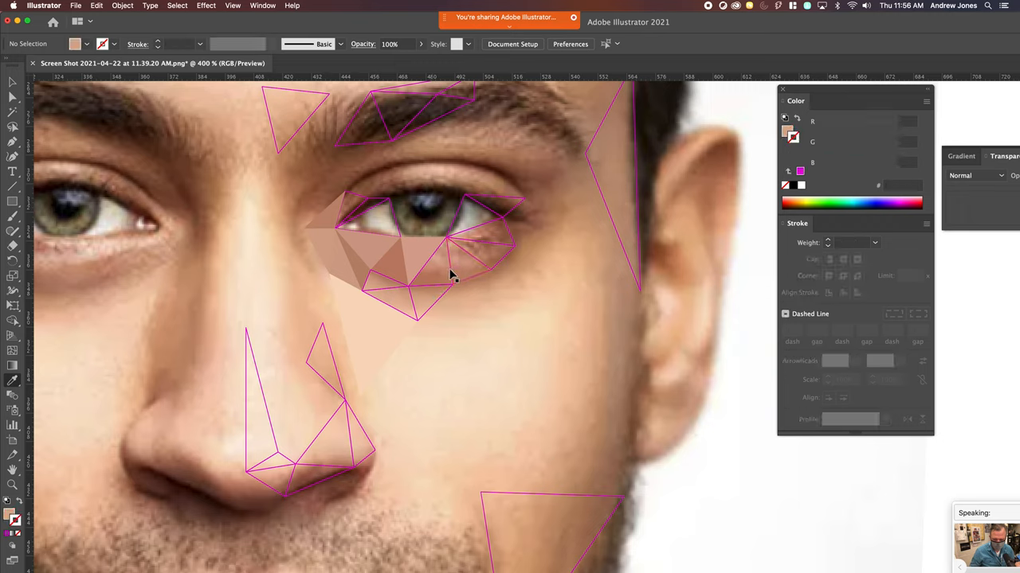
click(466, 259)
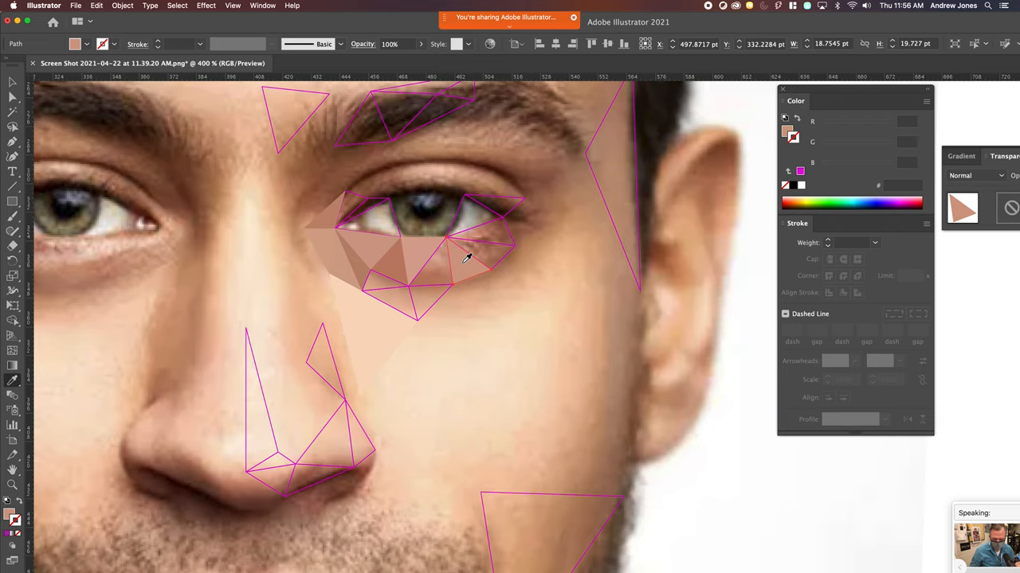
mouse_move(450, 252)
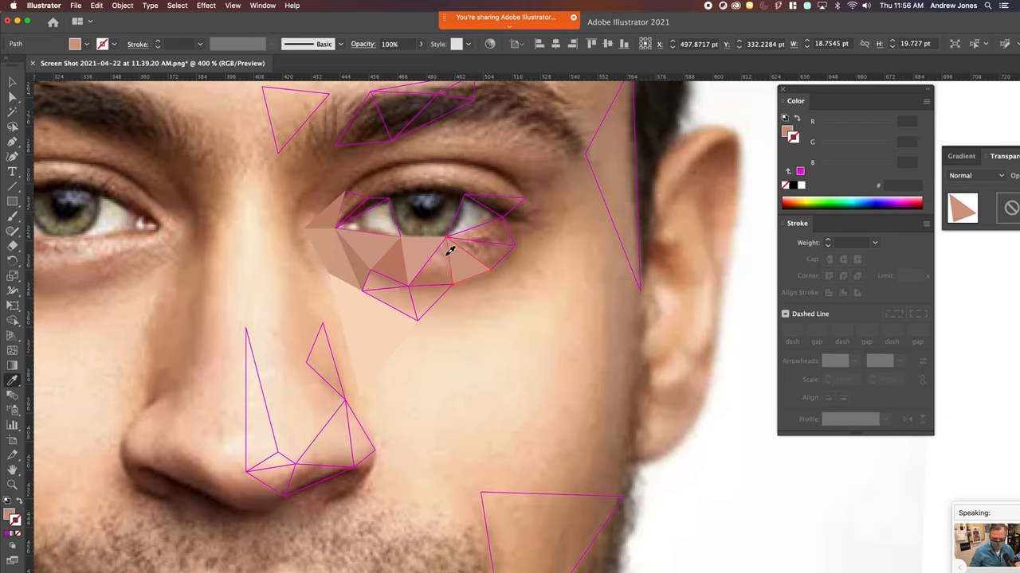
- Fill the lower-eye, outer-corner, eye-white and lower-eyelid triangles with sampled colours, then deselect
click(434, 263)
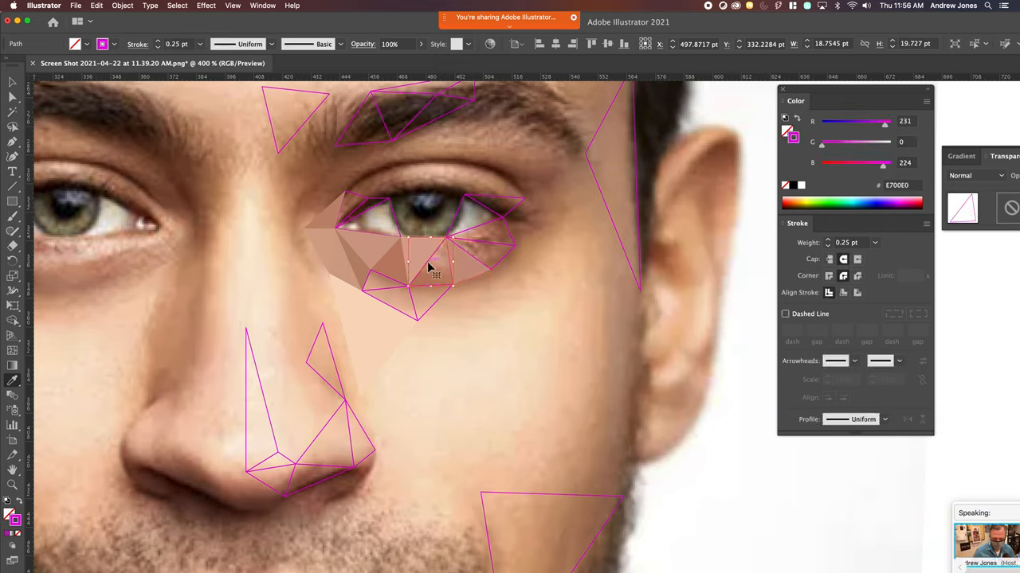
click(434, 263)
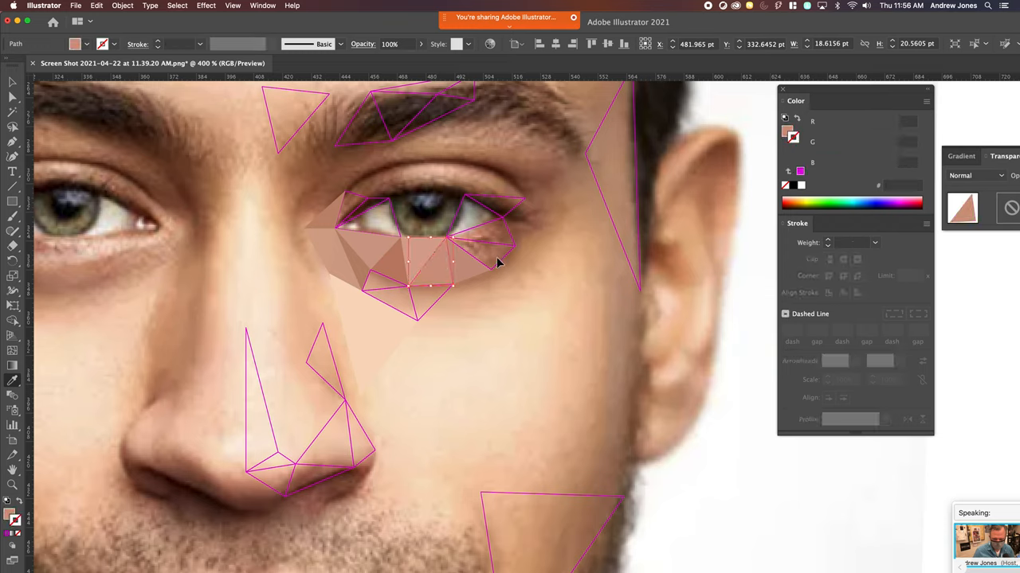
click(486, 255)
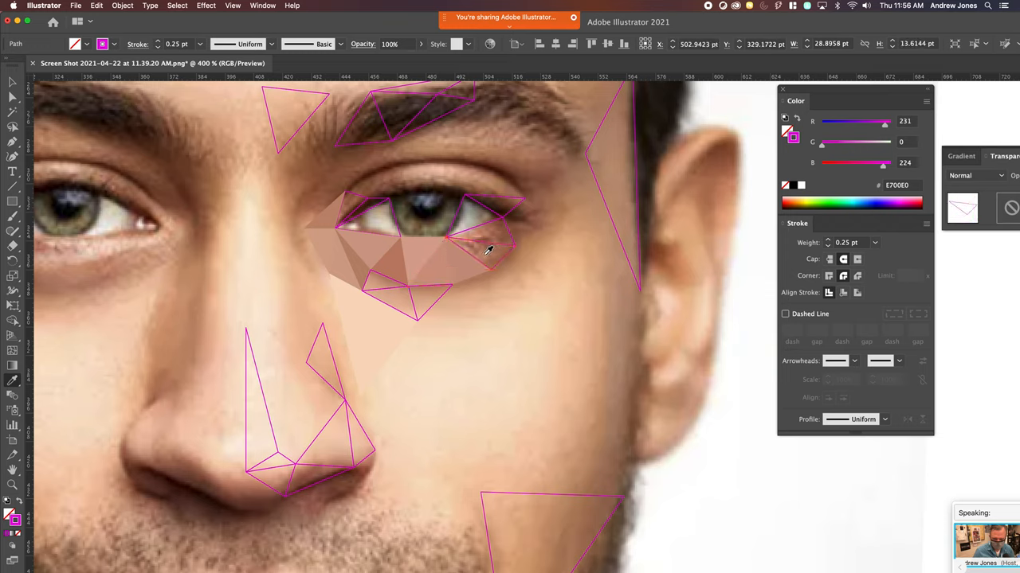
click(478, 250)
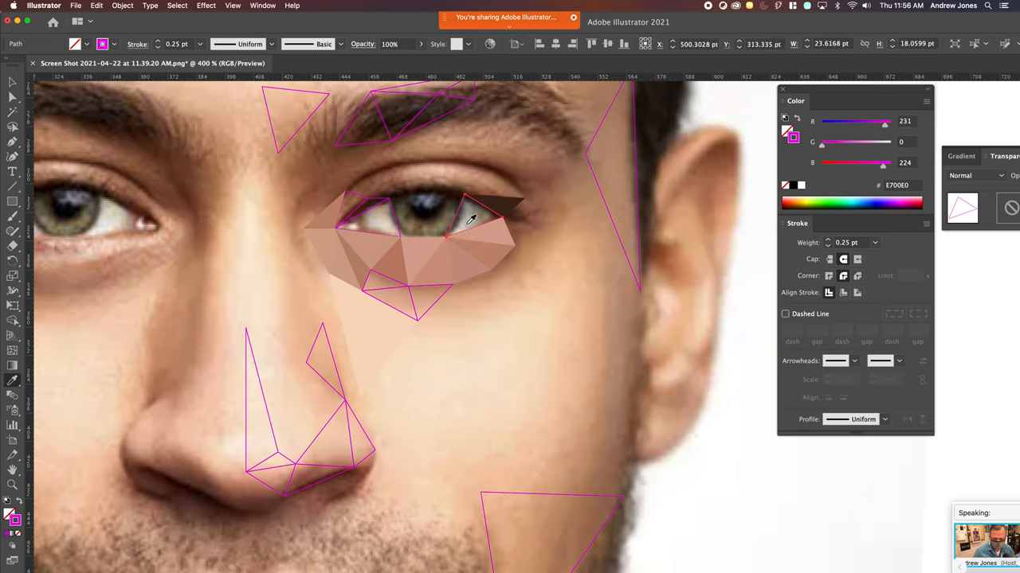
click(474, 215)
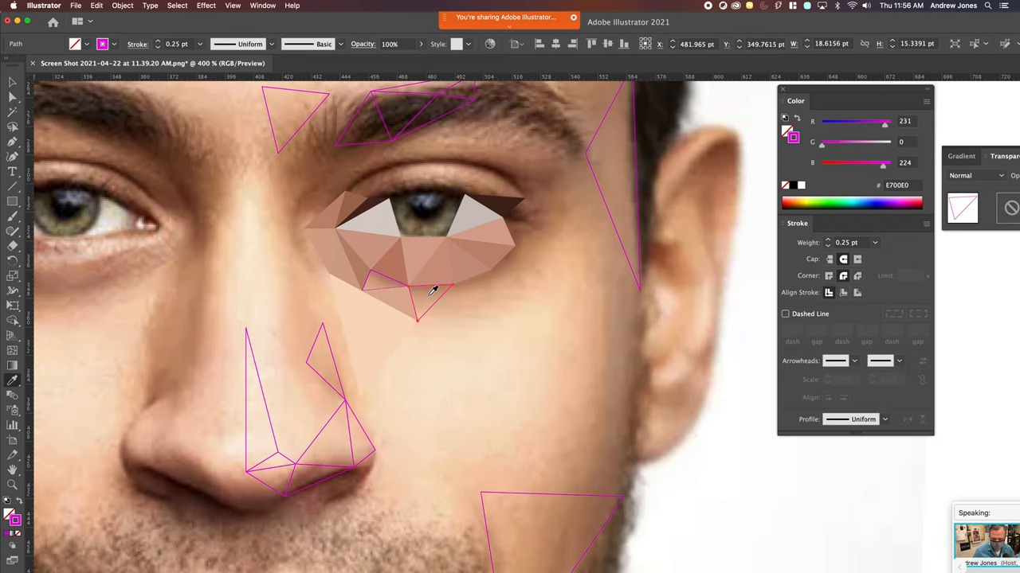
click(386, 287)
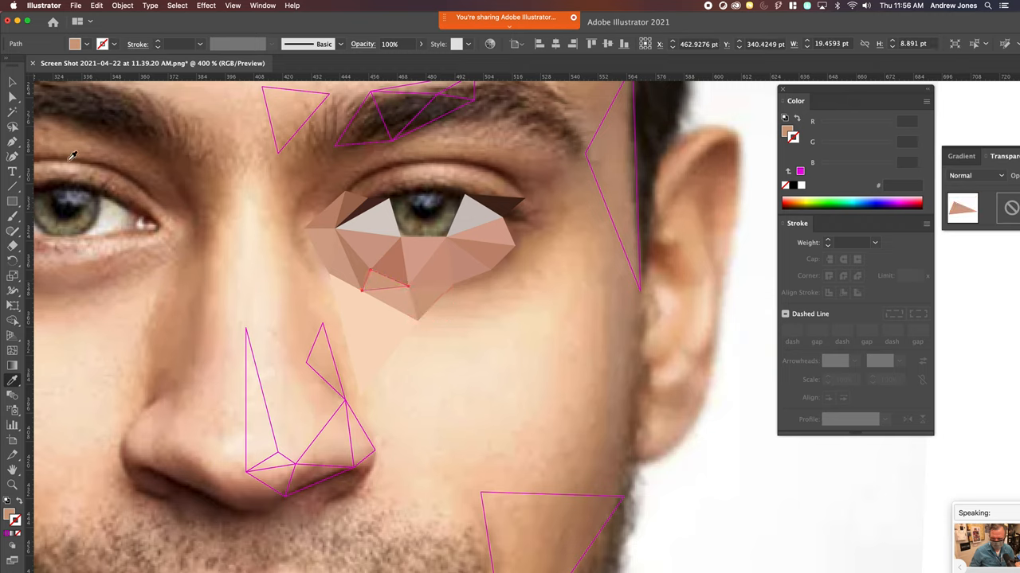
click(277, 208)
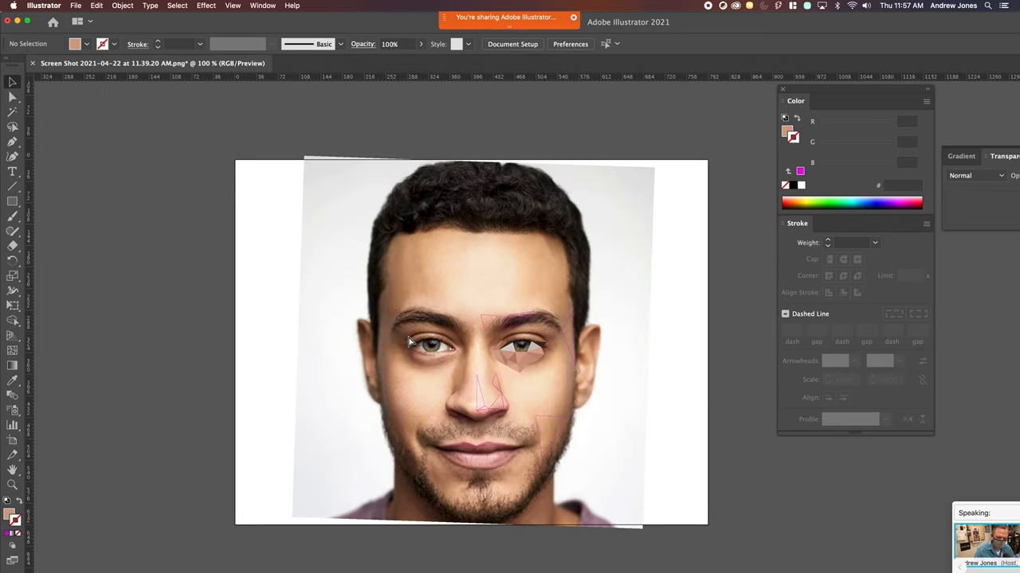
mouse_move(514, 360)
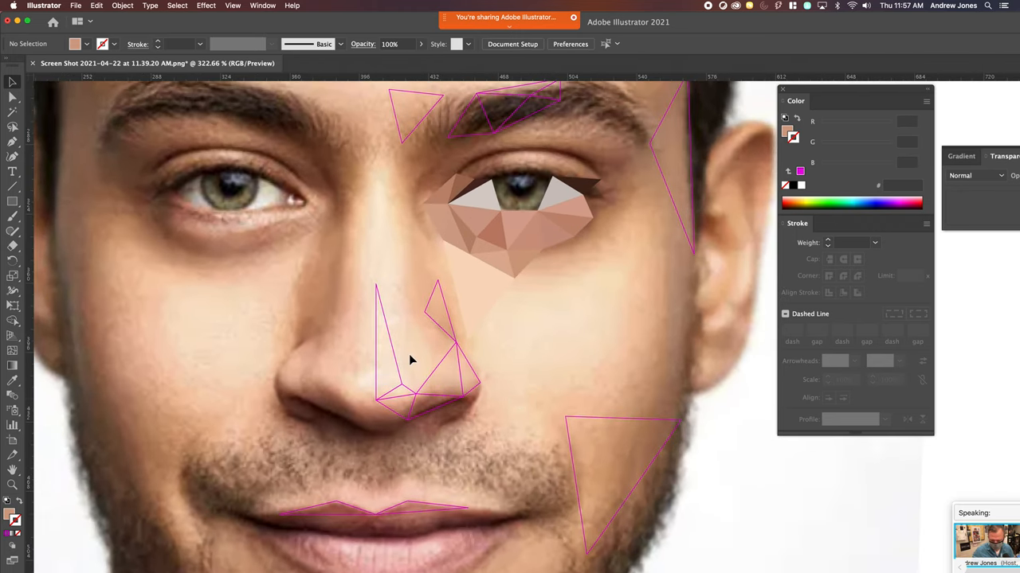
- Fill the nose-bridge, nose and brow triangles with Eyedropper-sampled skin and hair colours
click(390, 342)
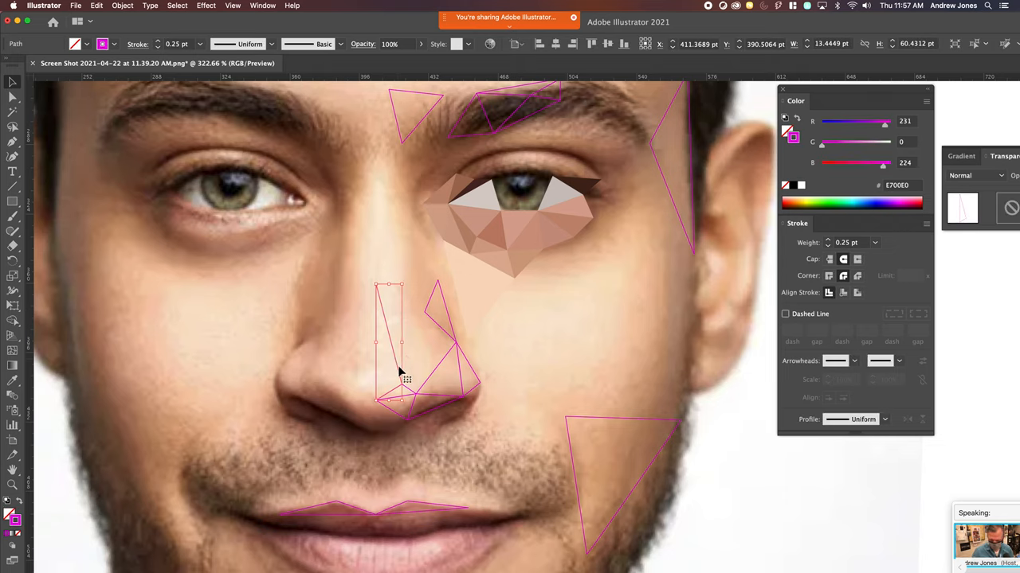
mouse_move(389, 373)
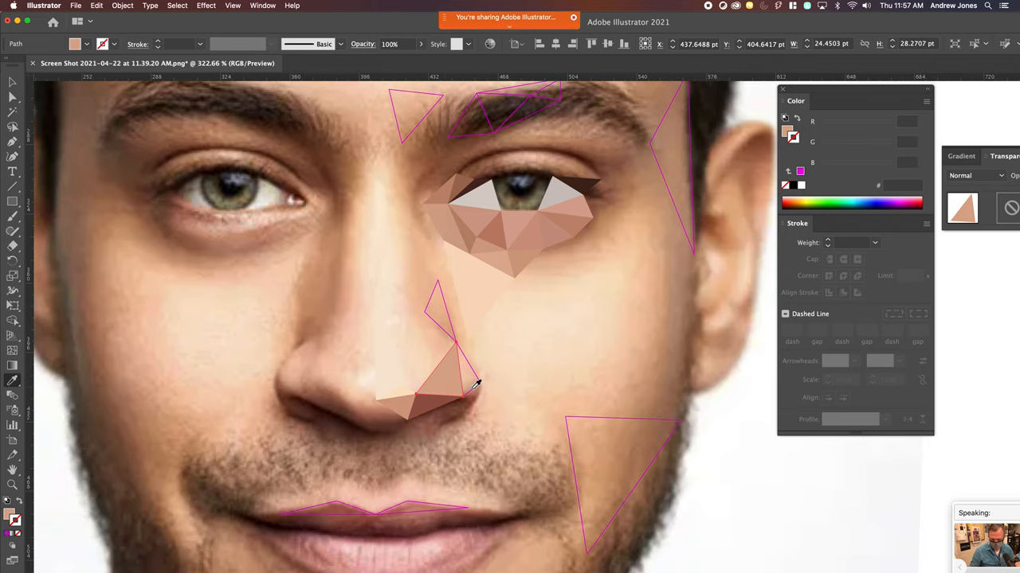
click(463, 394)
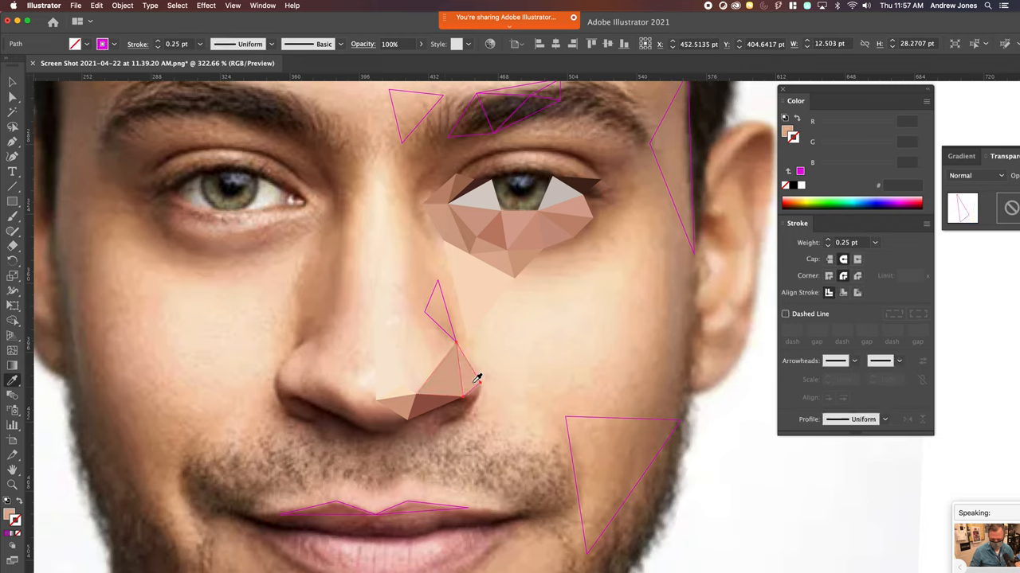
click(442, 311)
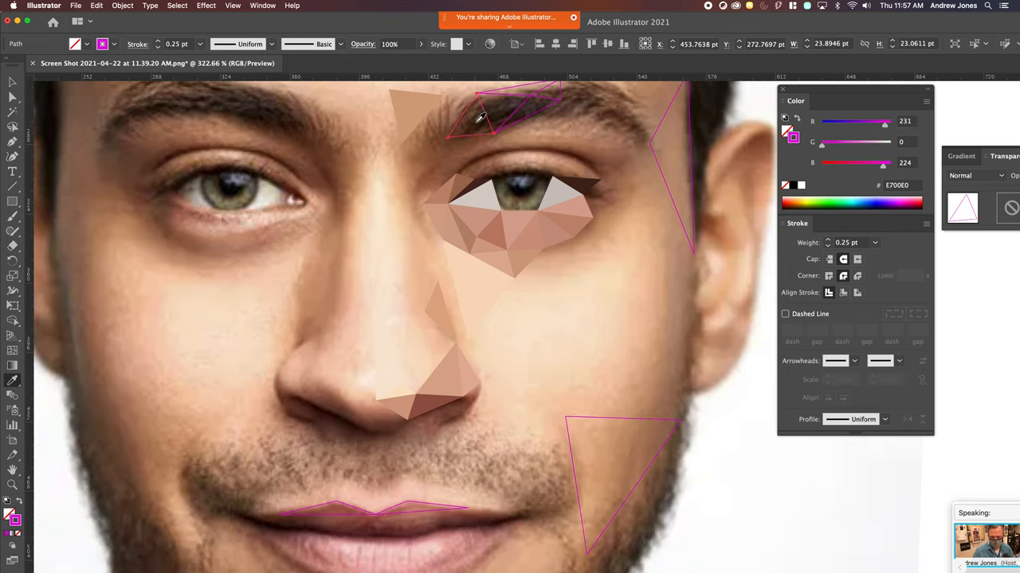
click(478, 115)
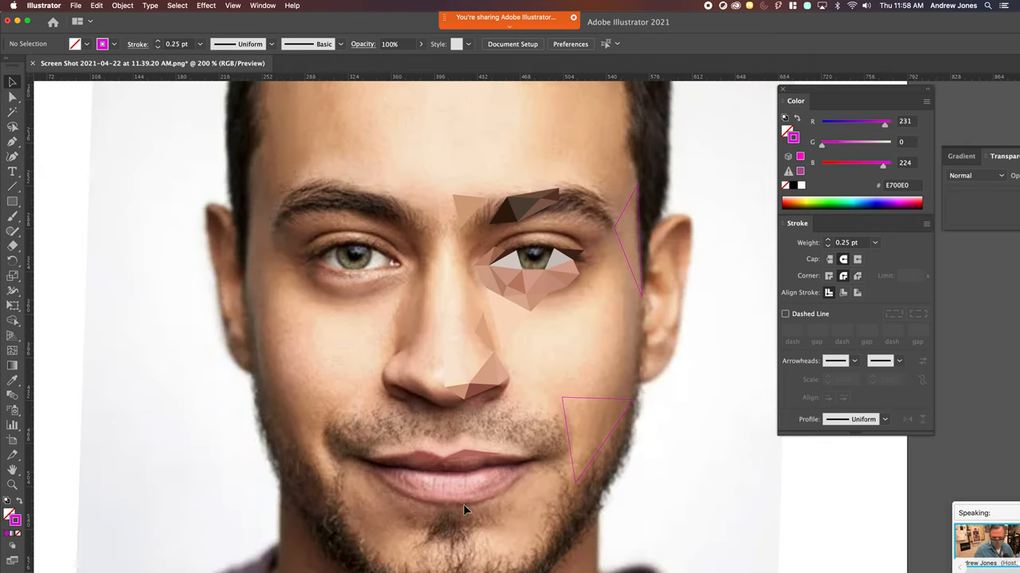
- Sample skin colour into the jaw-side cheek triangle, then deselect it
click(629, 239)
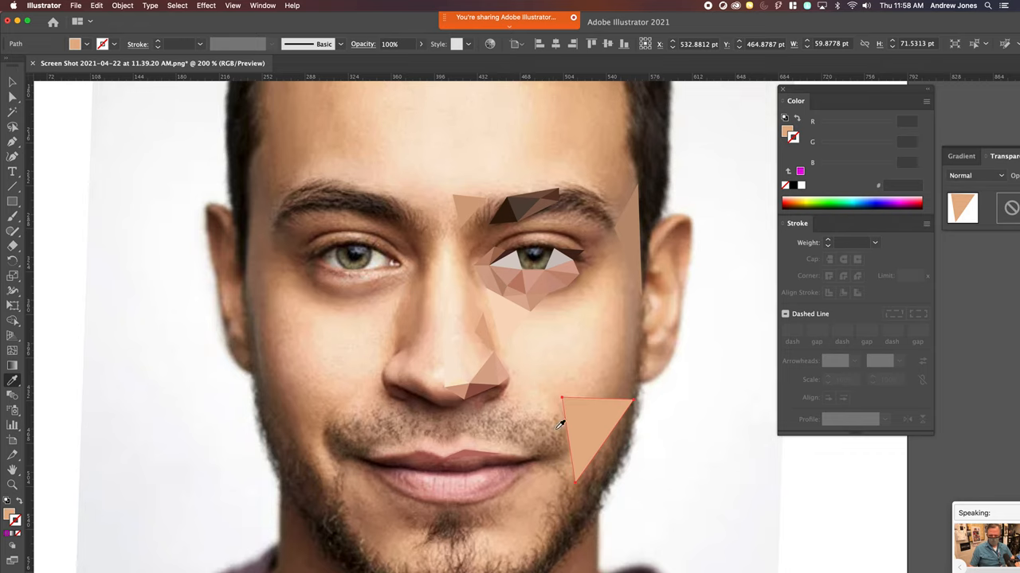
click(170, 244)
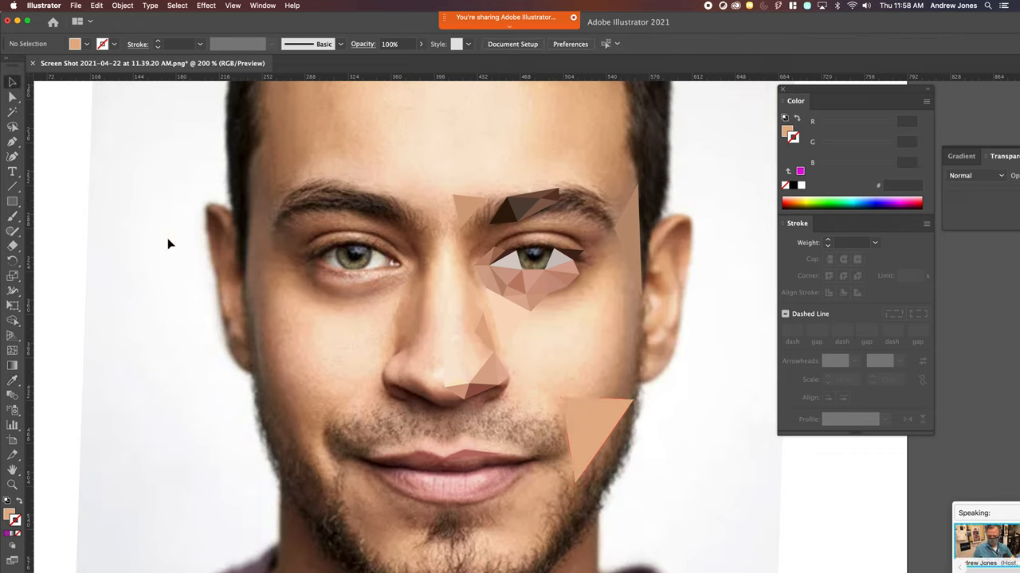
mouse_move(373, 115)
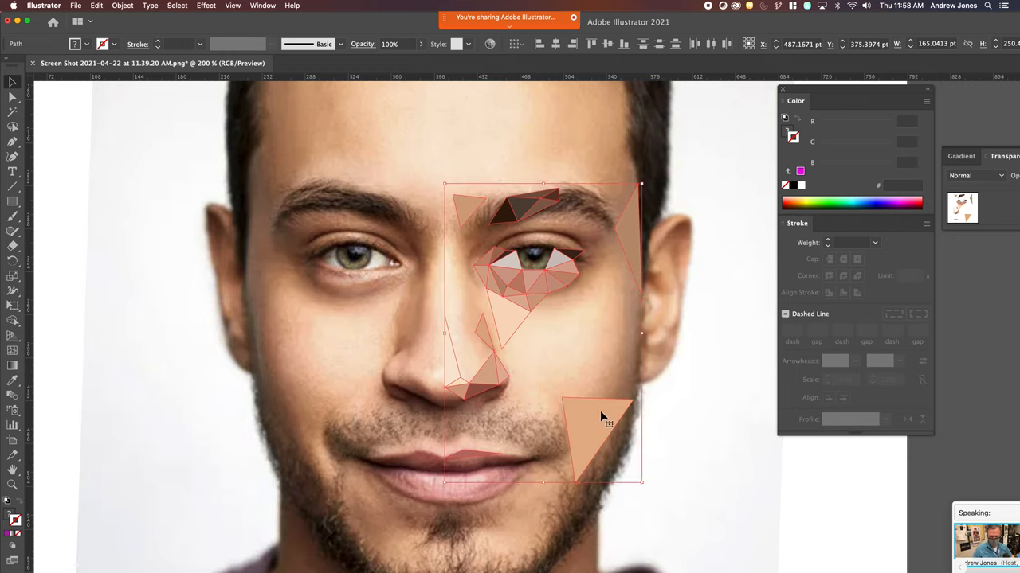
- Reflect the polygons vertically as a copy via Transform > Reflect onto the left half
right_click(601, 417)
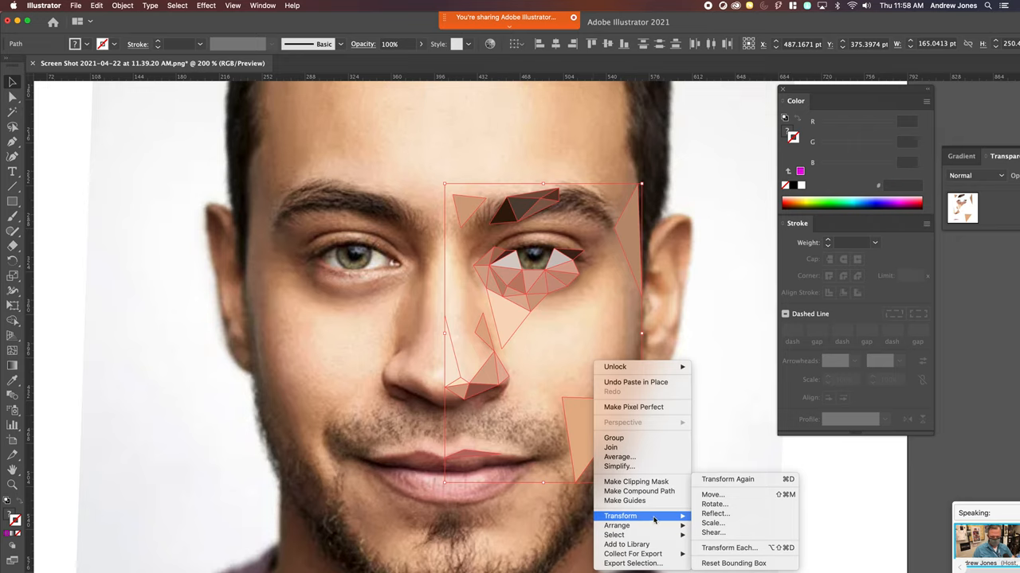
click(714, 513)
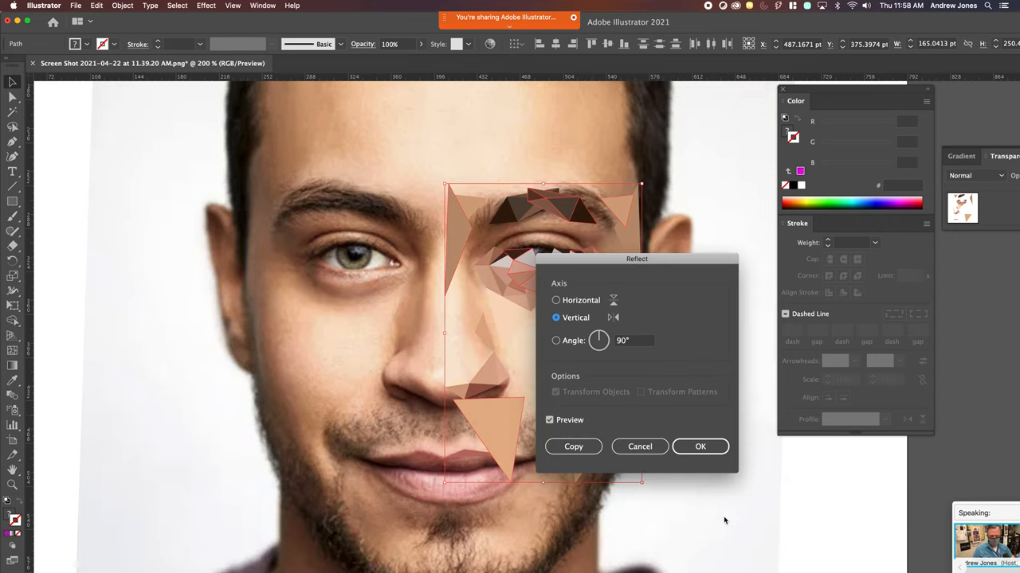
drag(637, 258, 718, 263)
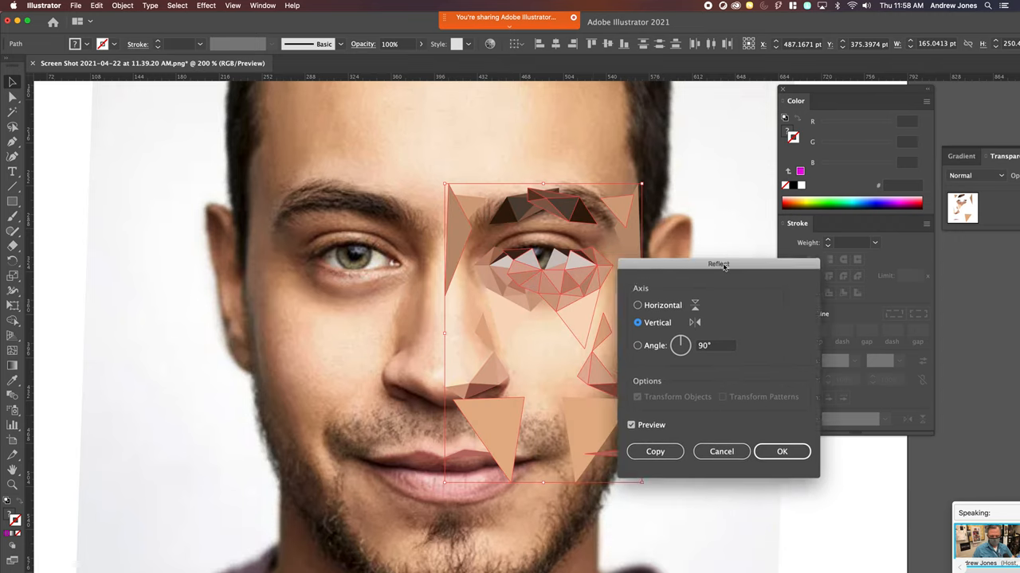
click(781, 451)
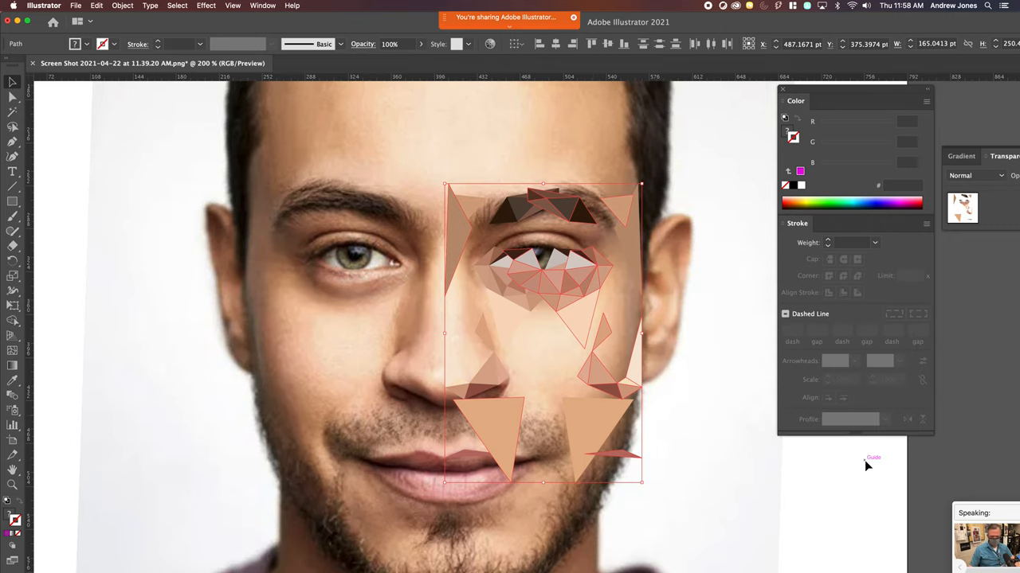
mouse_move(818, 482)
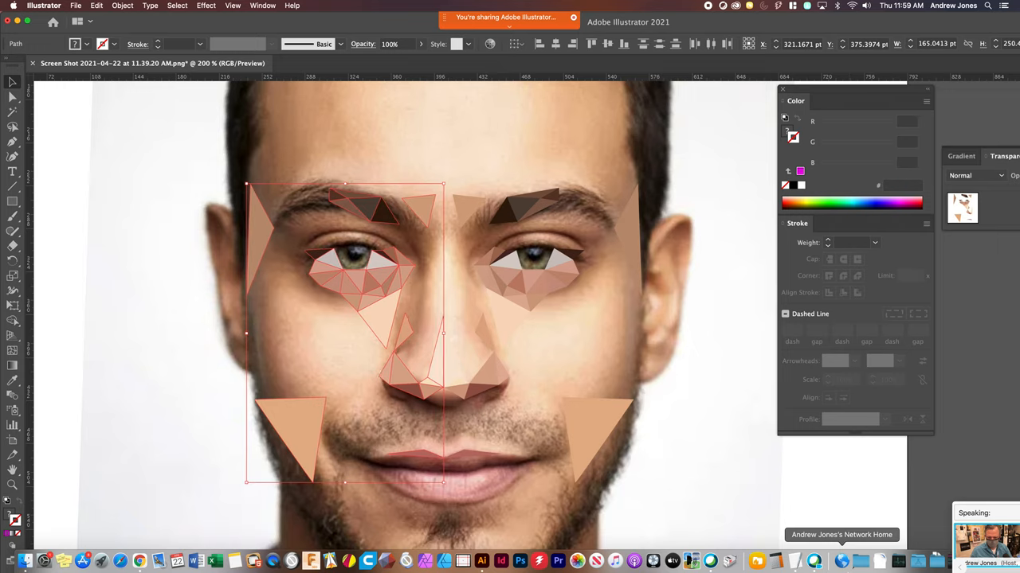
click(193, 305)
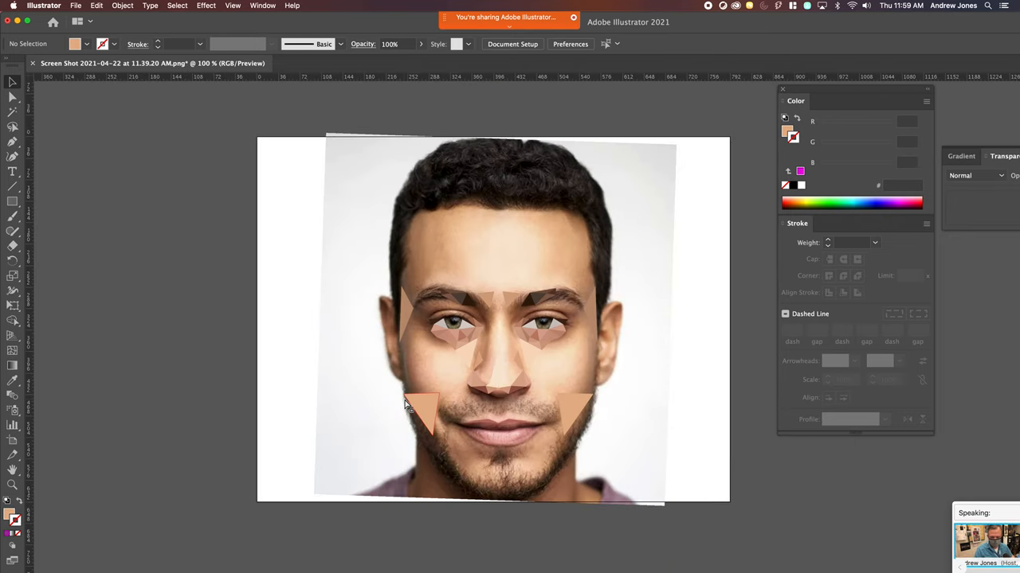
mouse_move(547, 447)
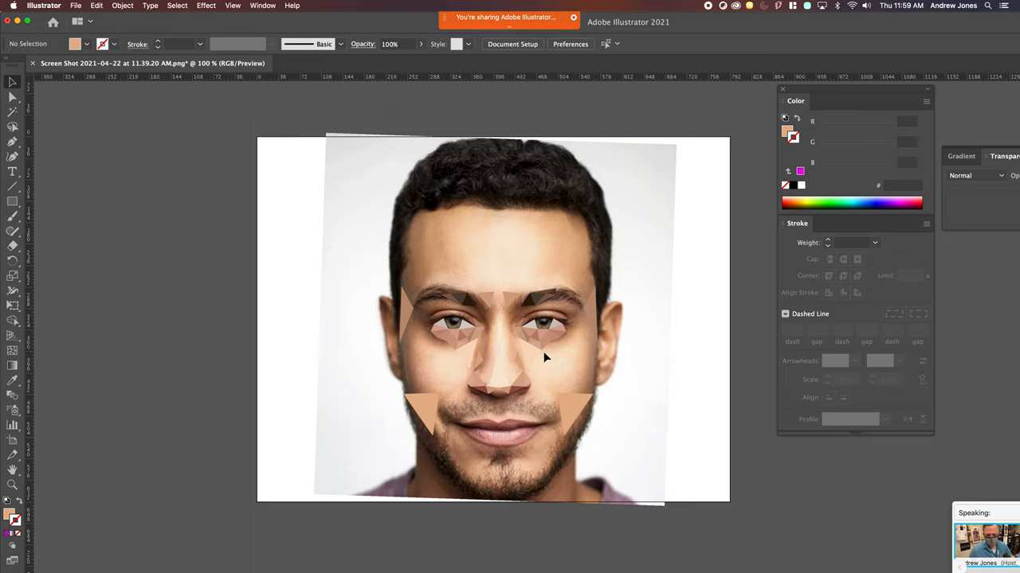
mouse_move(524, 472)
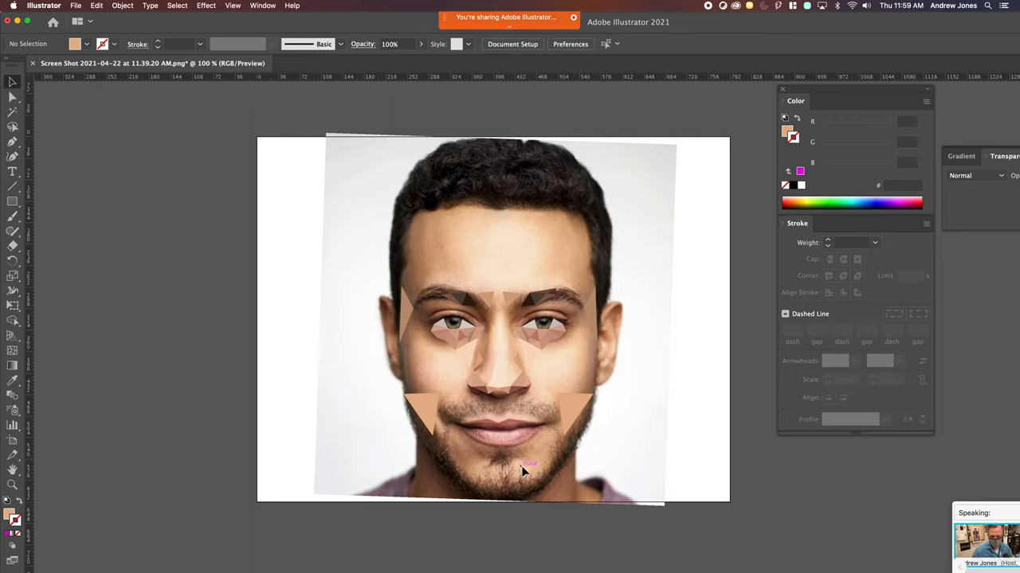
mouse_move(502, 413)
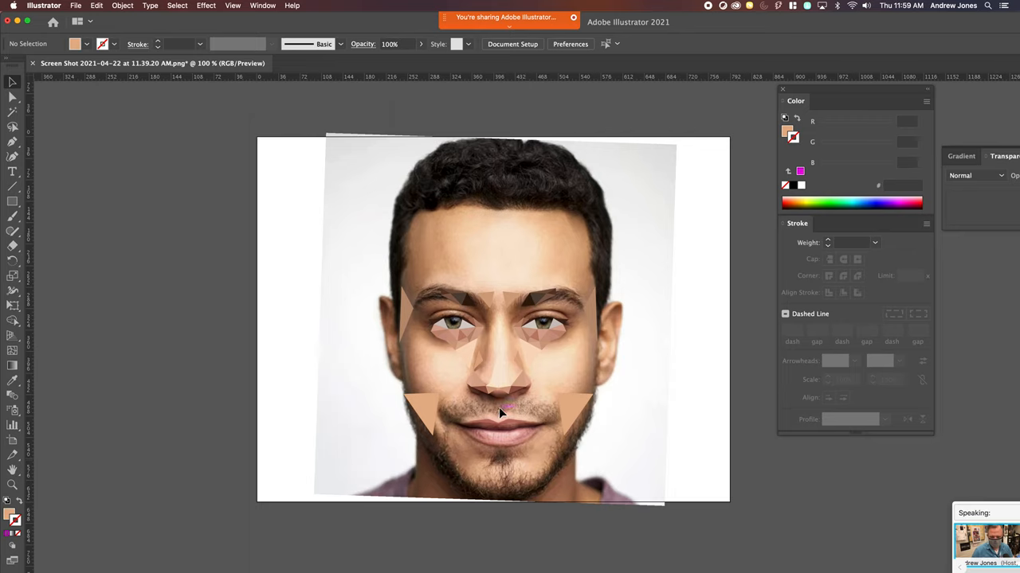
mouse_move(494, 416)
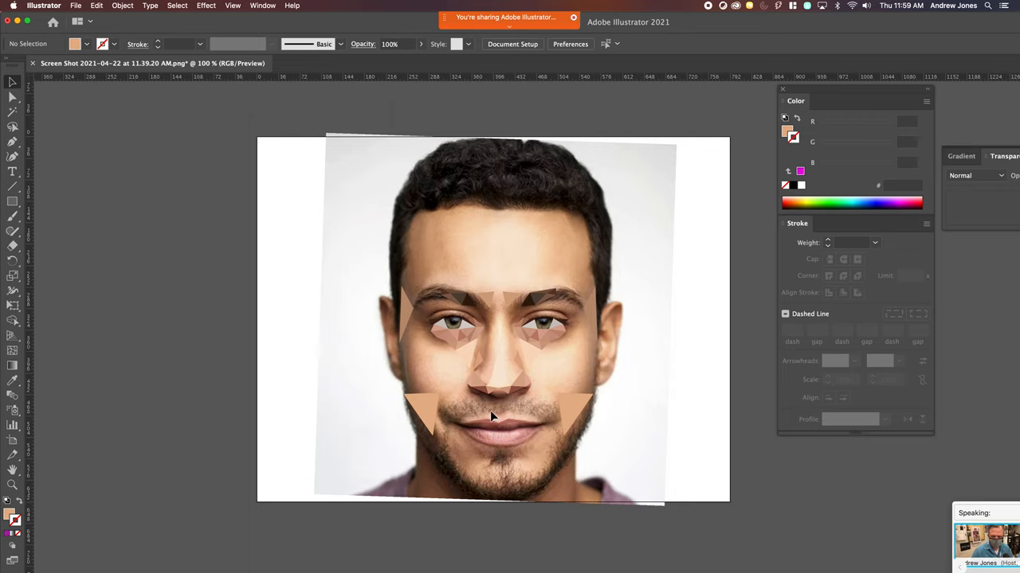
mouse_move(747, 494)
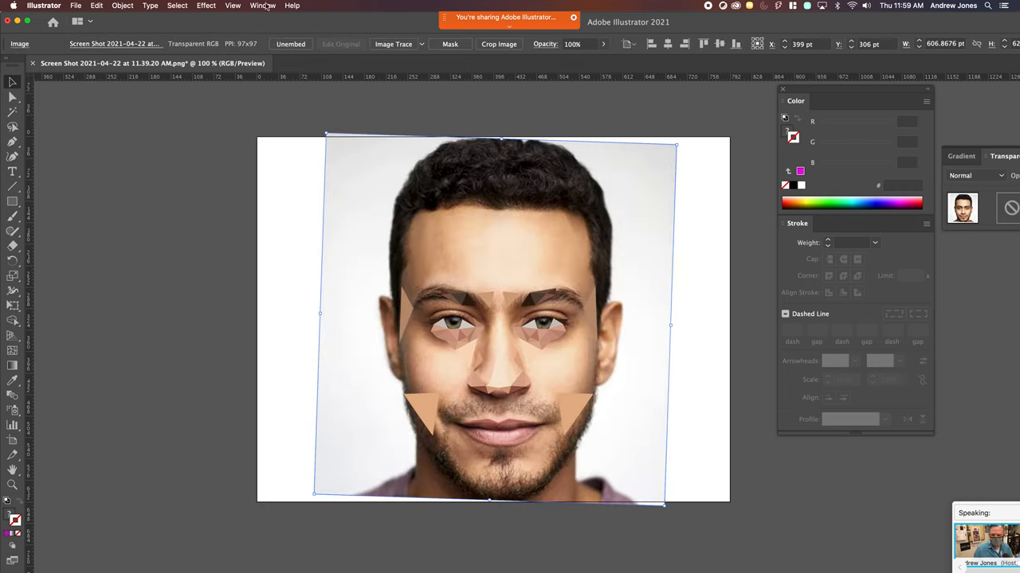
- Turn off Layer 1's photo visibility and scale the polygon group up to fill the artboard
click(262, 5)
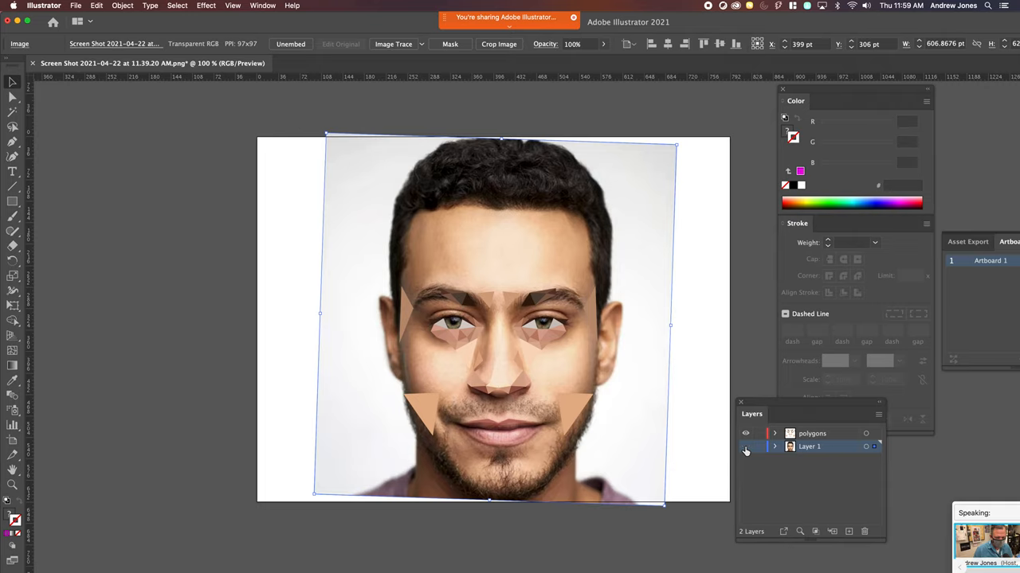
click(758, 446)
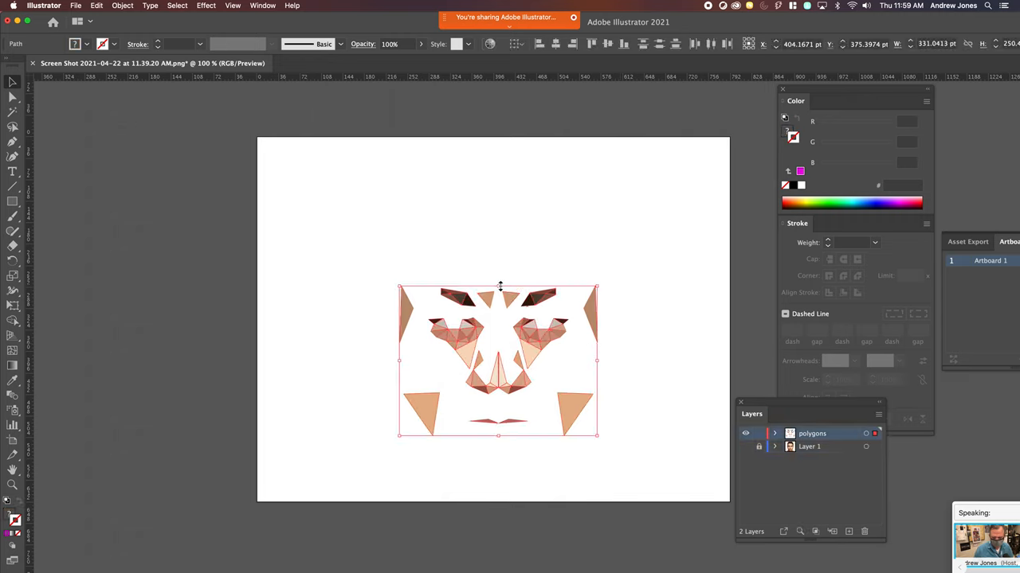
drag(499, 287, 495, 163)
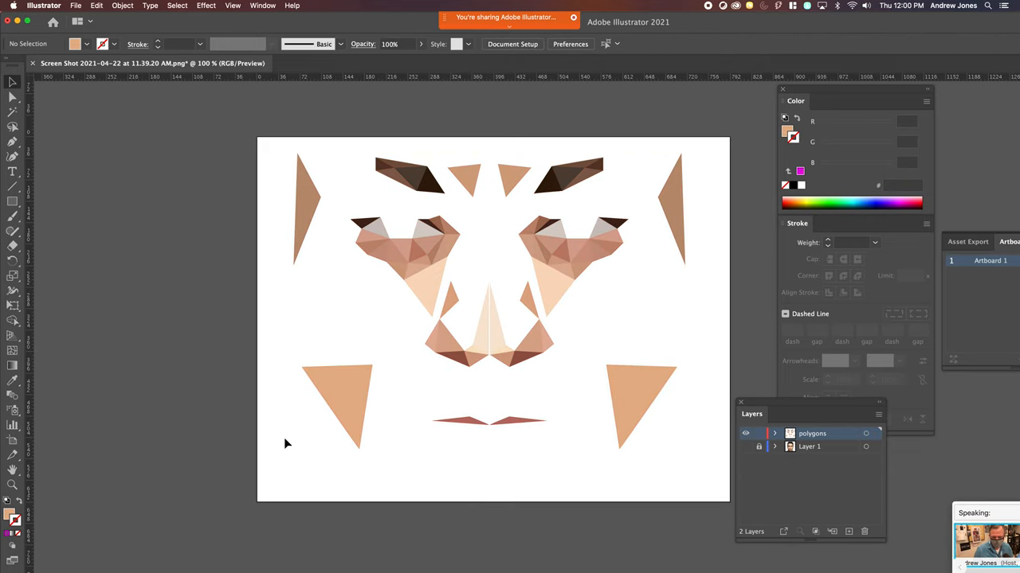
mouse_move(291, 438)
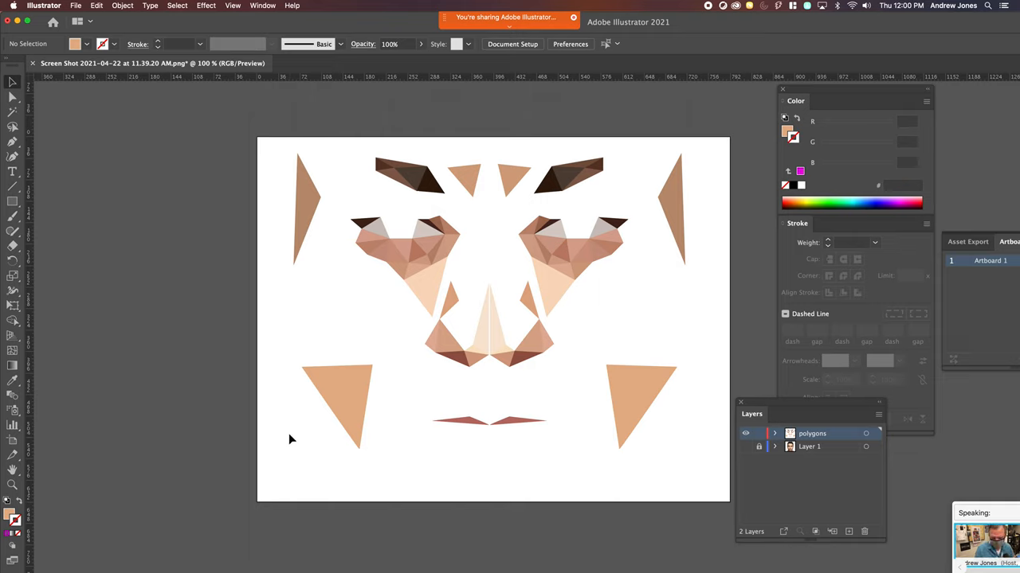
mouse_move(308, 445)
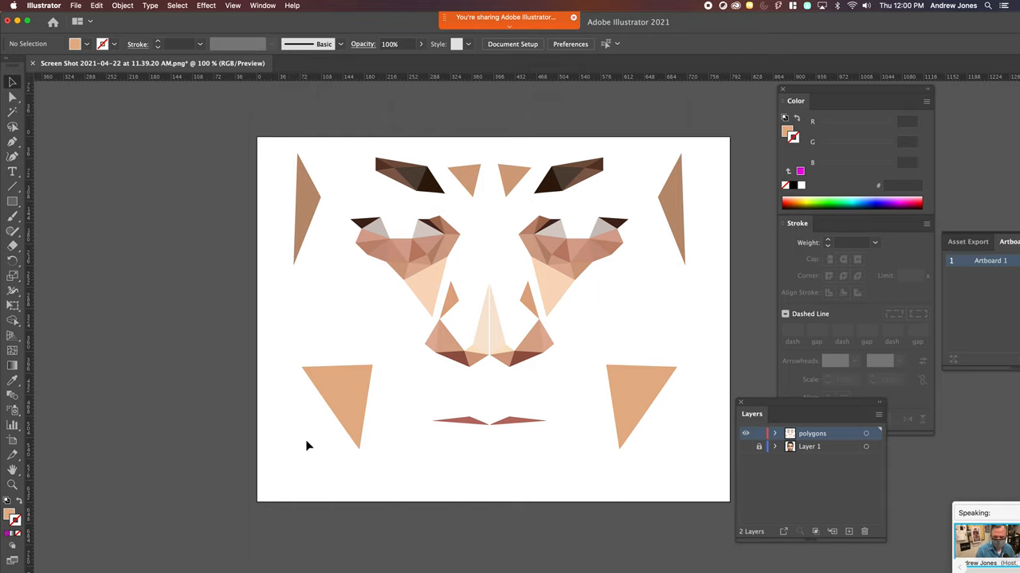
mouse_move(319, 441)
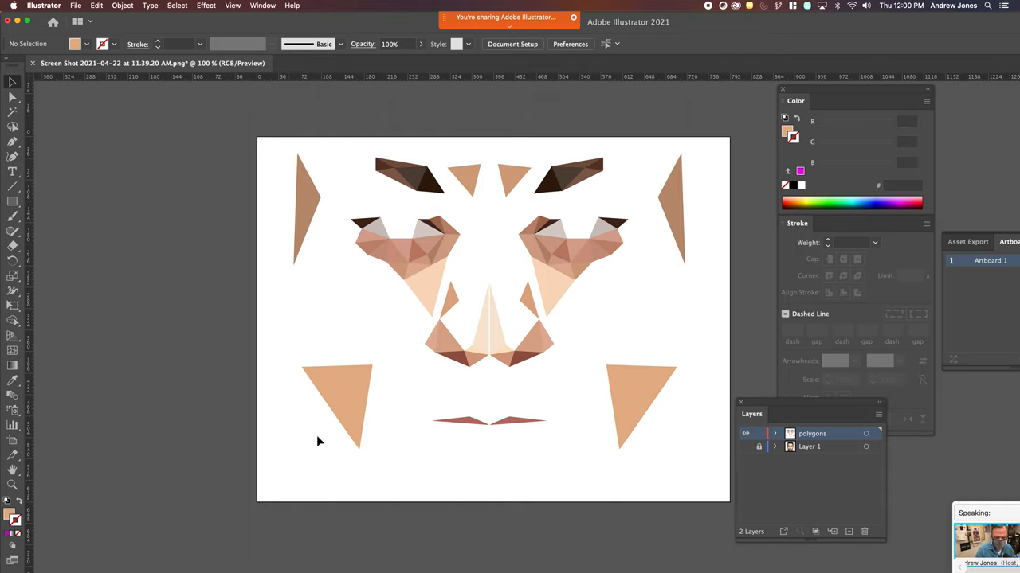